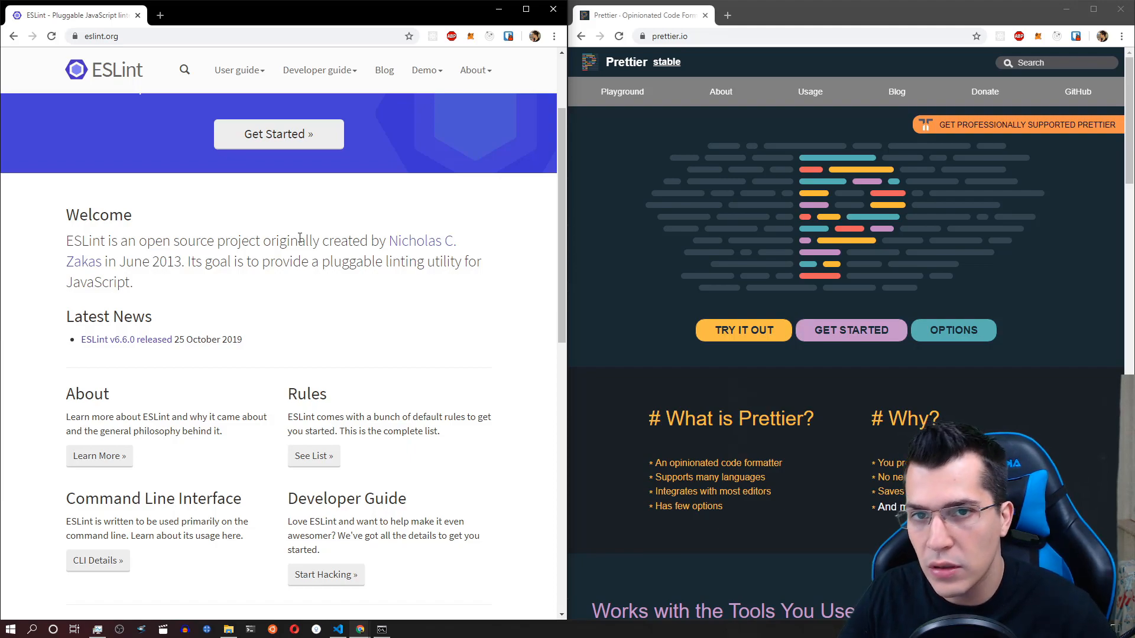
pyautogui.moveTo(486, 246)
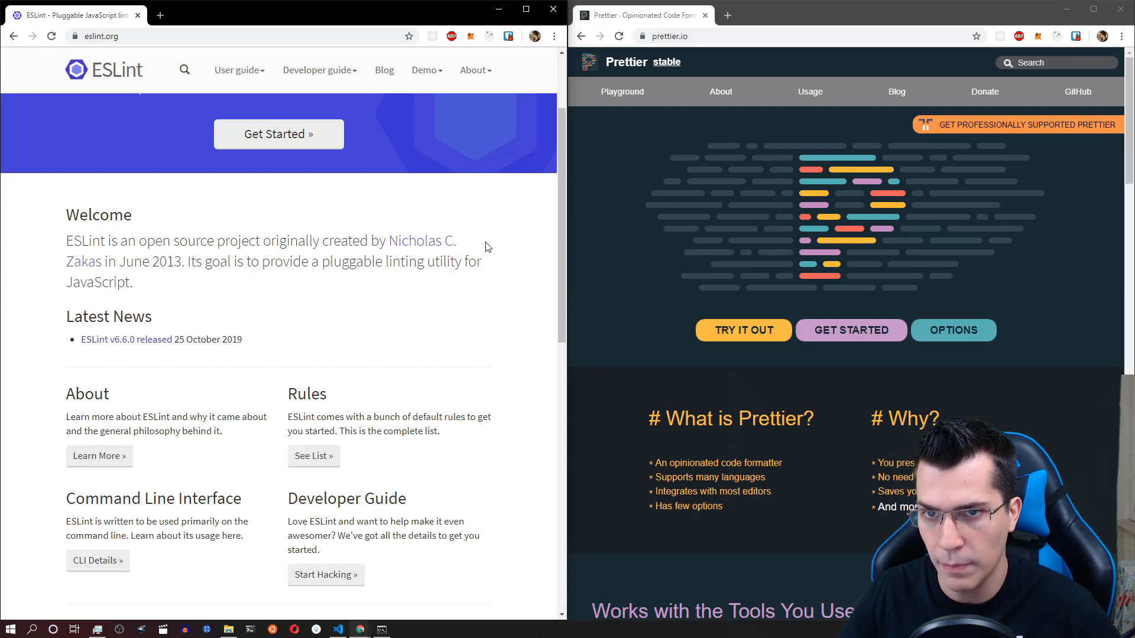
# - Open ESLint's Getting Started guide, scroll to Installation and Usage, and launch Command Prompt
pyautogui.scroll(3)
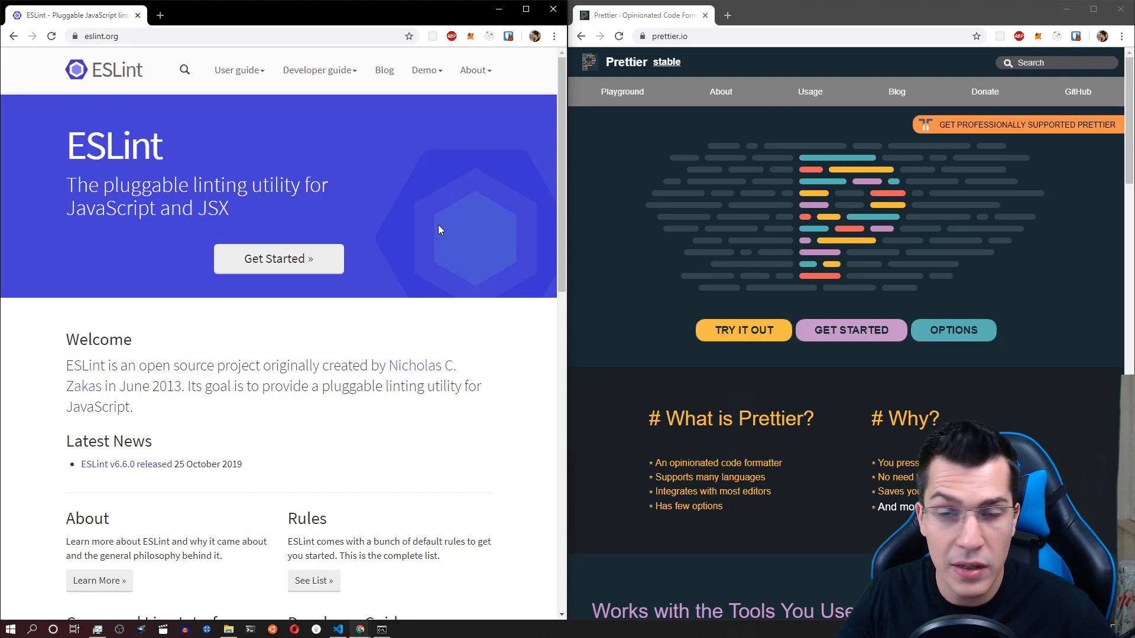
pyautogui.click(239, 70)
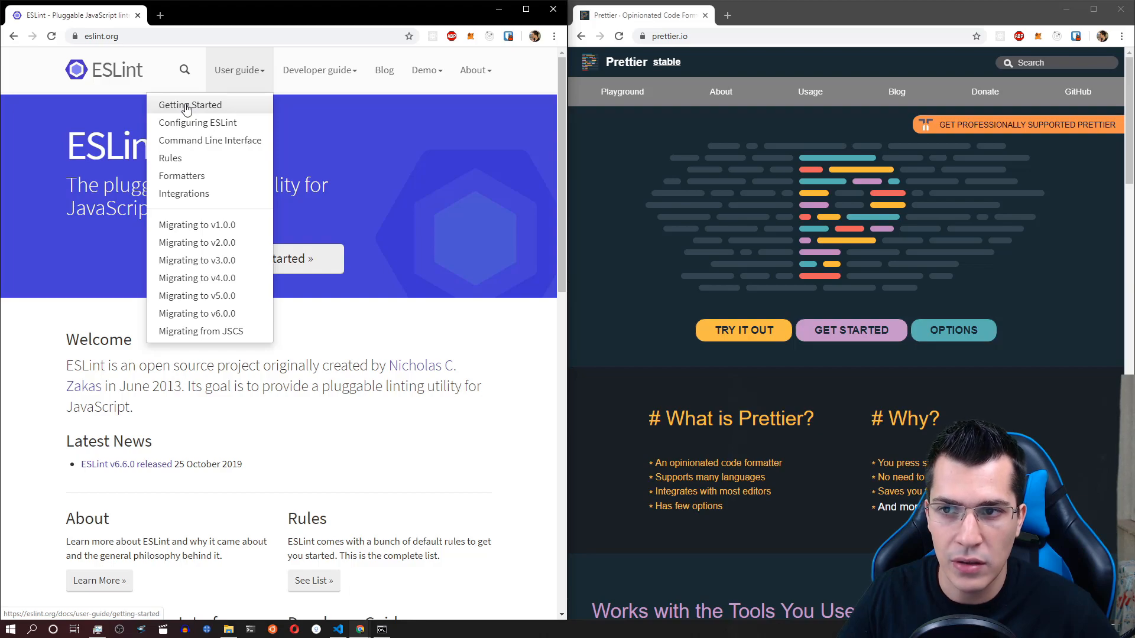
pyautogui.click(190, 105)
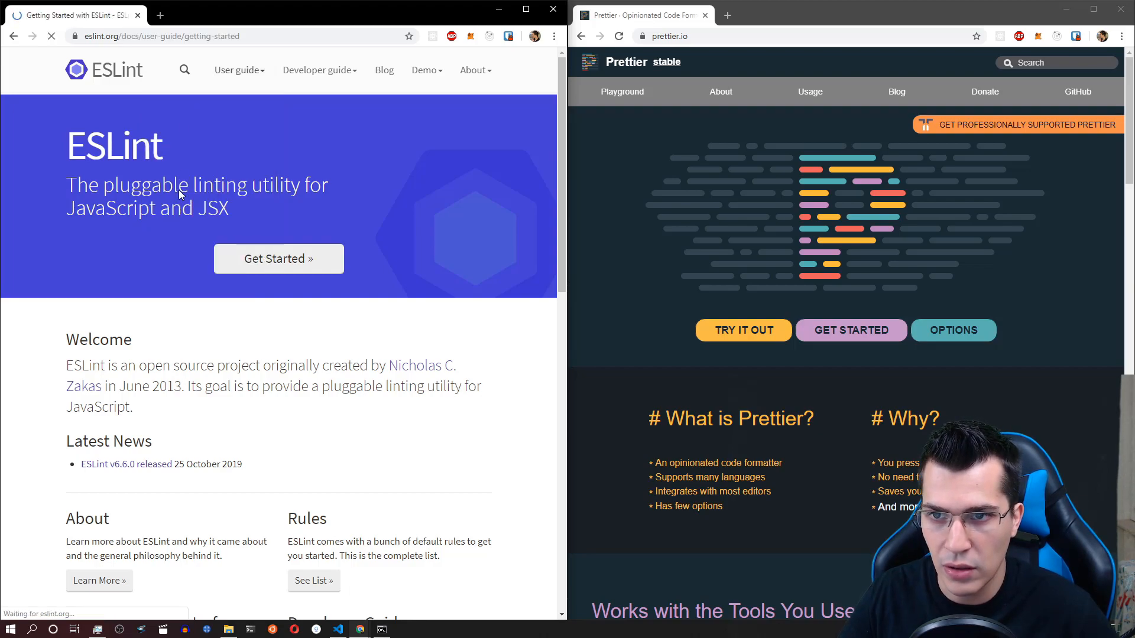
pyautogui.click(278, 258)
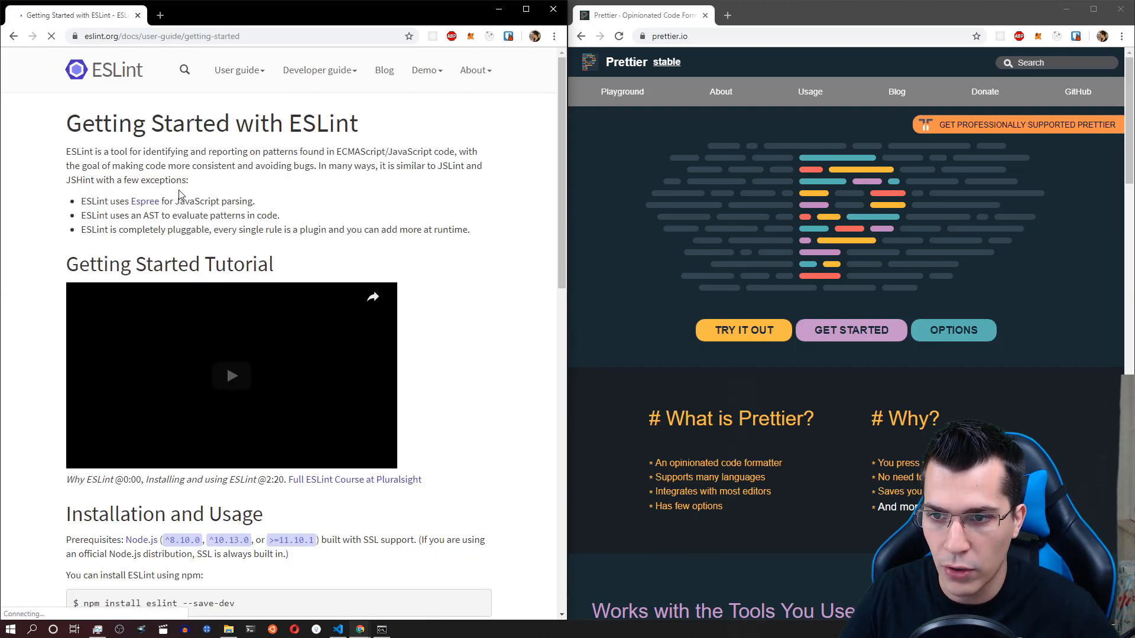
pyautogui.scroll(-3)
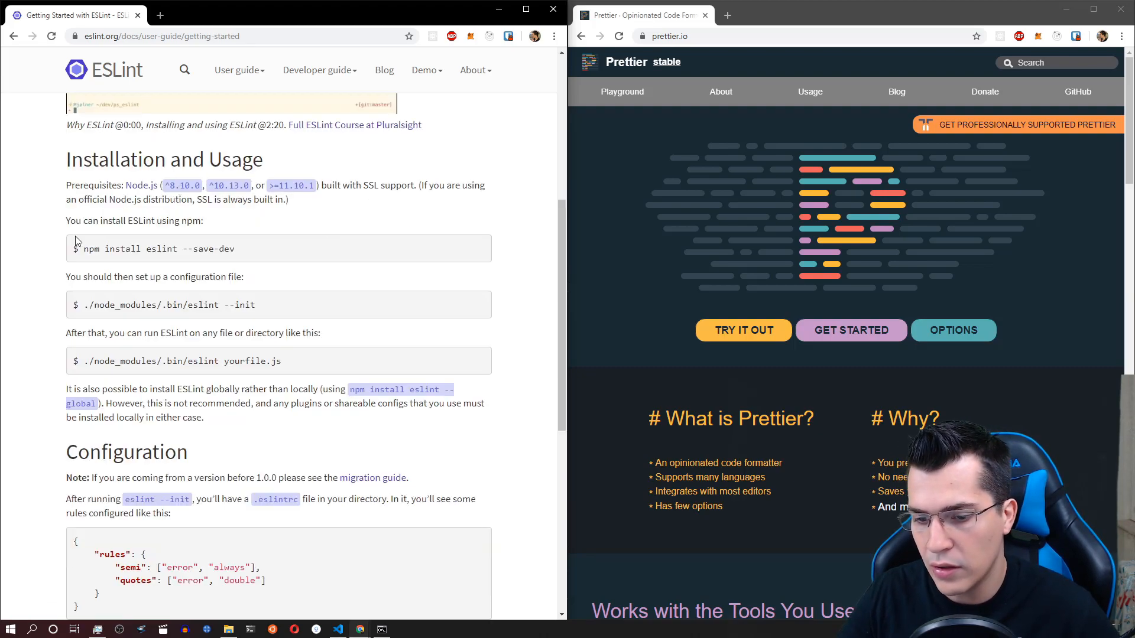
pyautogui.write('cmd')
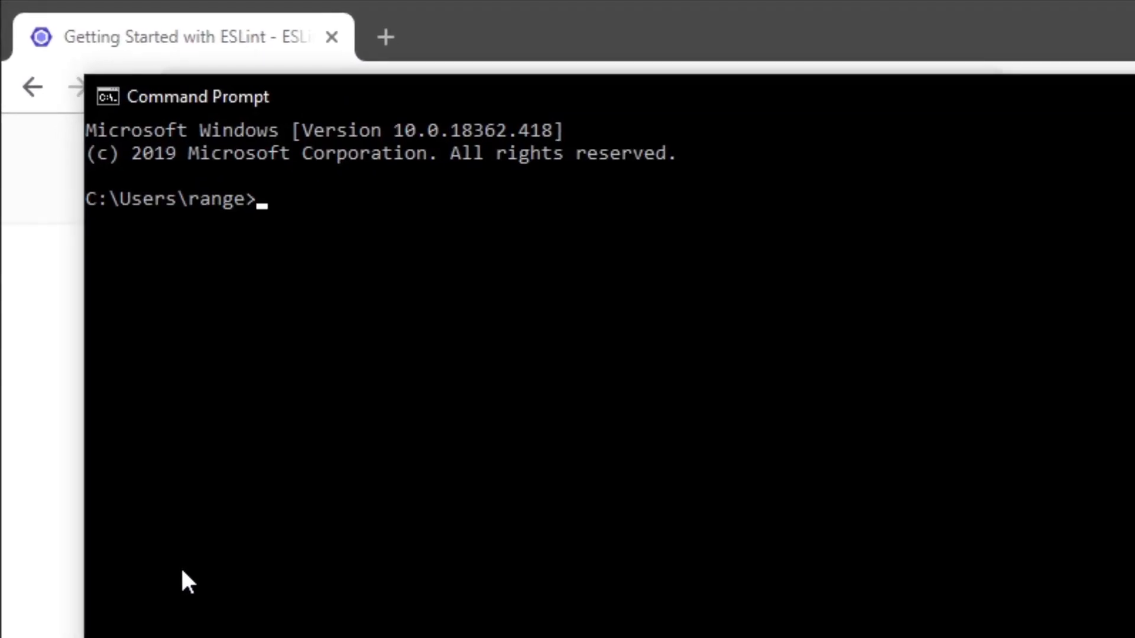
# - Install ESLint globally with npm i -g eslint, then minimize Command Prompt
pyautogui.write('npm')
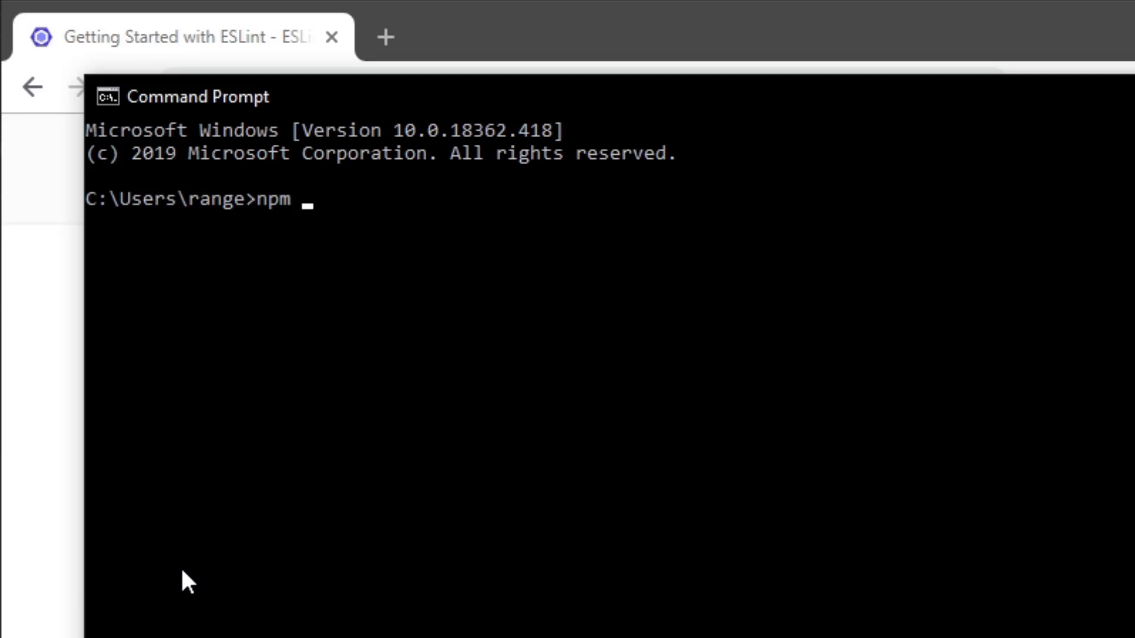
pyautogui.write('i -g')
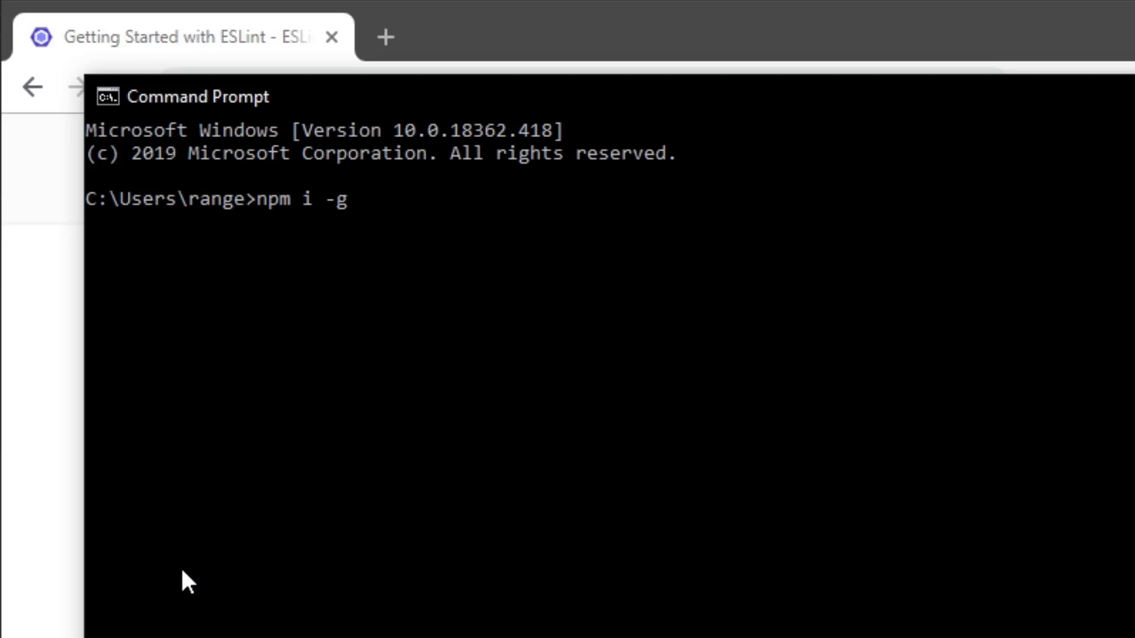
pyautogui.write('esli')
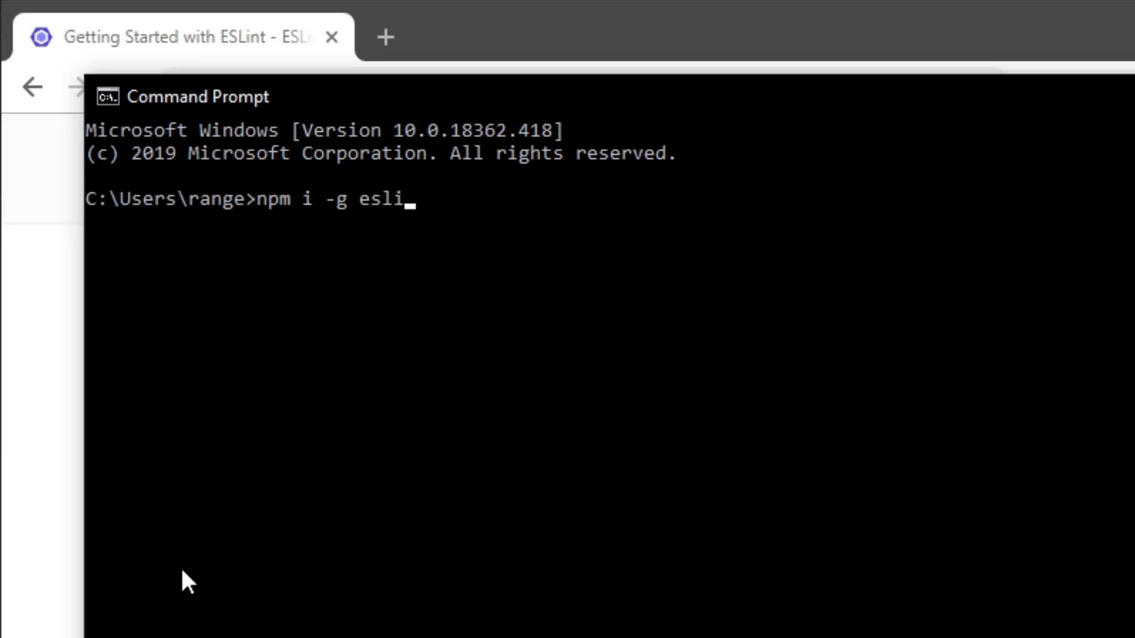
pyautogui.press('Return')
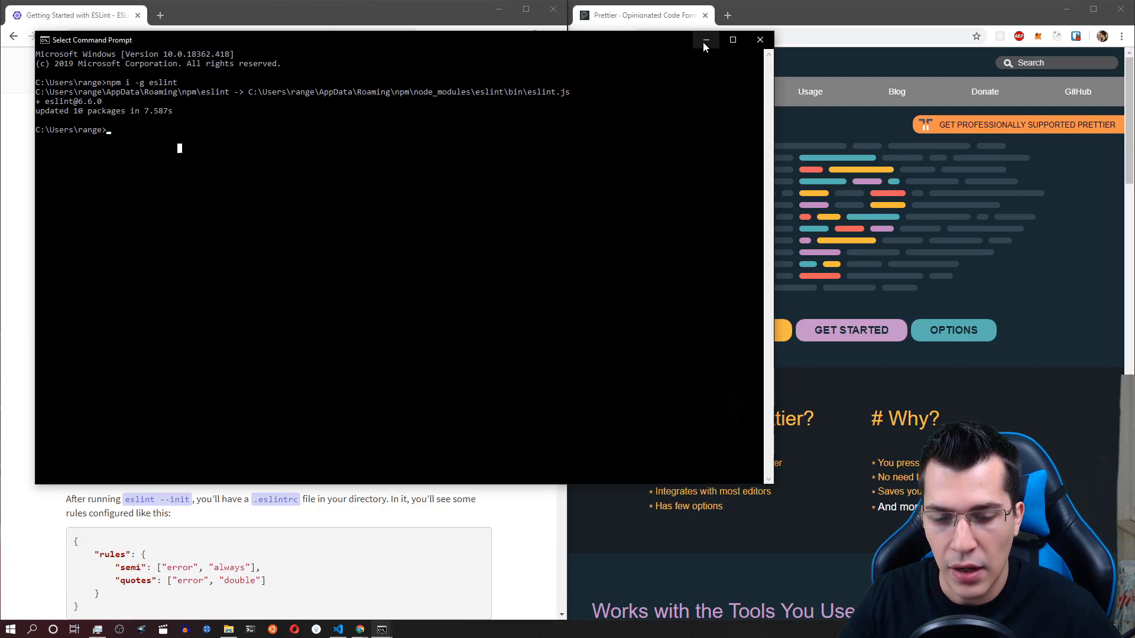
pyautogui.click(706, 40)
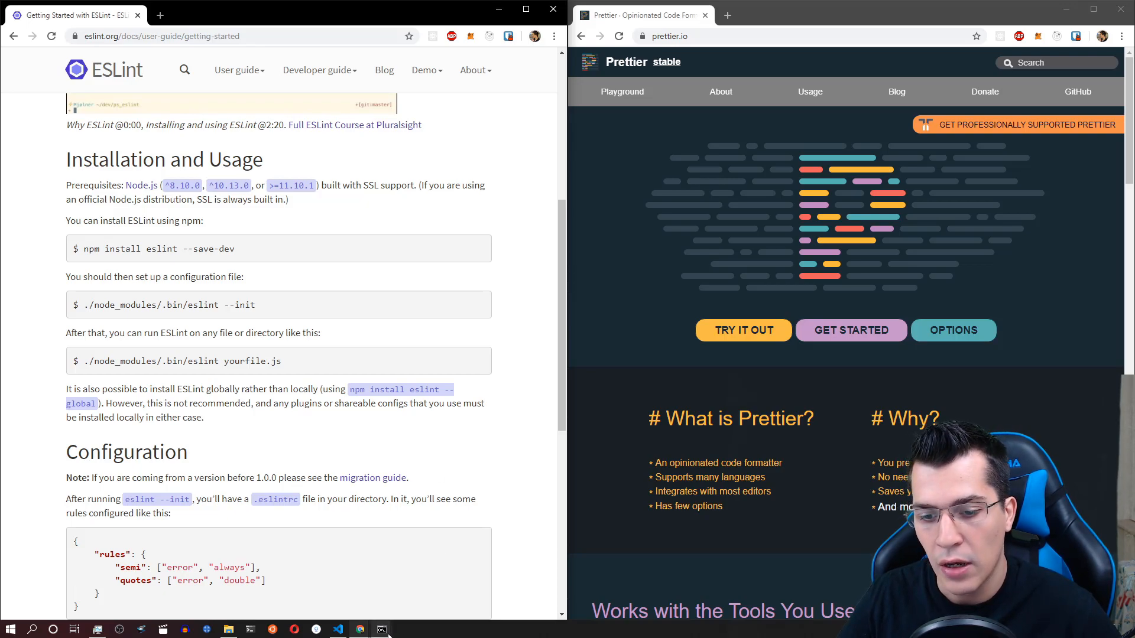
# - Search Google for 'create react app', open its GitHub repository, and select the npx command
pyautogui.click(381, 628)
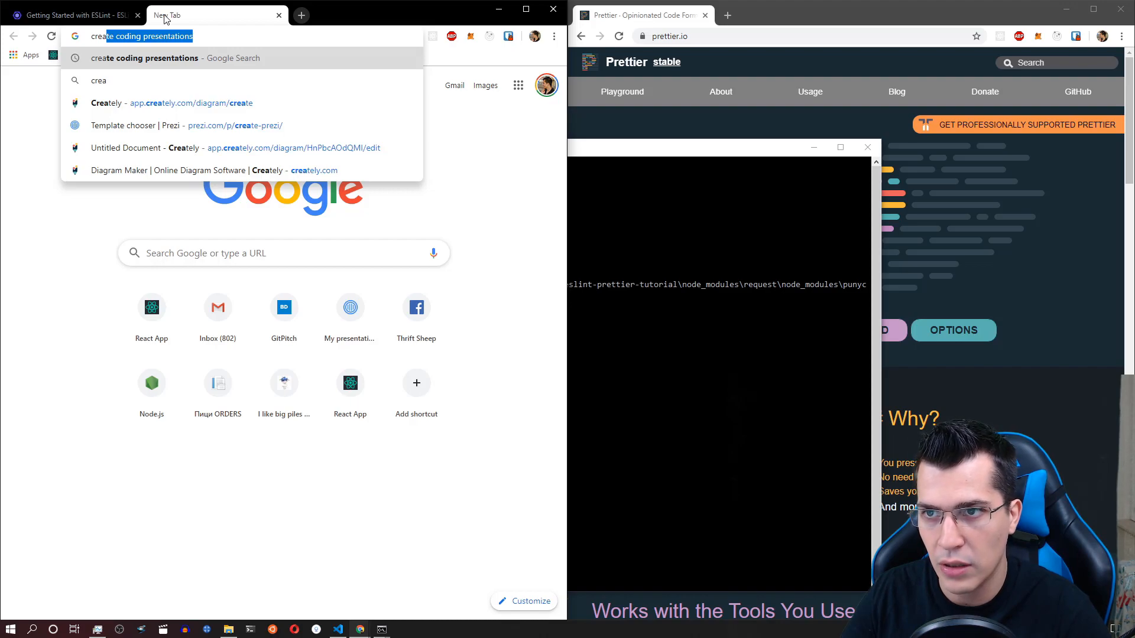
pyautogui.write('create react app')
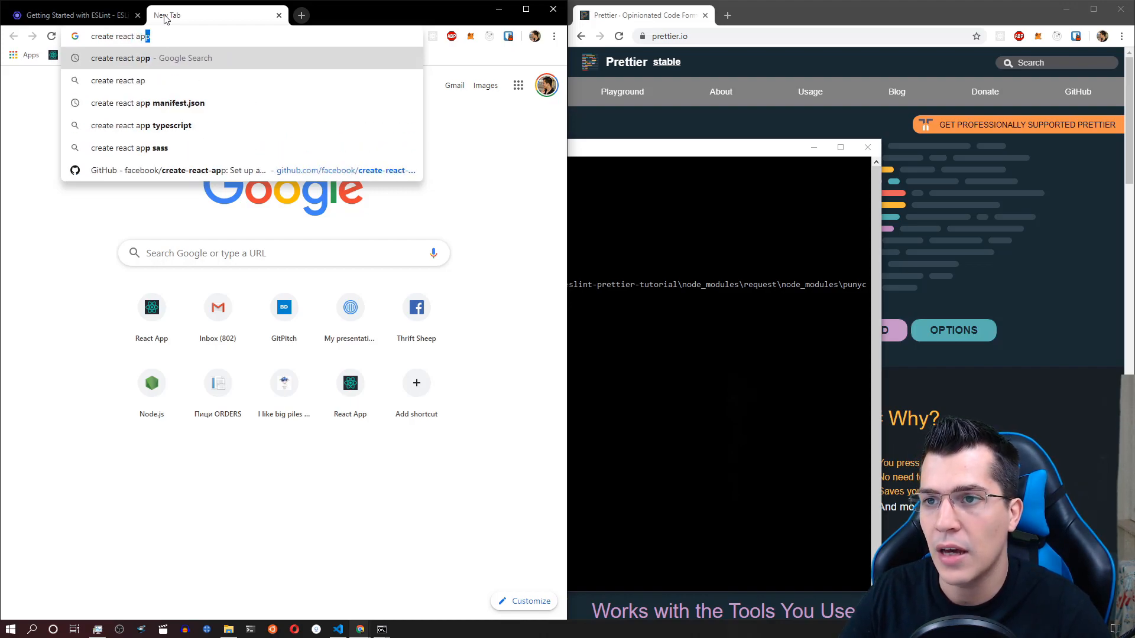
pyautogui.press('Return')
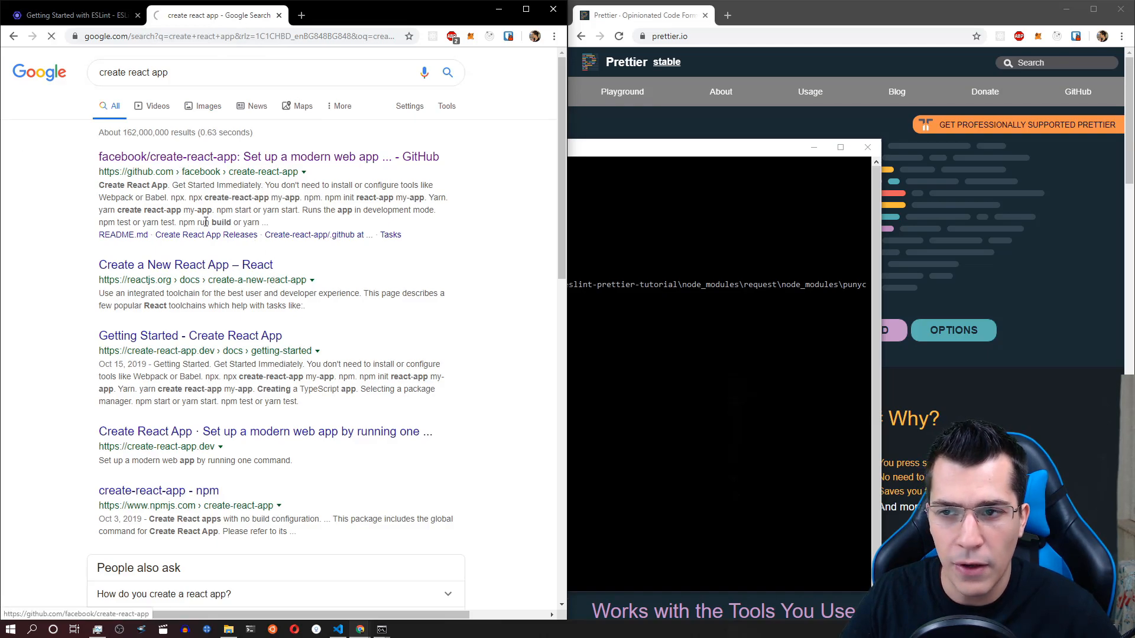
pyautogui.click(268, 156)
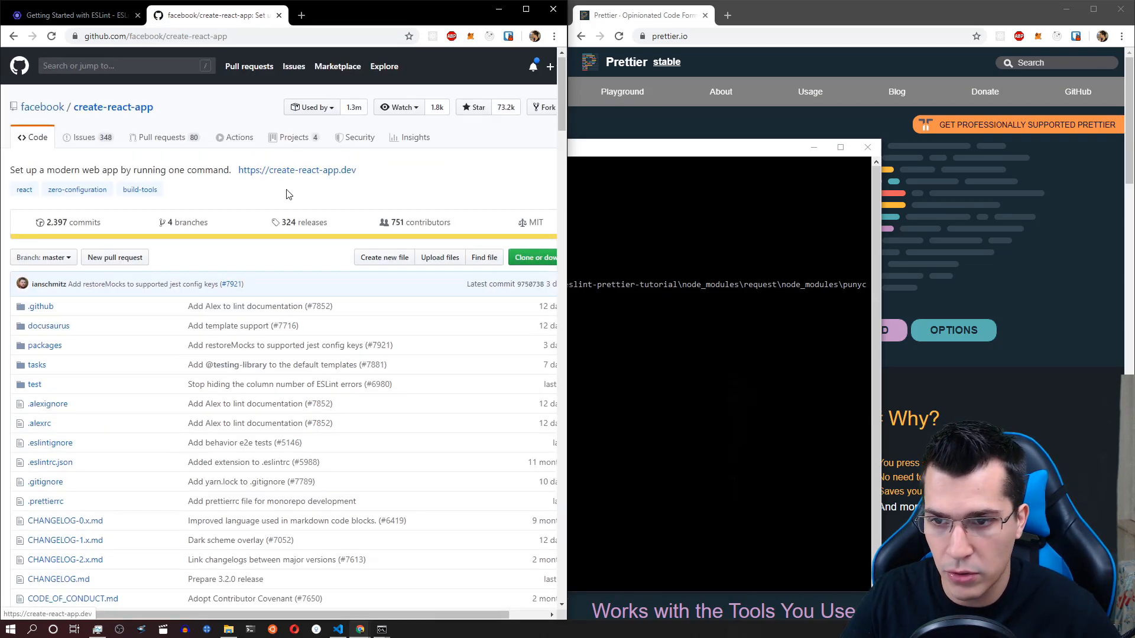
pyautogui.scroll(-3)
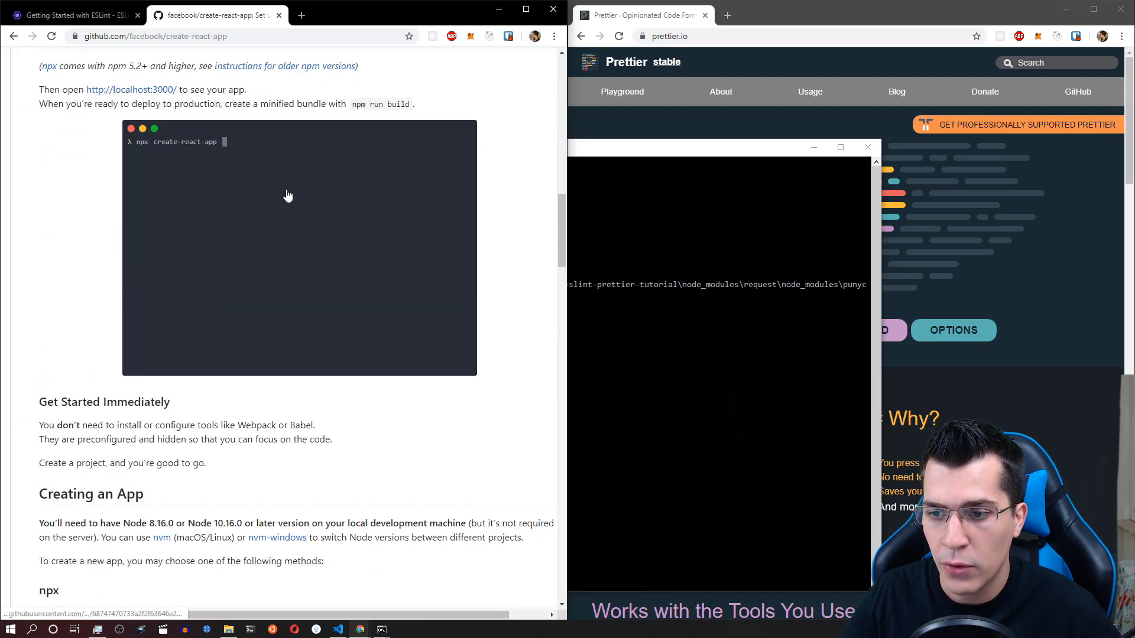
pyautogui.scroll(-3)
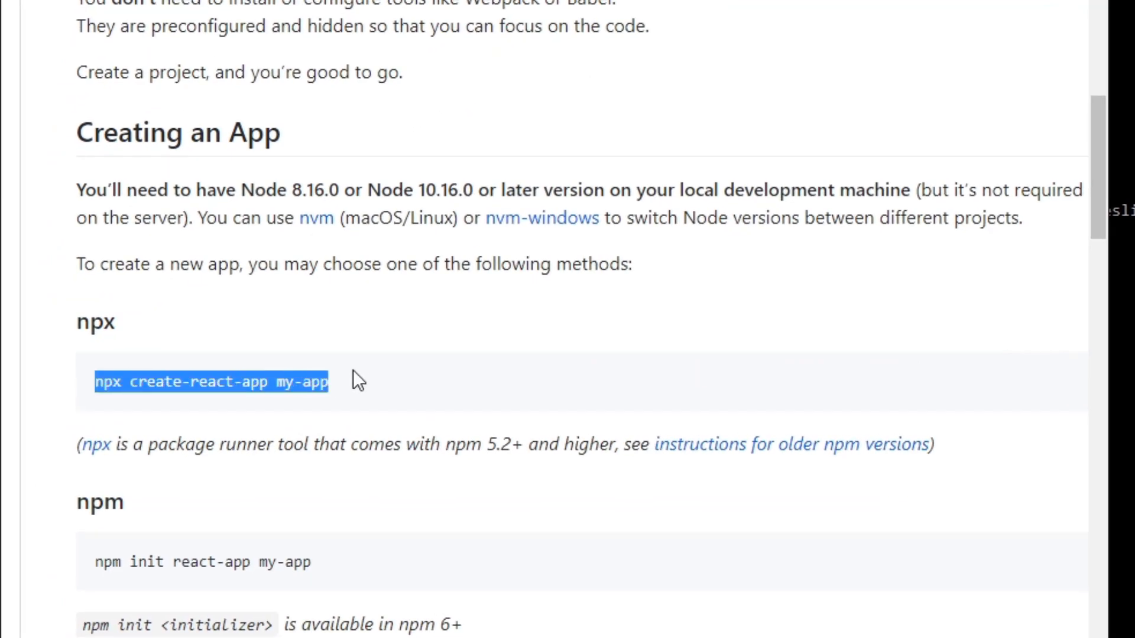
pyautogui.moveTo(355, 371)
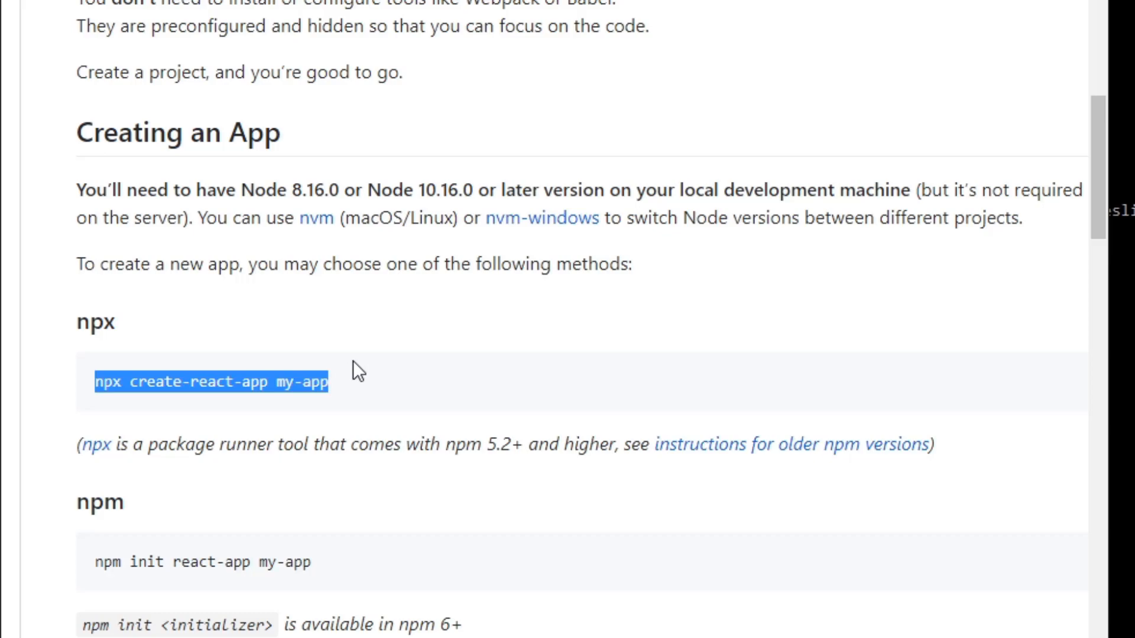
pyautogui.moveTo(509, 437)
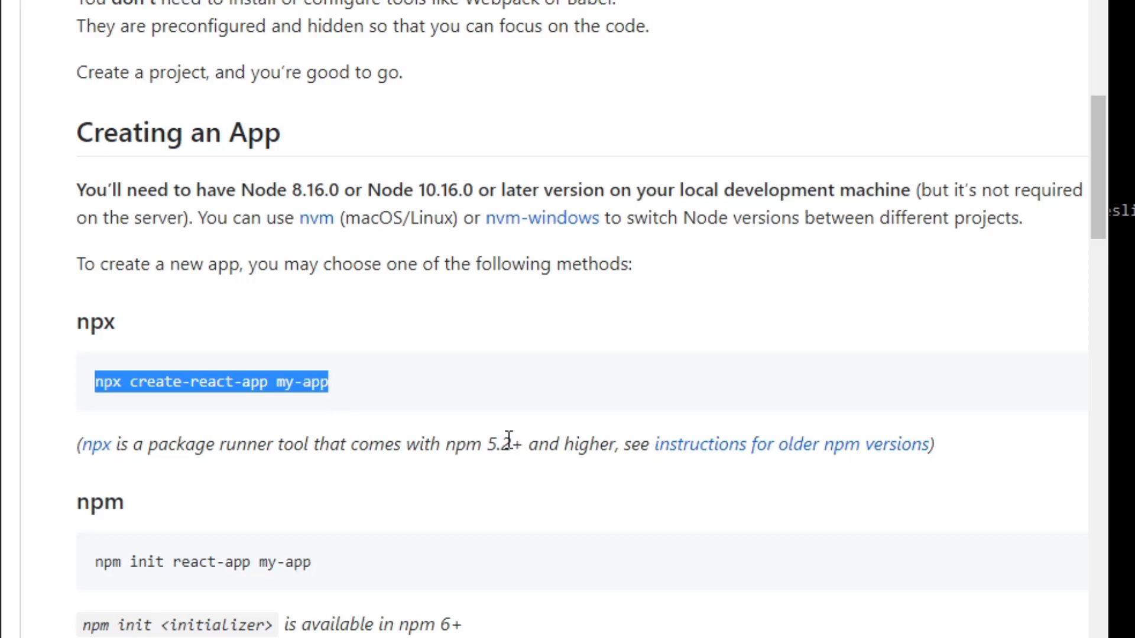
pyautogui.moveTo(19, 387)
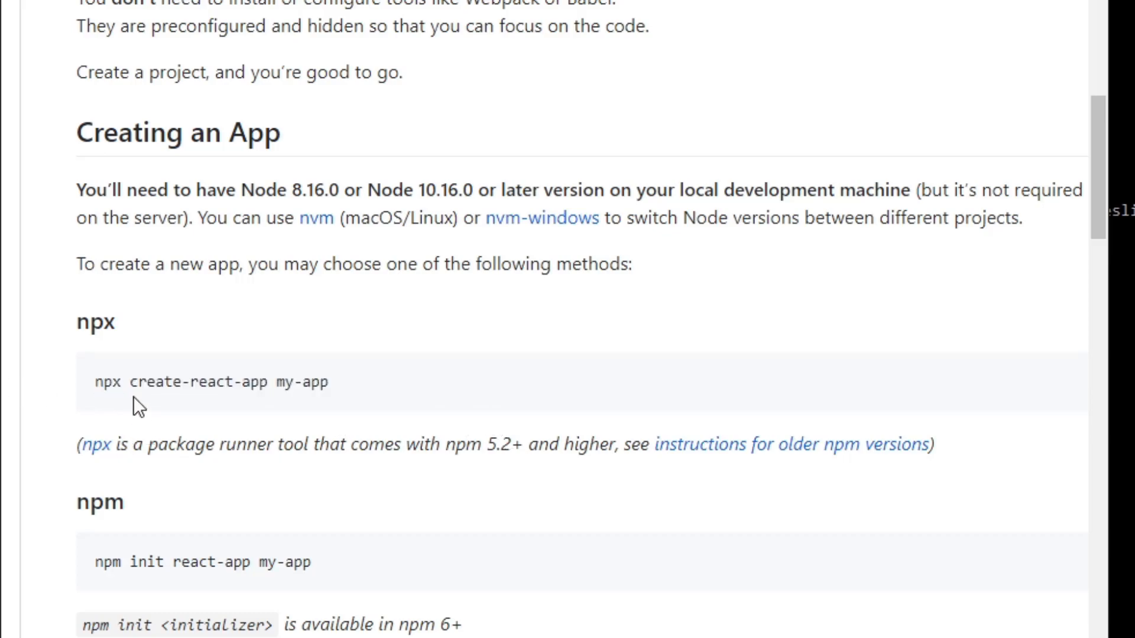
pyautogui.doubleClick(196, 382)
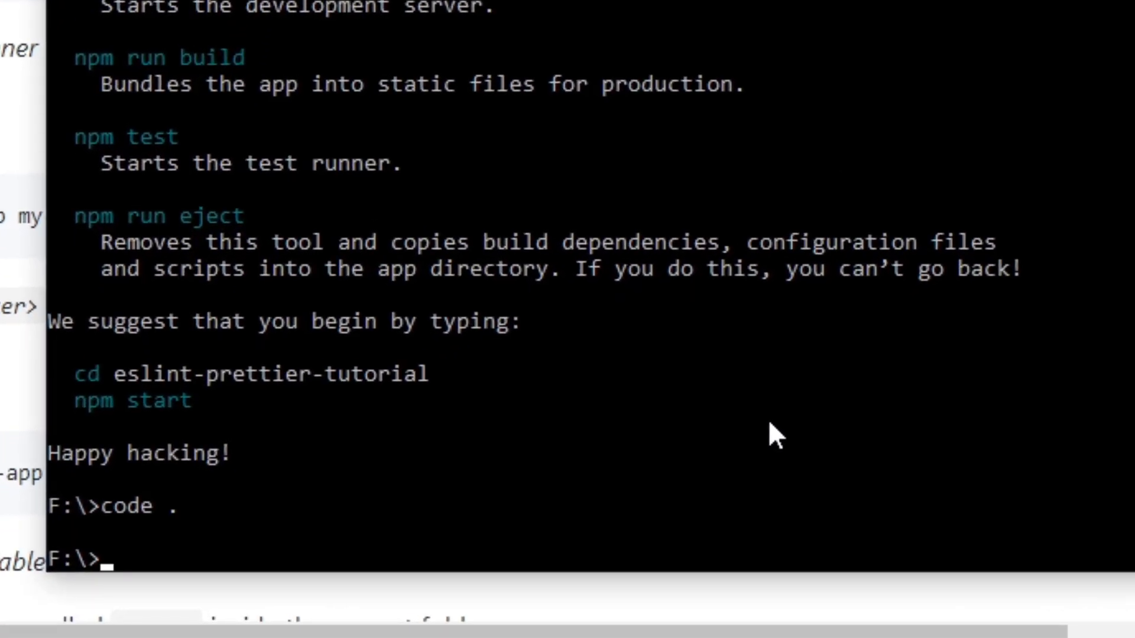
# - Change into the eslint-prettier-tutorial folder and run code . to open it
pyautogui.write('cd')
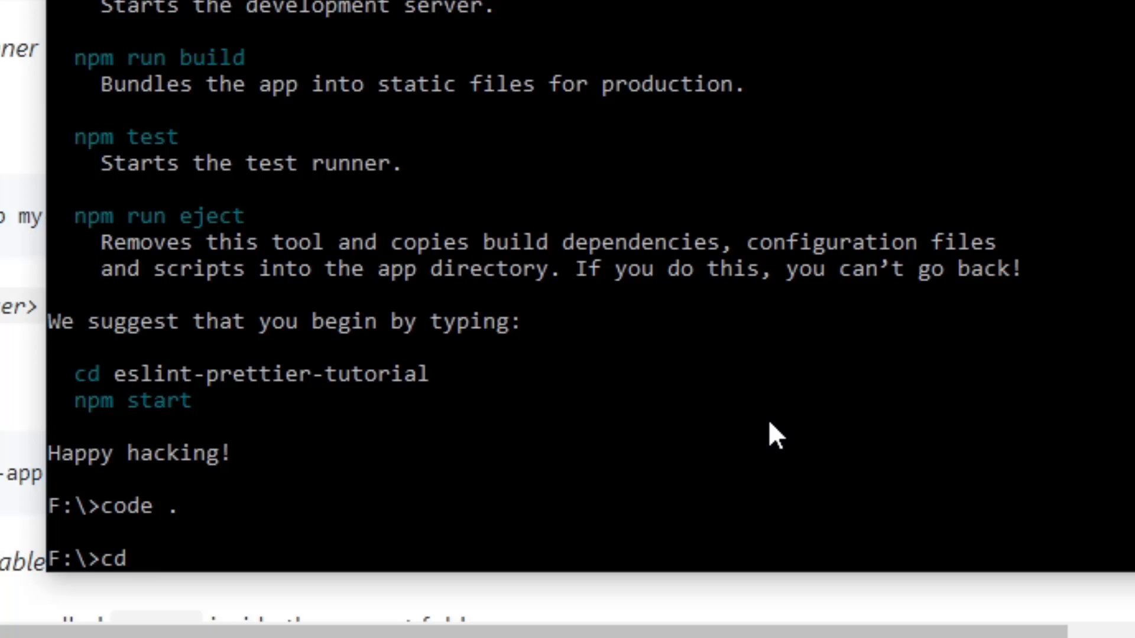
pyautogui.write('eslint-prettier-tutorial')
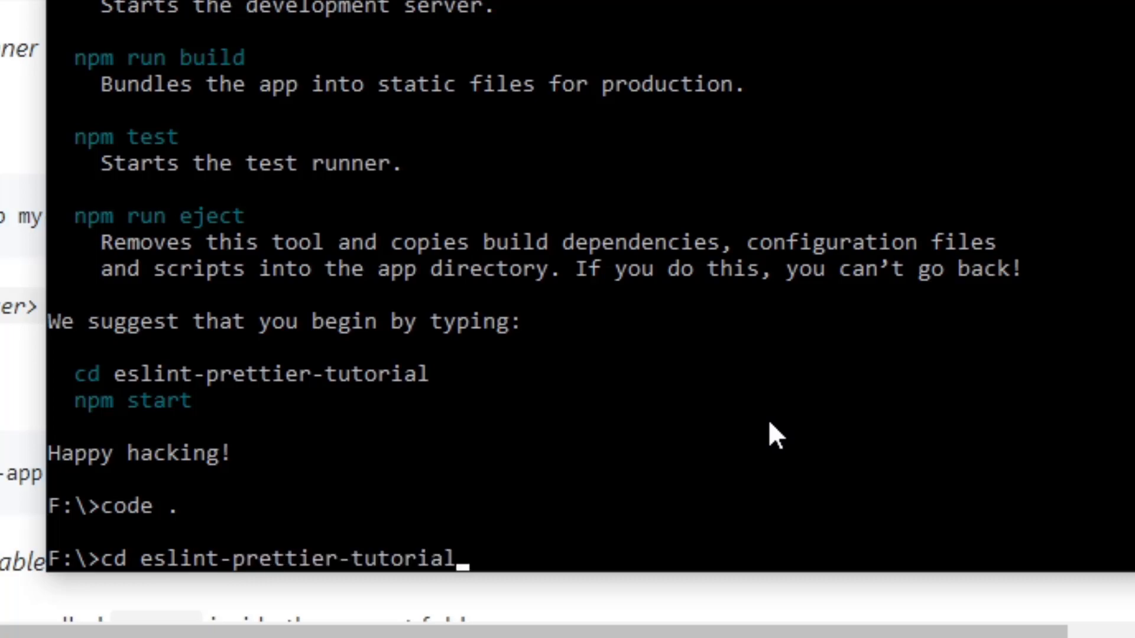
pyautogui.press('Return')
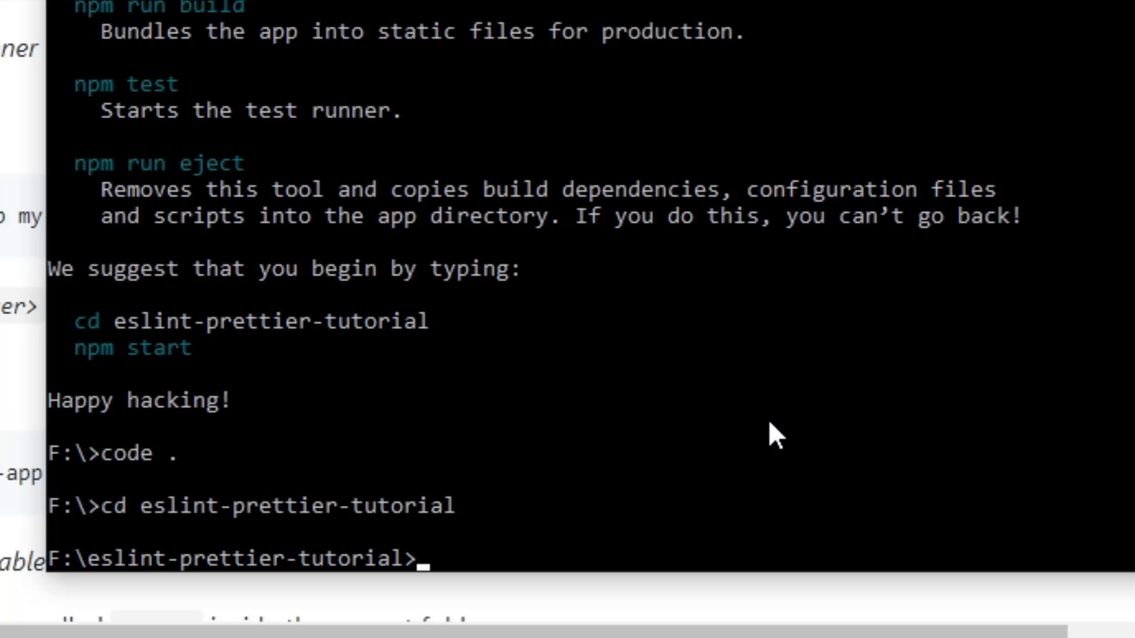
pyautogui.write('c')
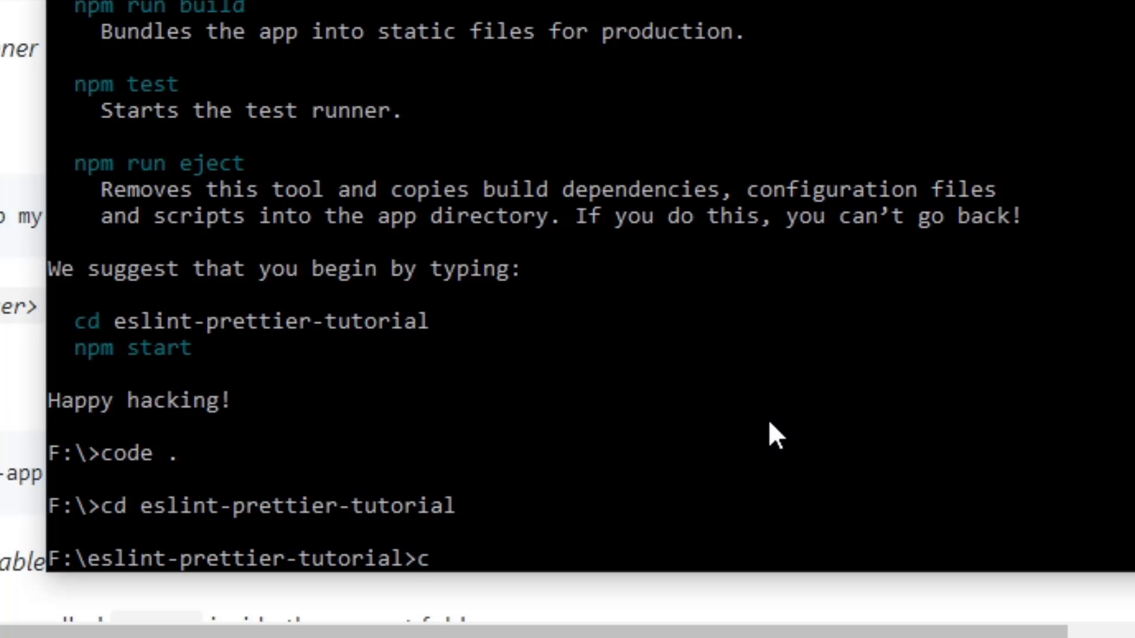
pyautogui.write('ode .')
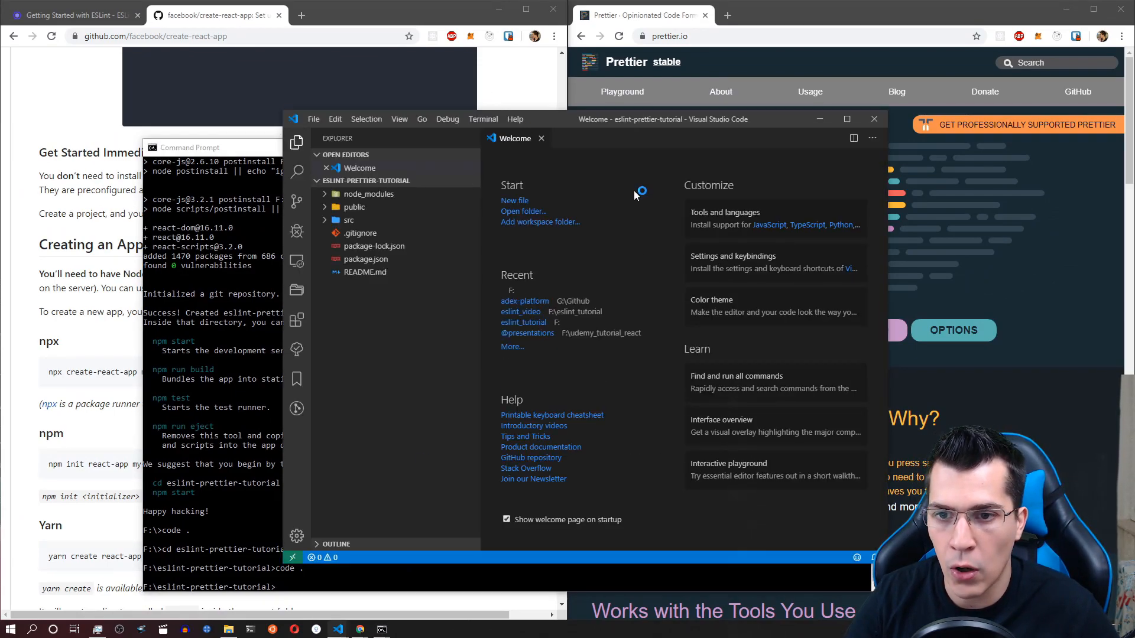
# - Maximize the VS Code window, expand the src folder, and open App.js
pyautogui.click(846, 119)
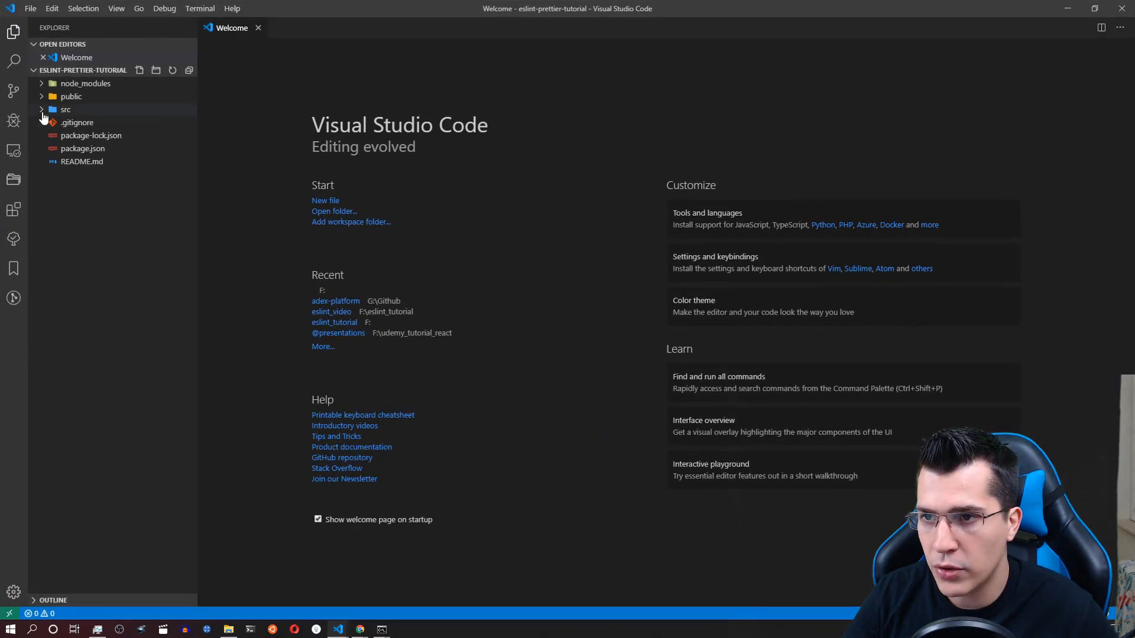
pyautogui.click(65, 109)
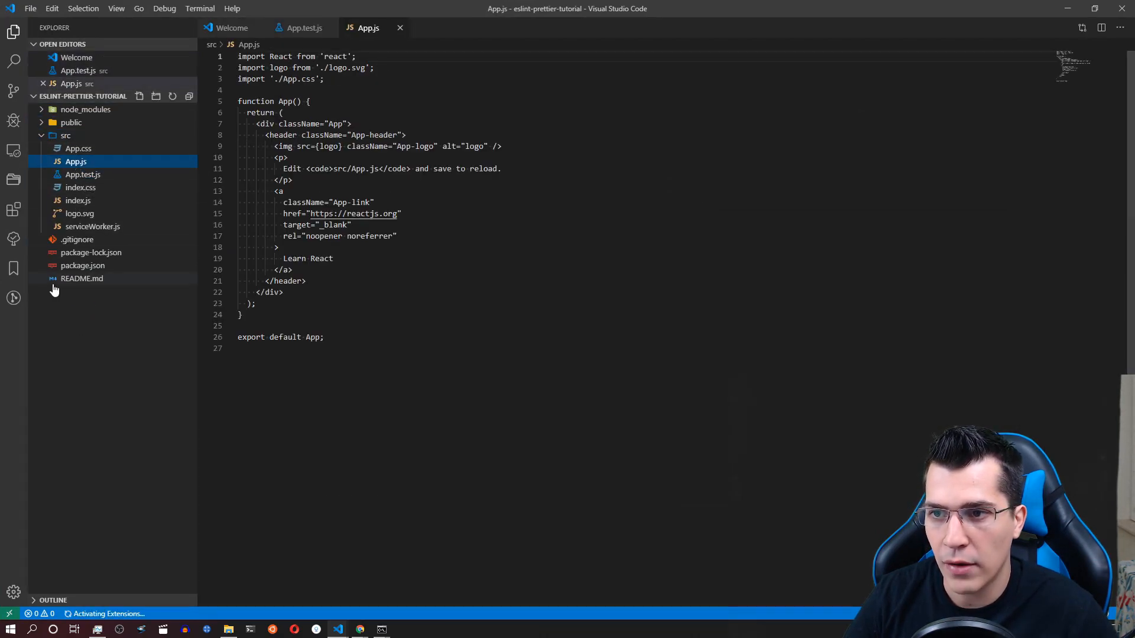
pyautogui.click(78, 200)
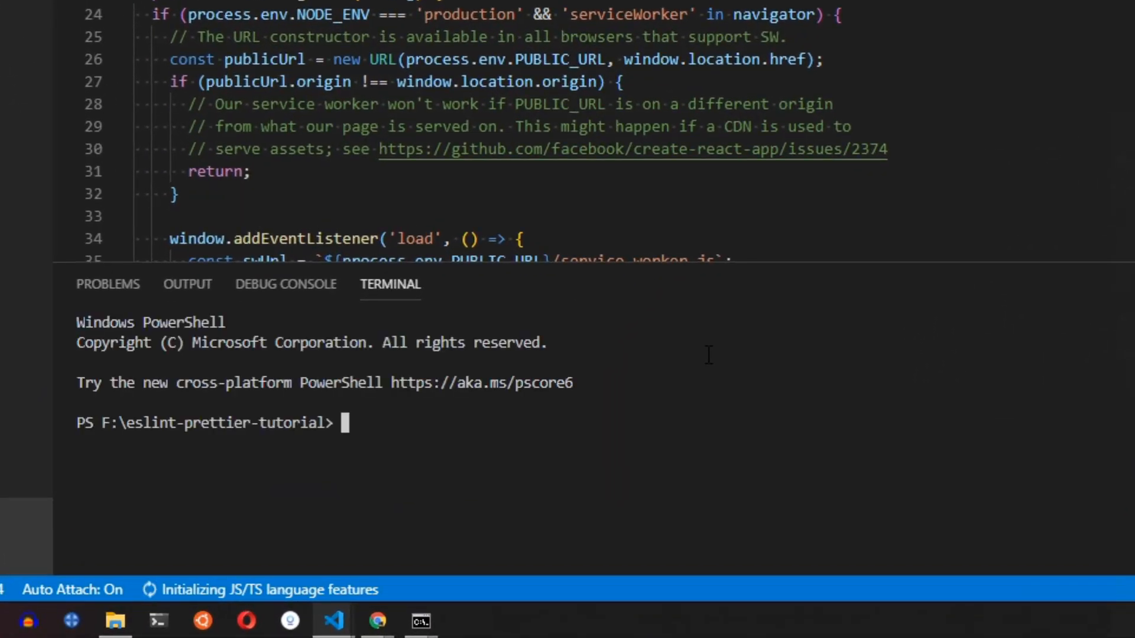
# - Run eslint --init choosing find problems, JavaScript modules, React, Browser, JSON, and install dependencies
pyautogui.write('e')
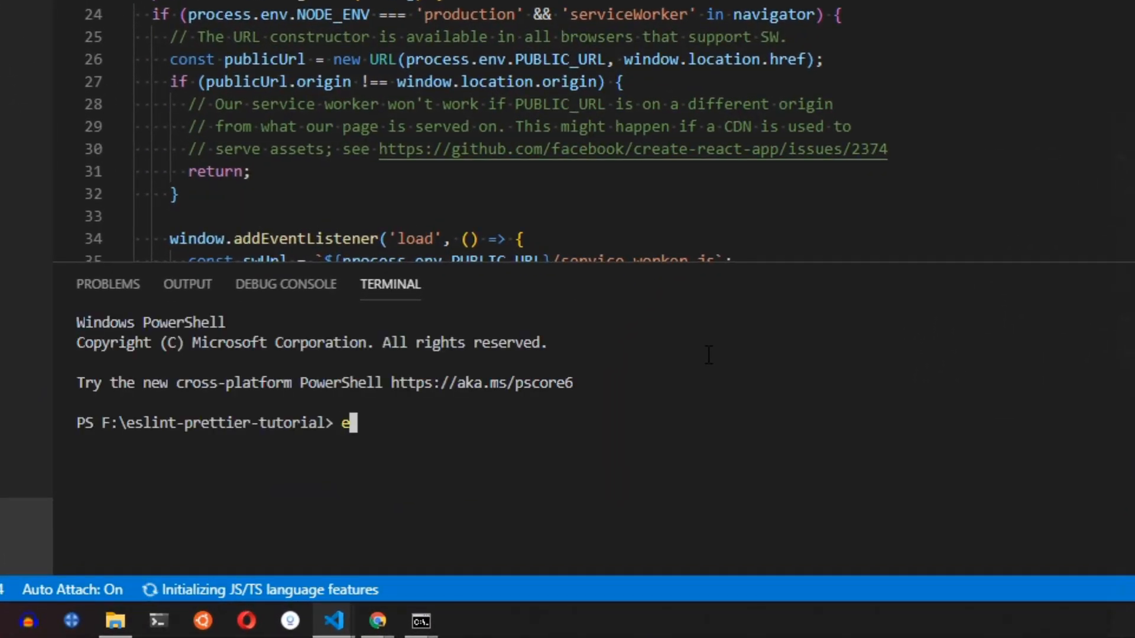
pyautogui.write('slint --init')
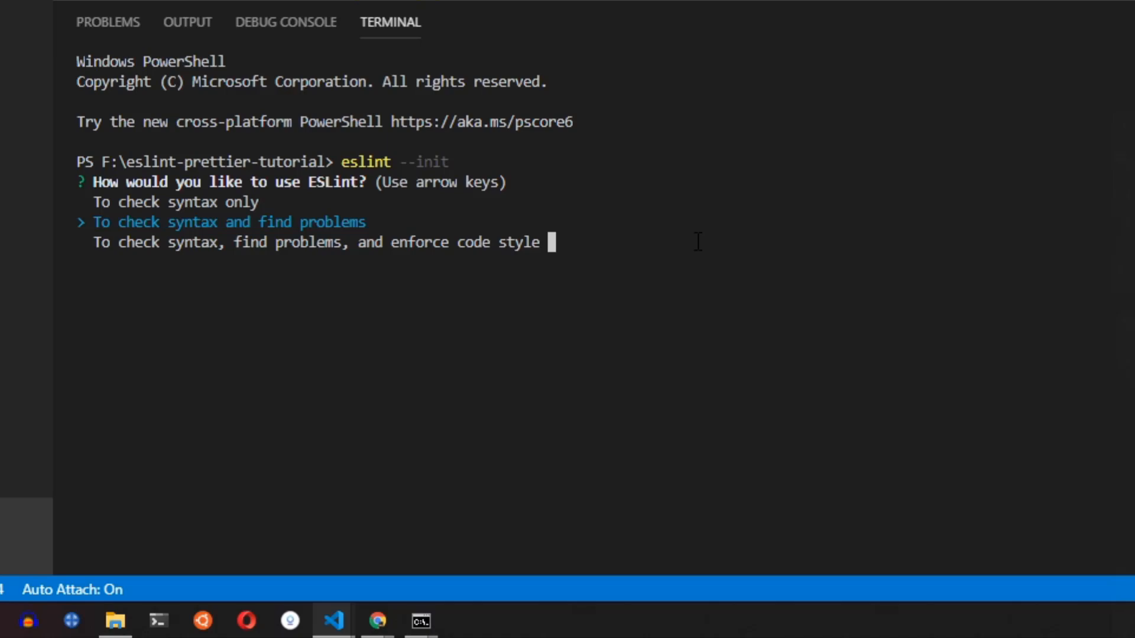
pyautogui.press('Return')
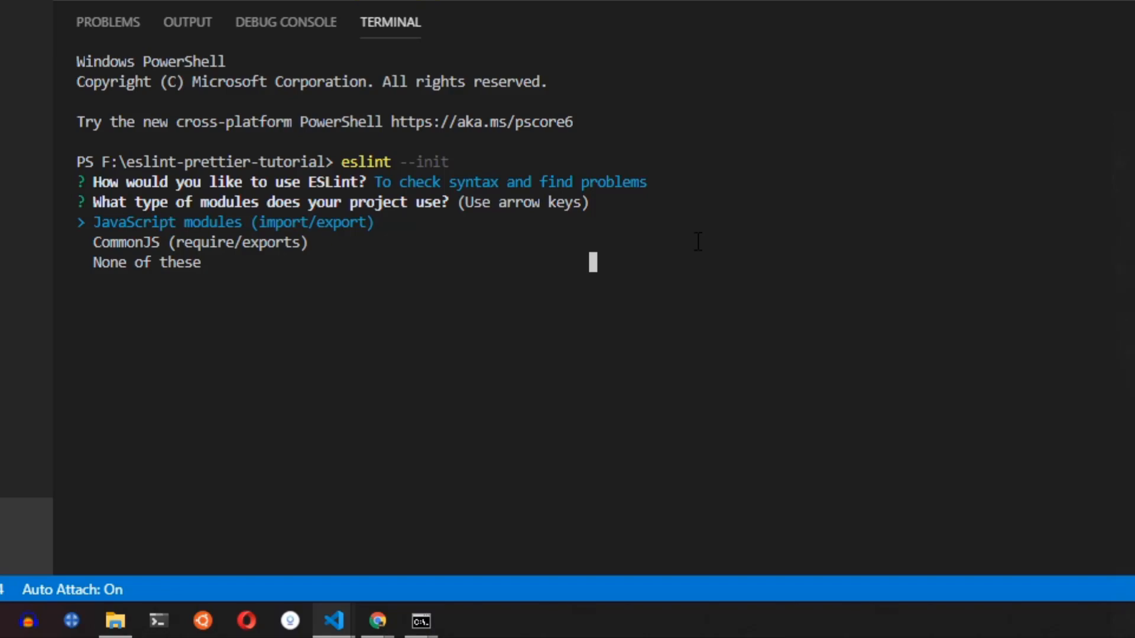
pyautogui.press('Return')
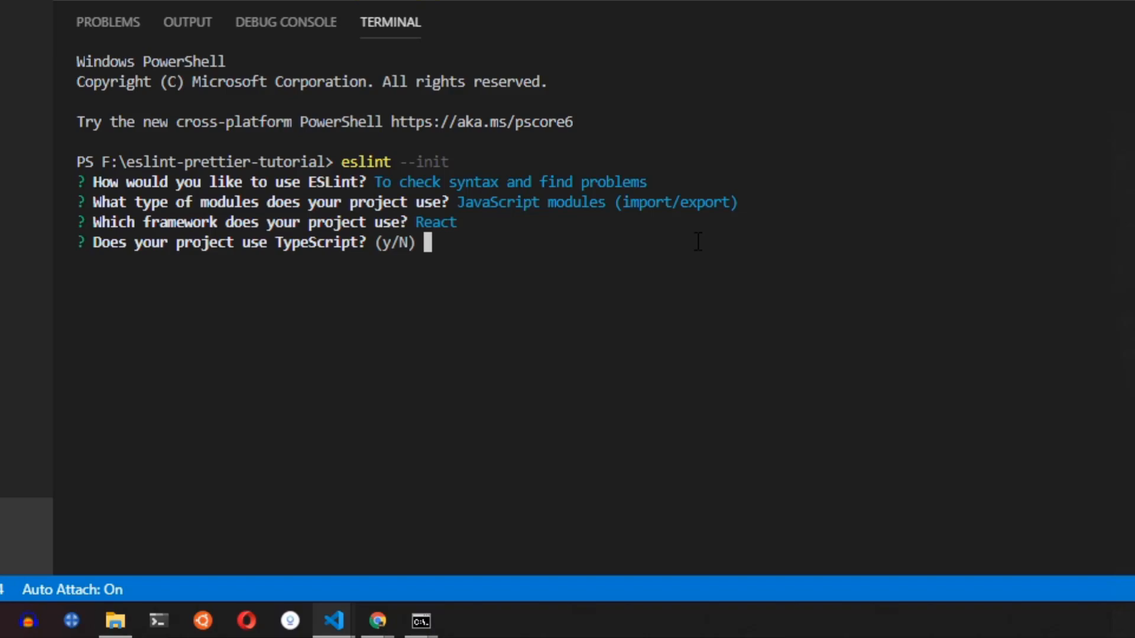
pyautogui.write('N')
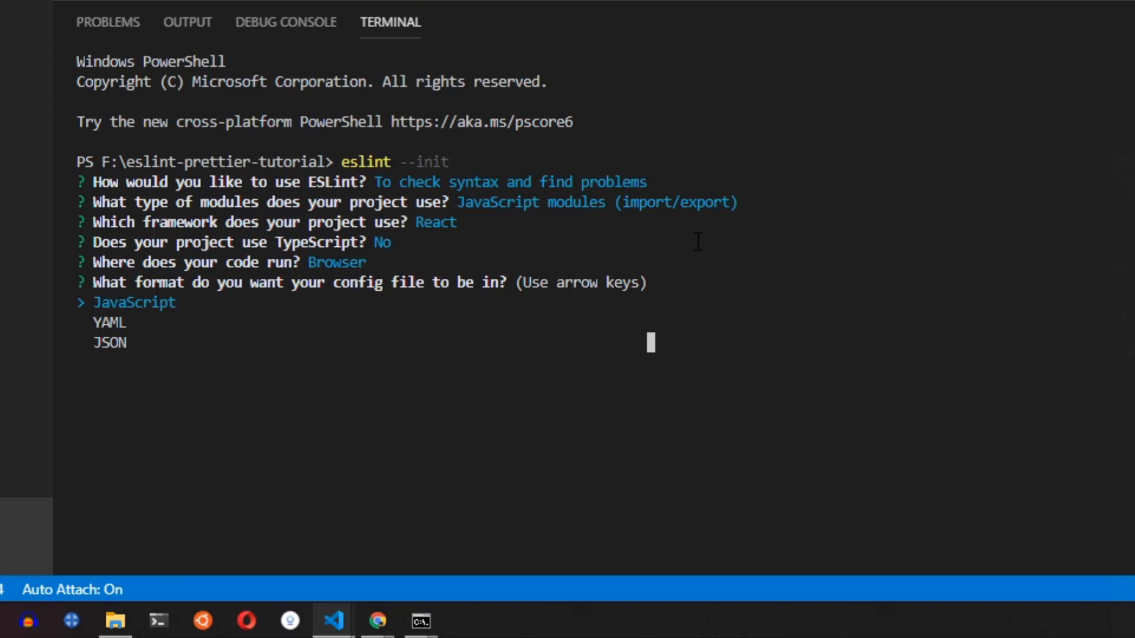
pyautogui.press('Down')
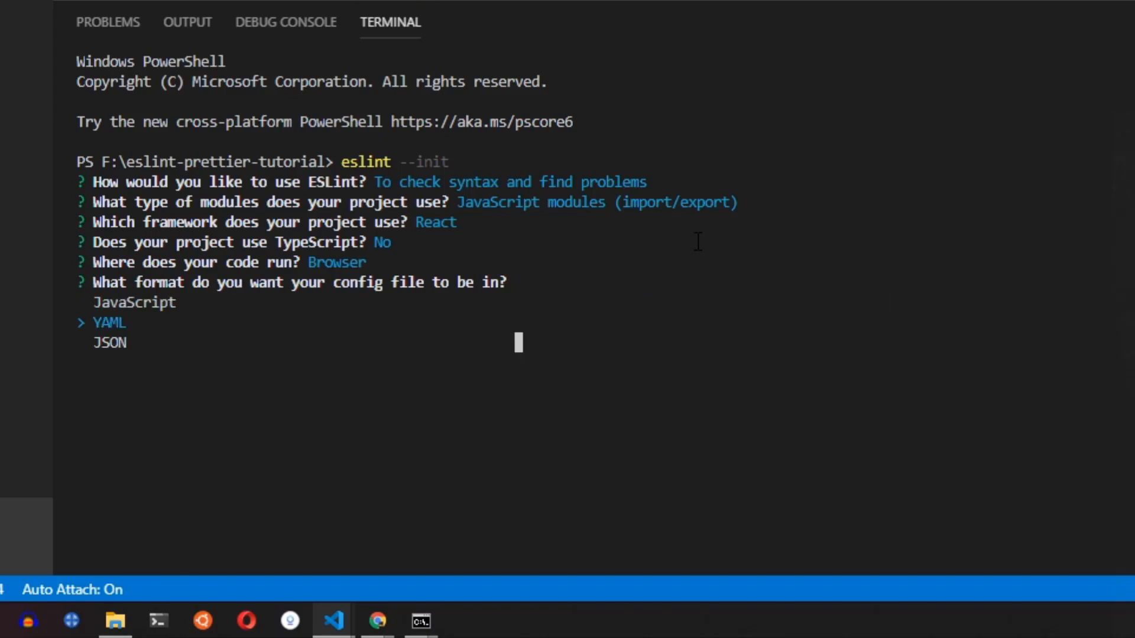
pyautogui.press('Return')
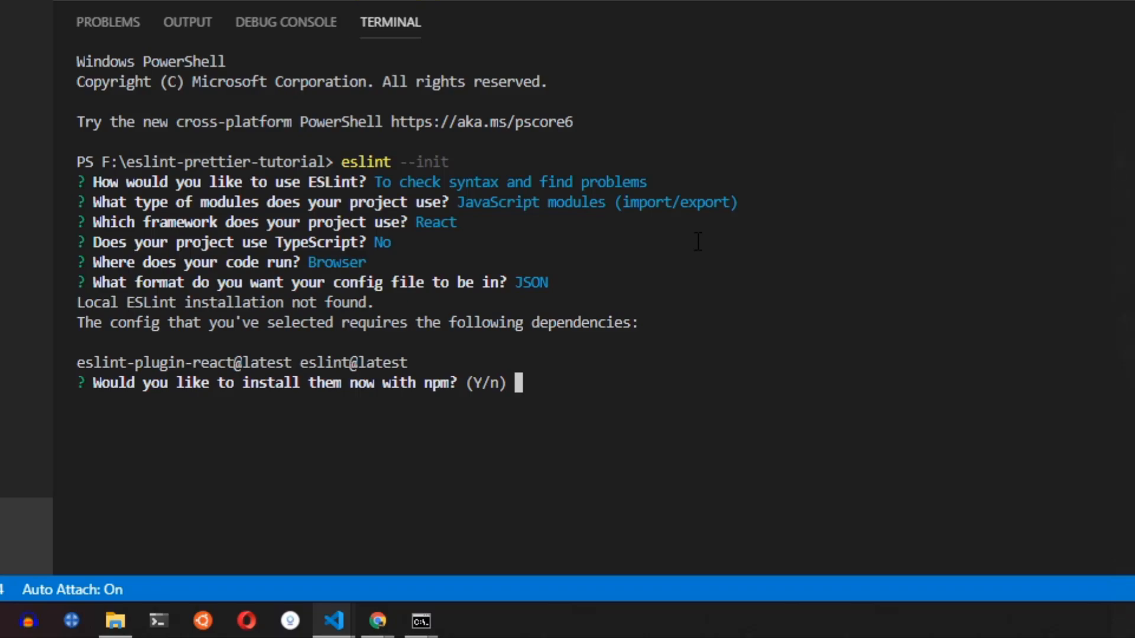
pyautogui.write('Y')
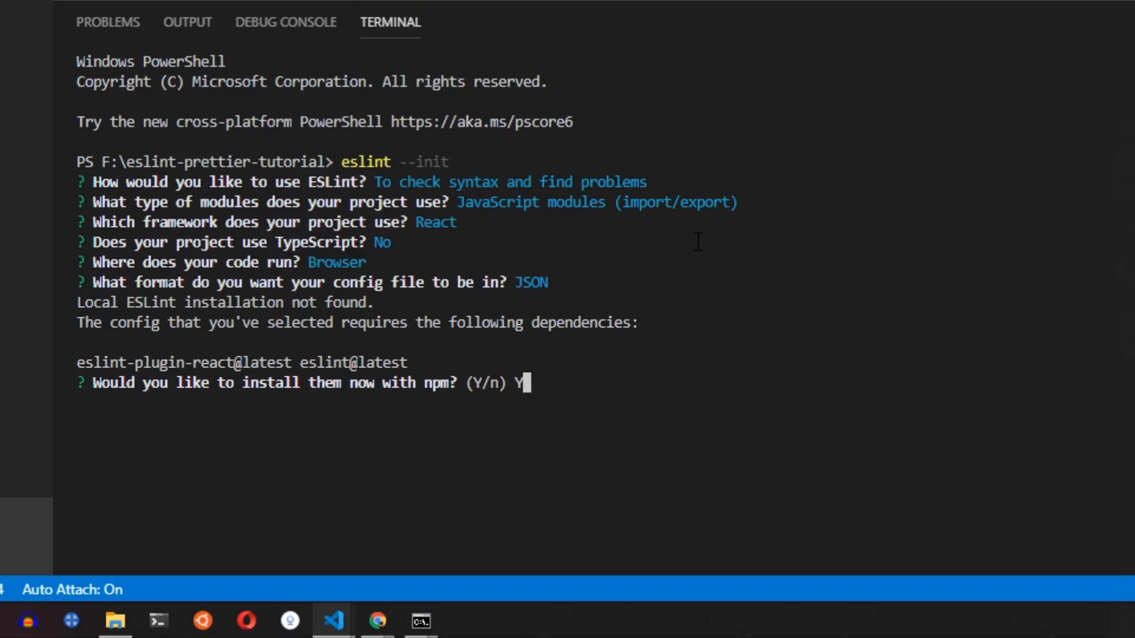
pyautogui.press('Return')
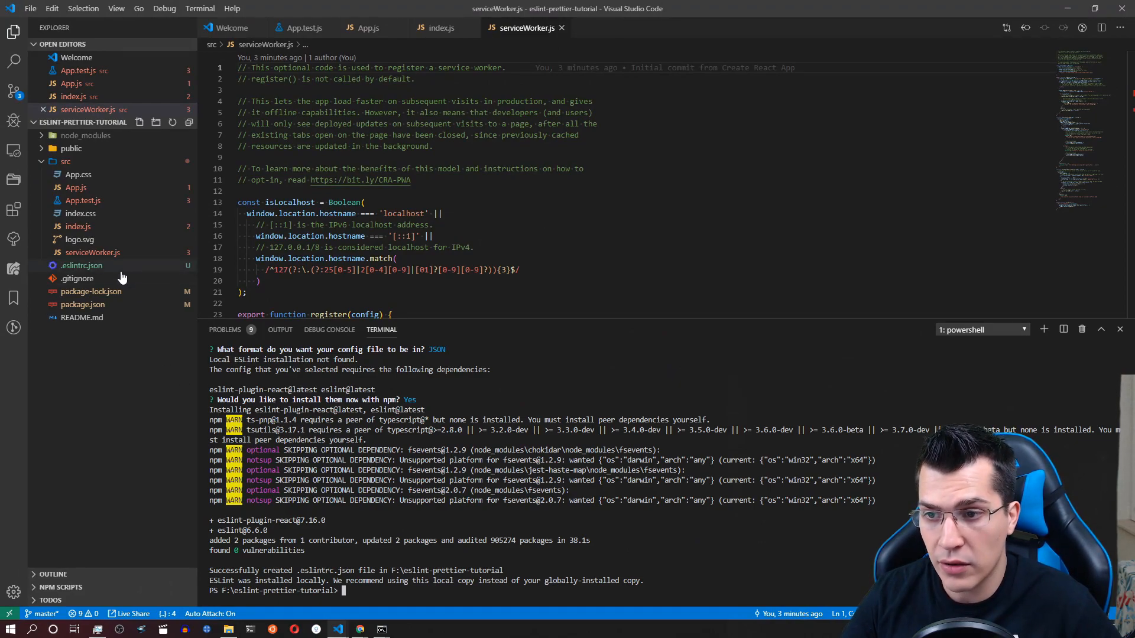
# - In .eslintrc.json, delete globals and extra parserOptions, keeping only ecmaVersion 2018
pyautogui.click(82, 266)
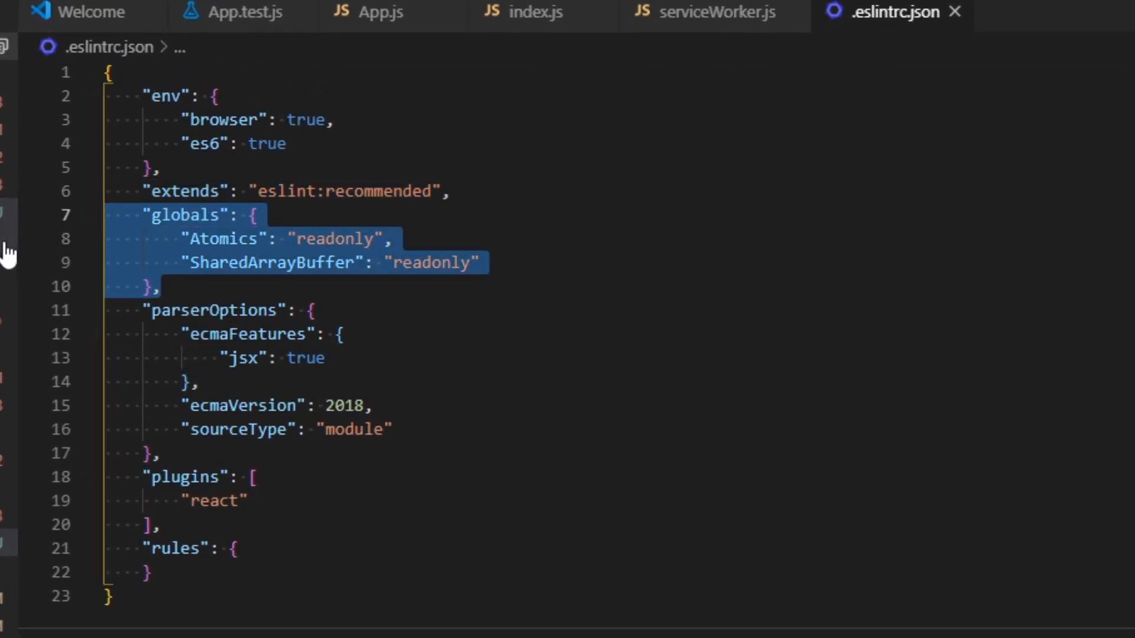
pyautogui.press('Delete')
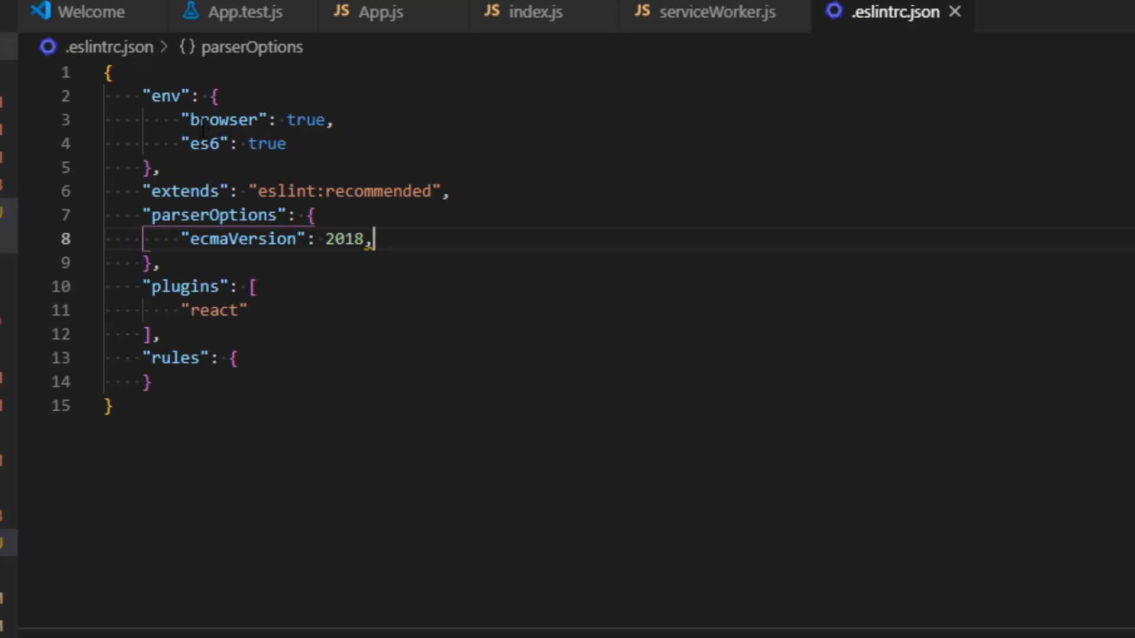
pyautogui.moveTo(174, 358)
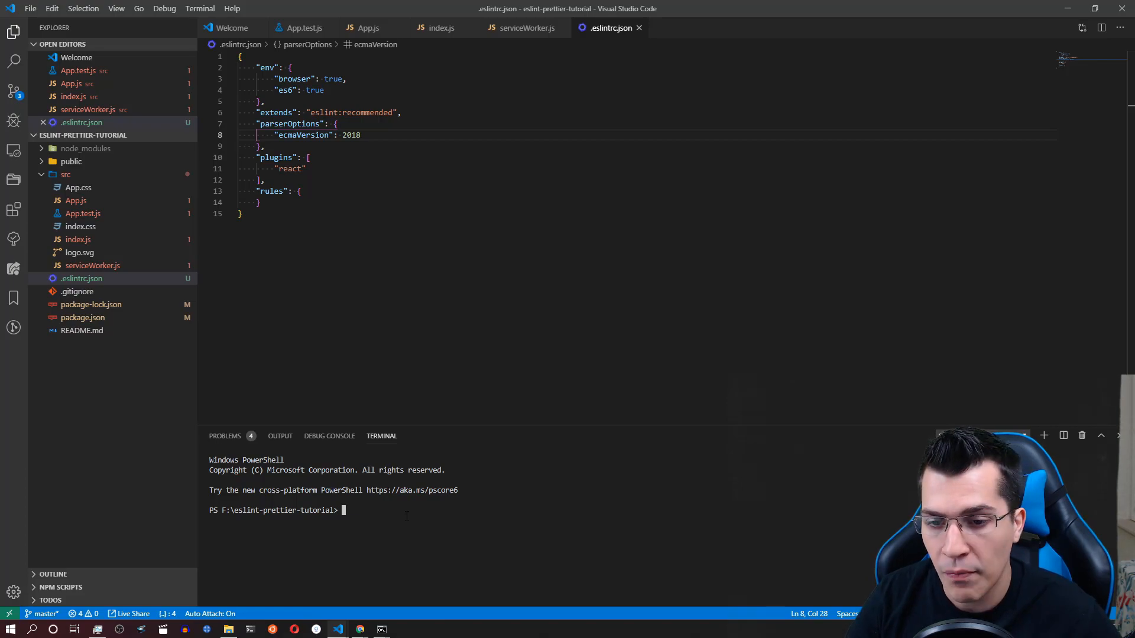
# - Run npx install-peerdeps --dev eslint-config-react-app in the terminal
pyautogui.write('npx insta')
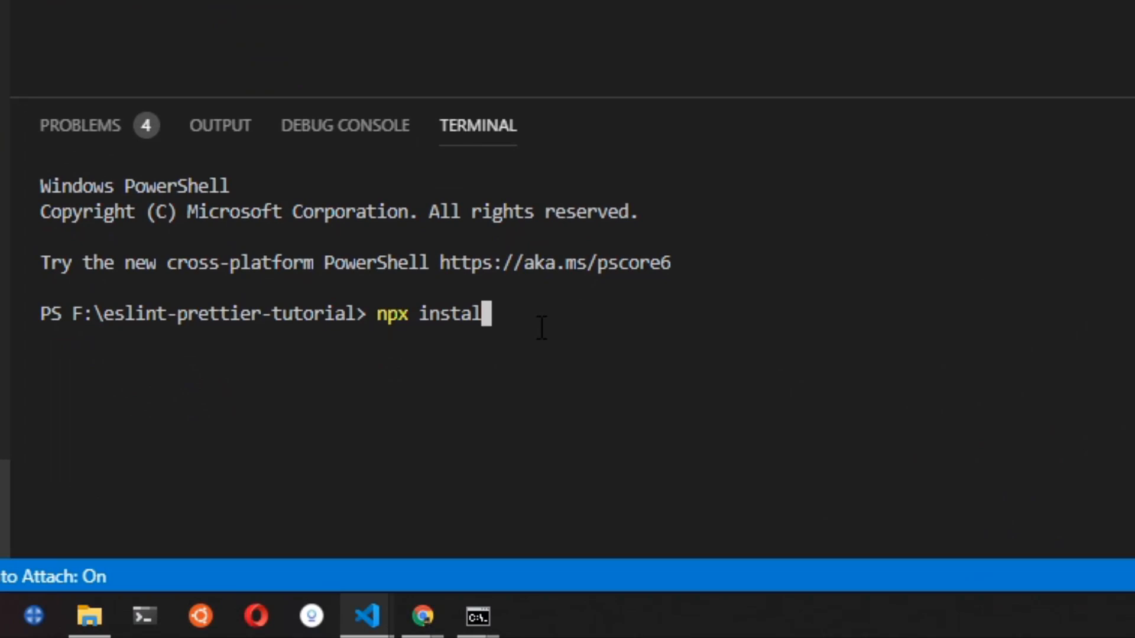
pyautogui.write('l-pee')
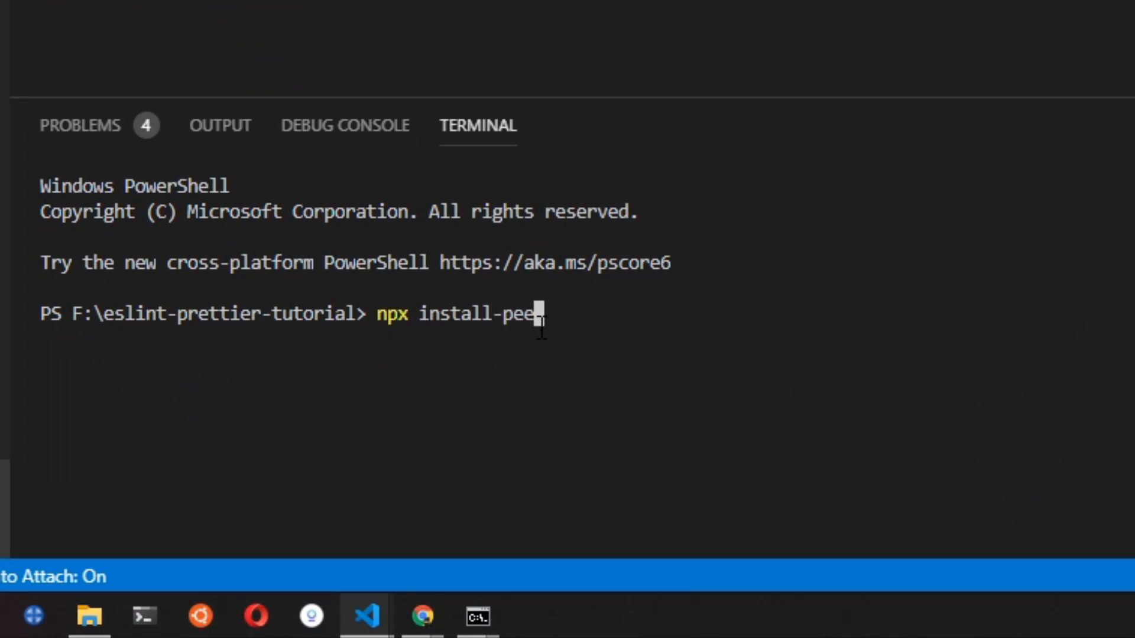
pyautogui.write('rdeps --')
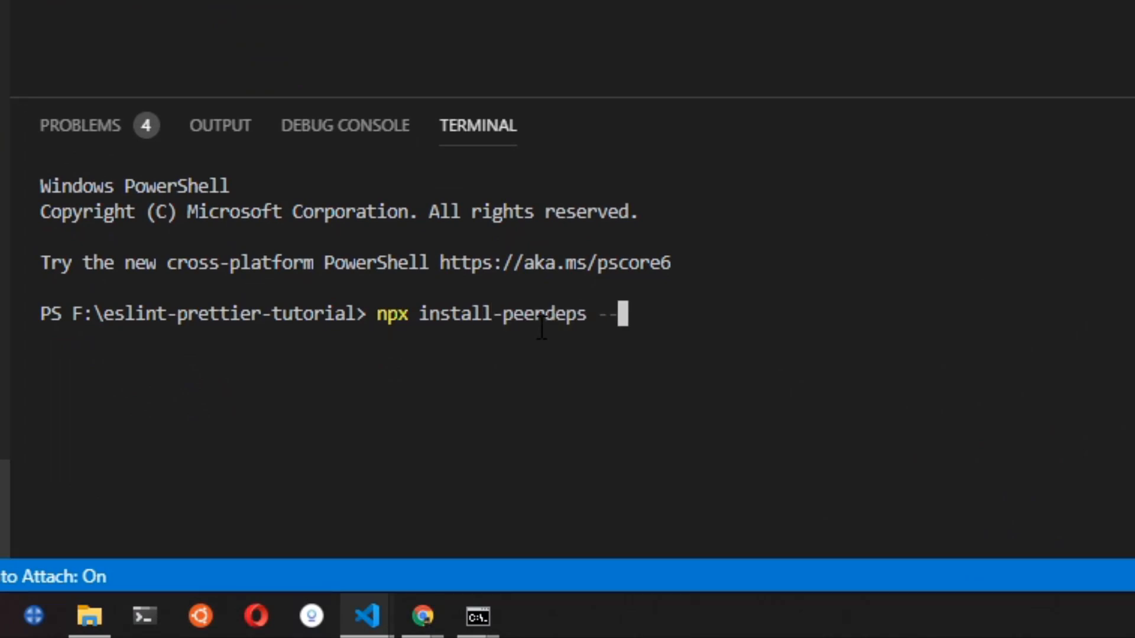
pyautogui.write('de')
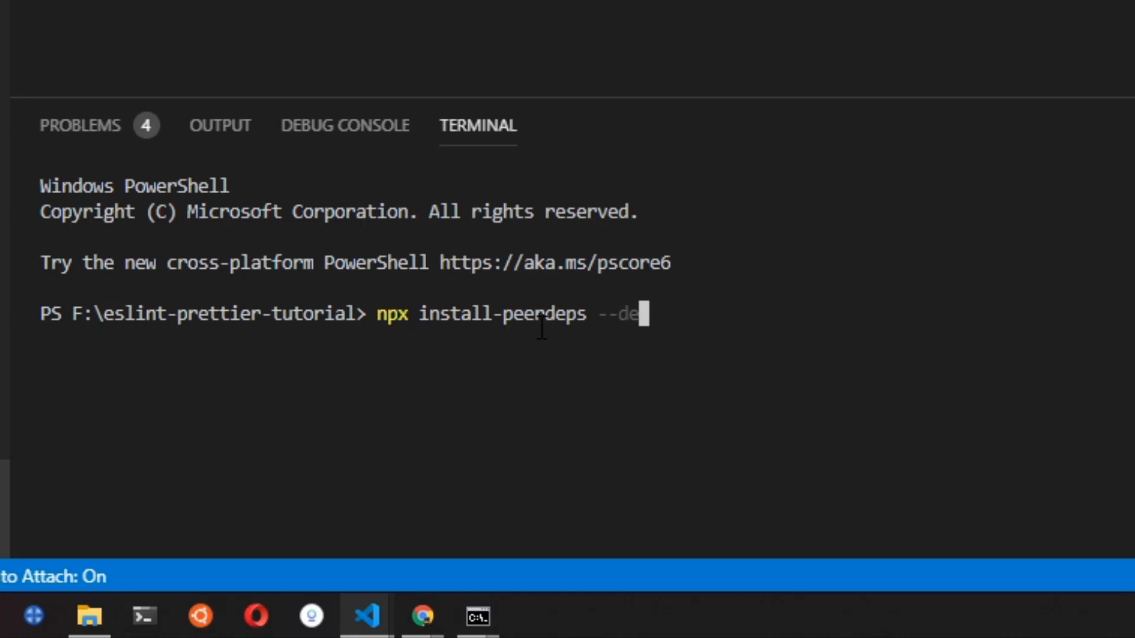
pyautogui.write('v eslint-')
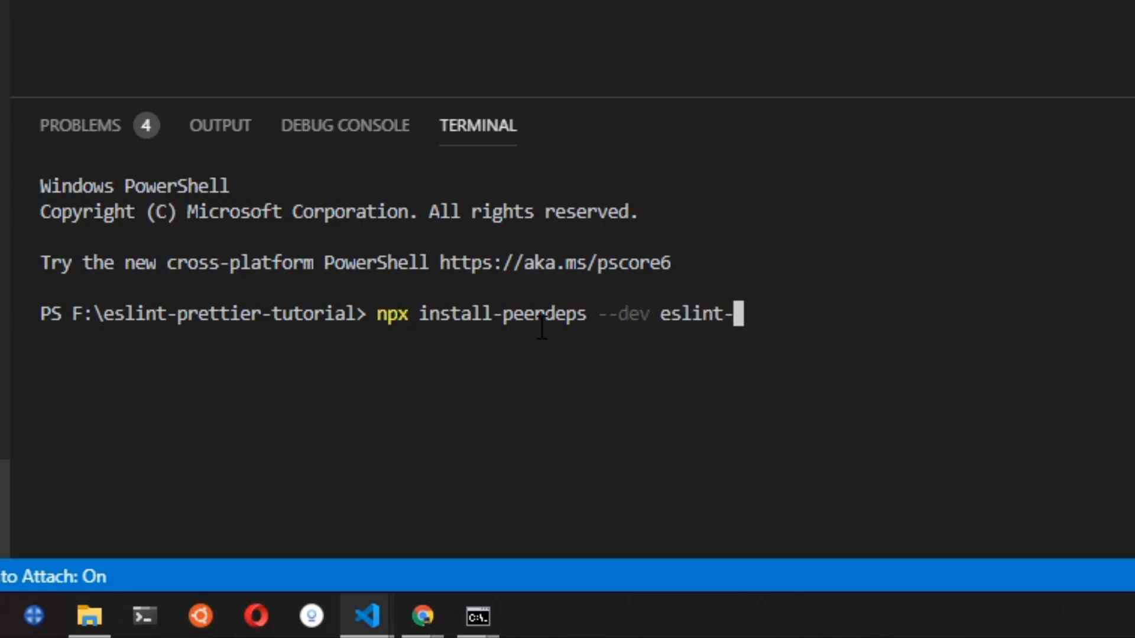
pyautogui.write('con')
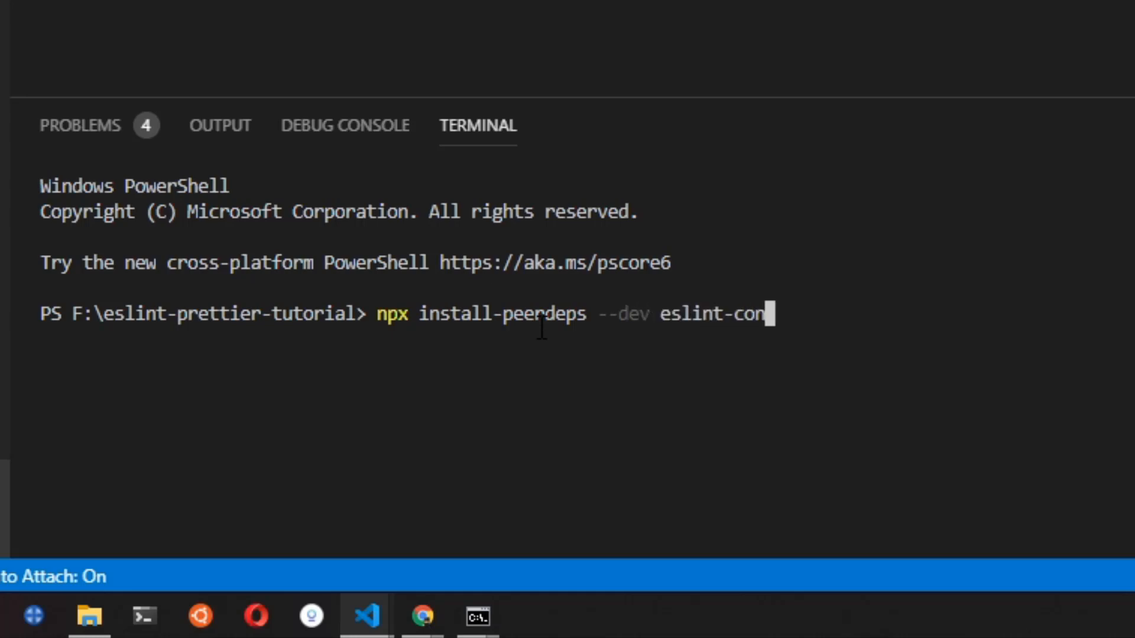
pyautogui.write('fi')
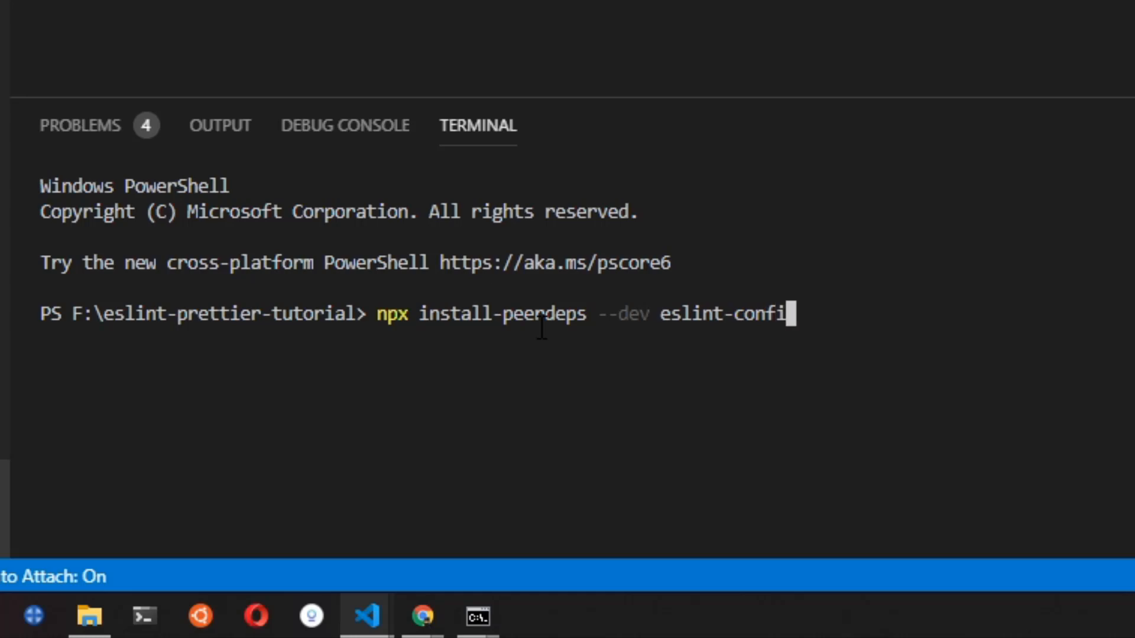
pyautogui.write('g')
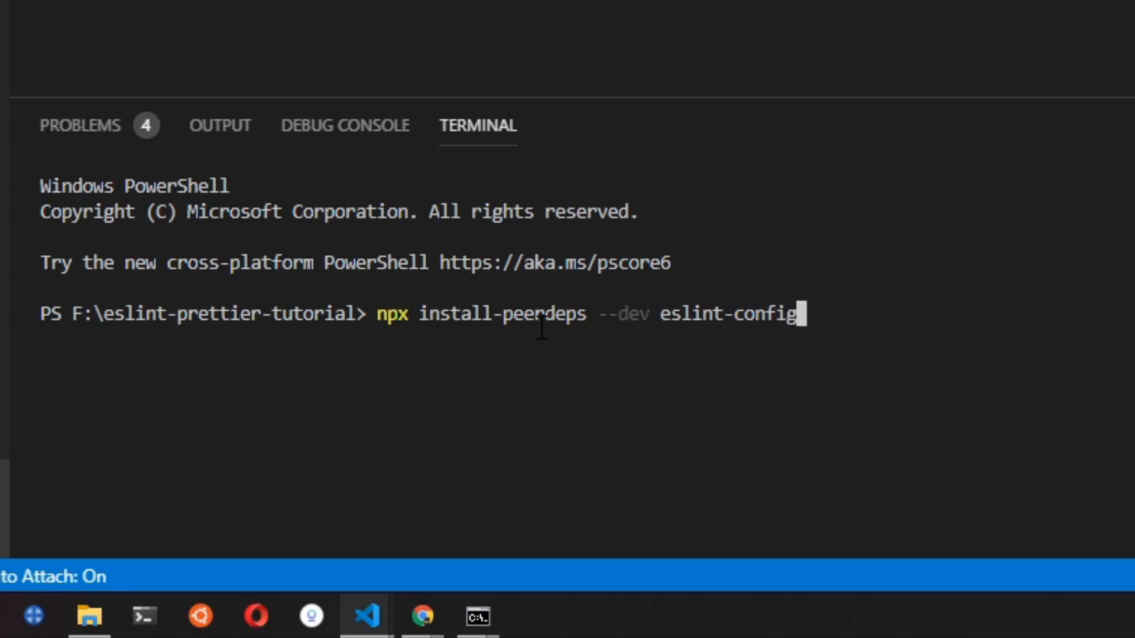
pyautogui.write('-react-a')
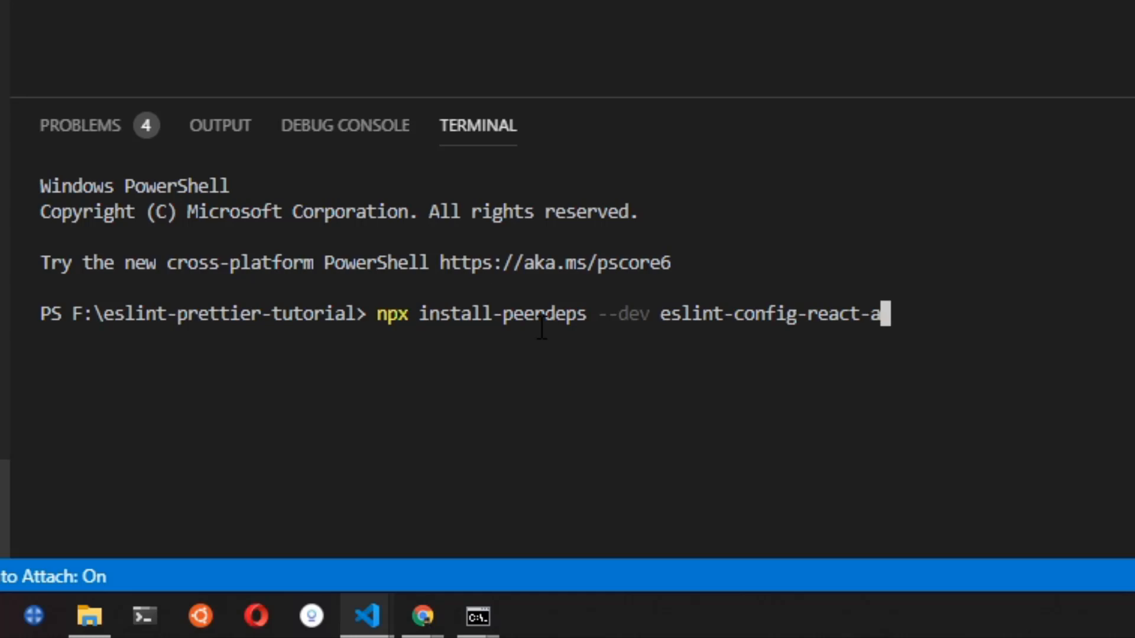
pyautogui.write('pp')
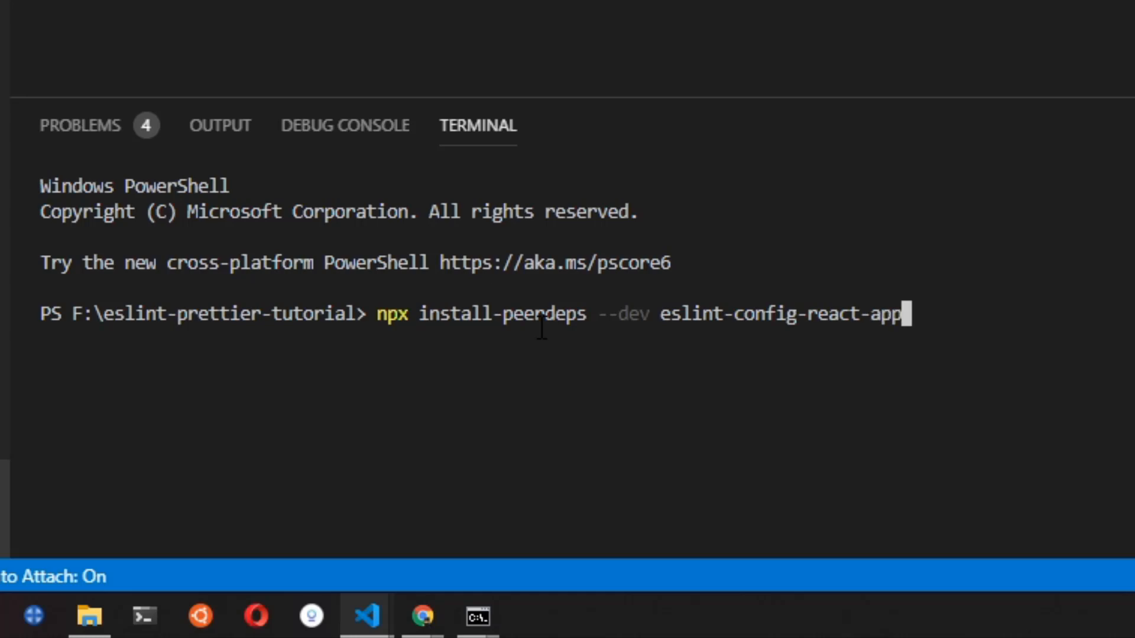
pyautogui.press('Return')
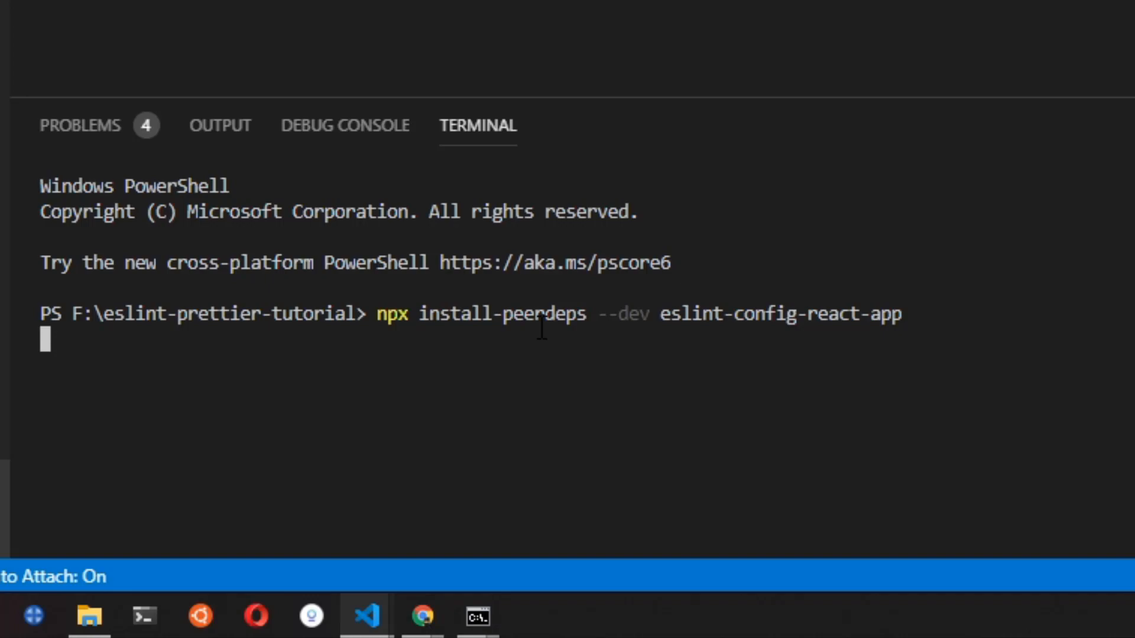
pyautogui.press('Return')
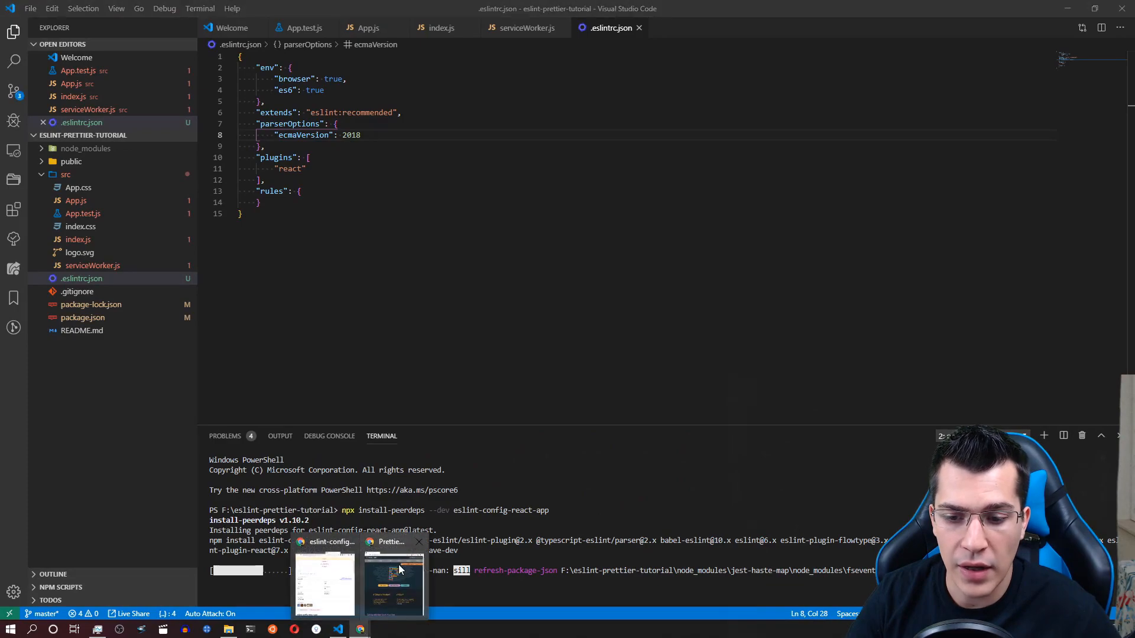
# - Switch to the eslint-config-react-app npm page and scroll to 'Usage Outside of Create React App'
pyautogui.click(393, 581)
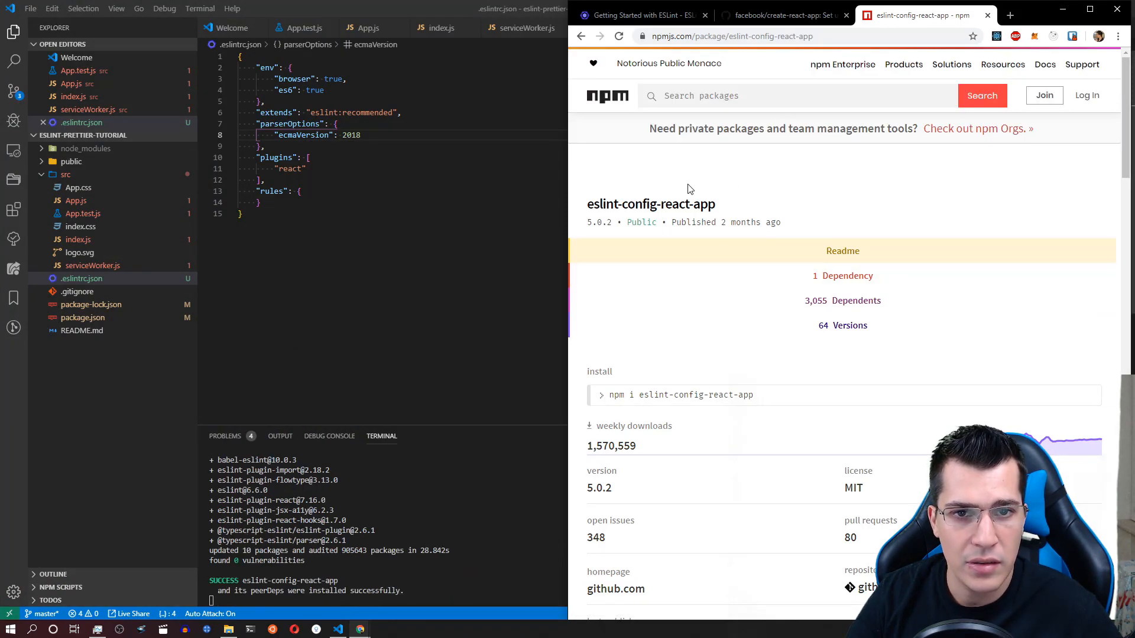
pyautogui.scroll(-3)
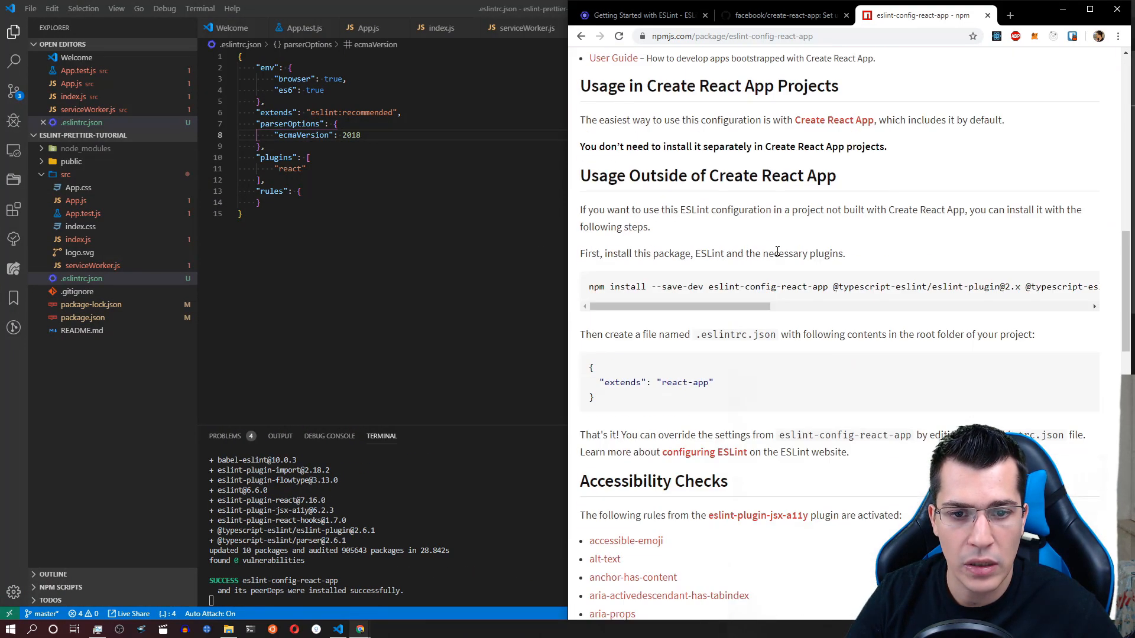
pyautogui.scroll(3)
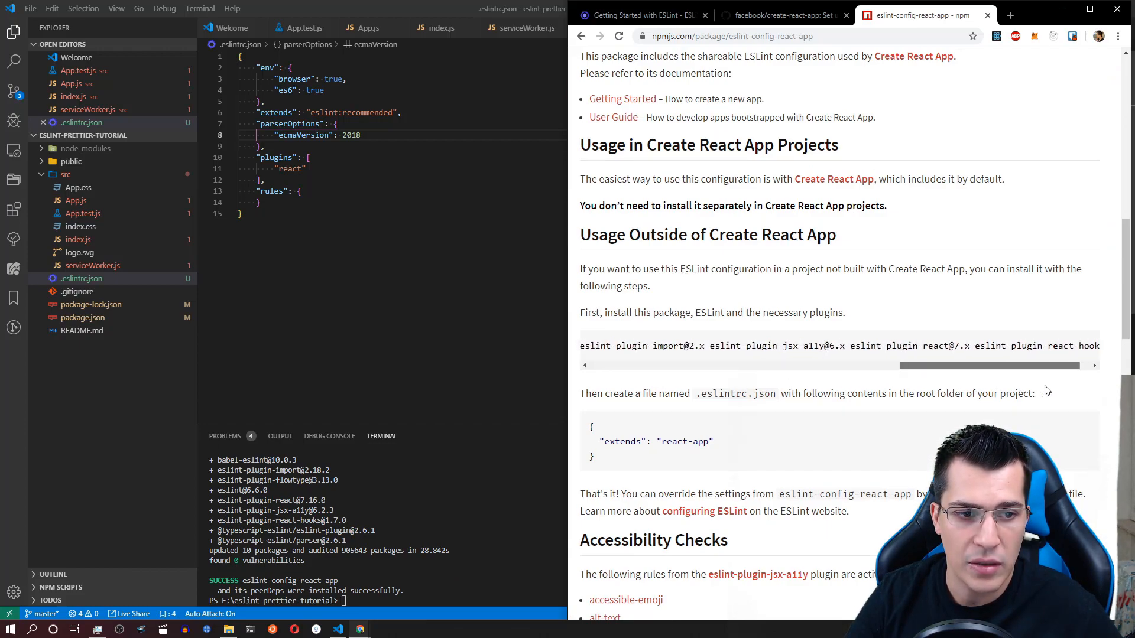
pyautogui.hscroll(-3)
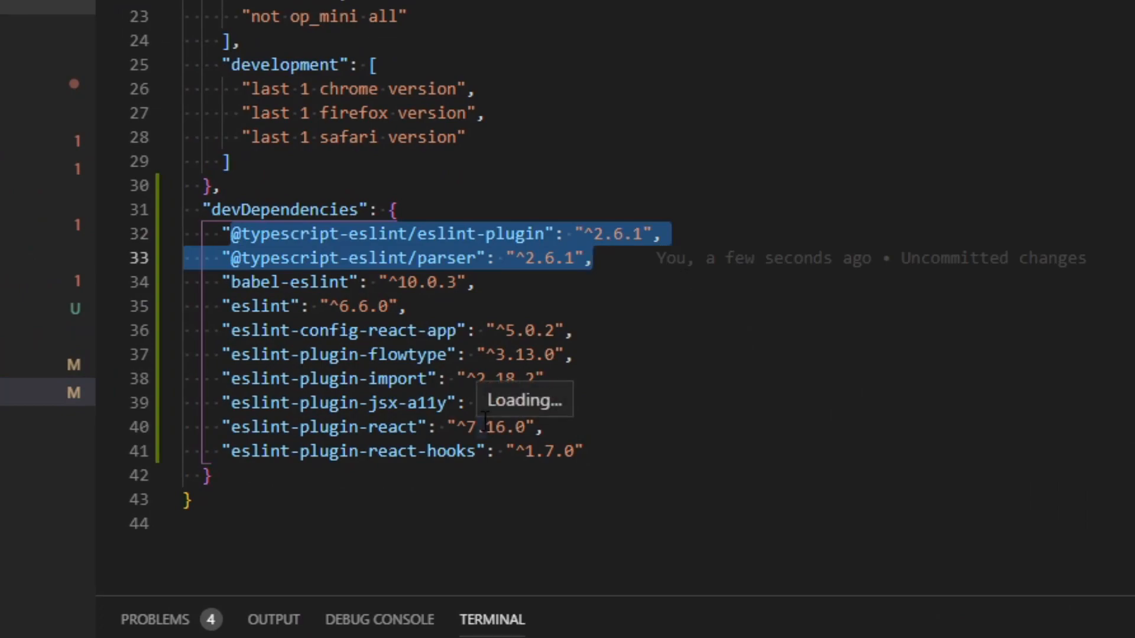
pyautogui.moveTo(722, 123)
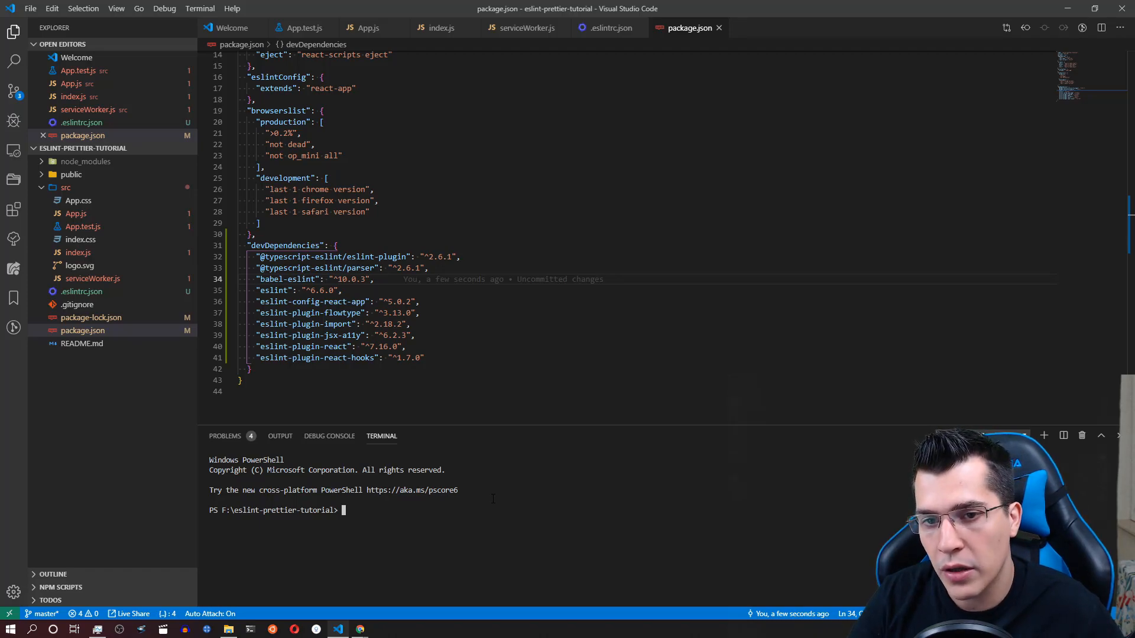
# - Install eslint-config-prettier, eslint-plugin-prettier and prettier as dev dependencies via npm i -D
pyautogui.write('npm i')
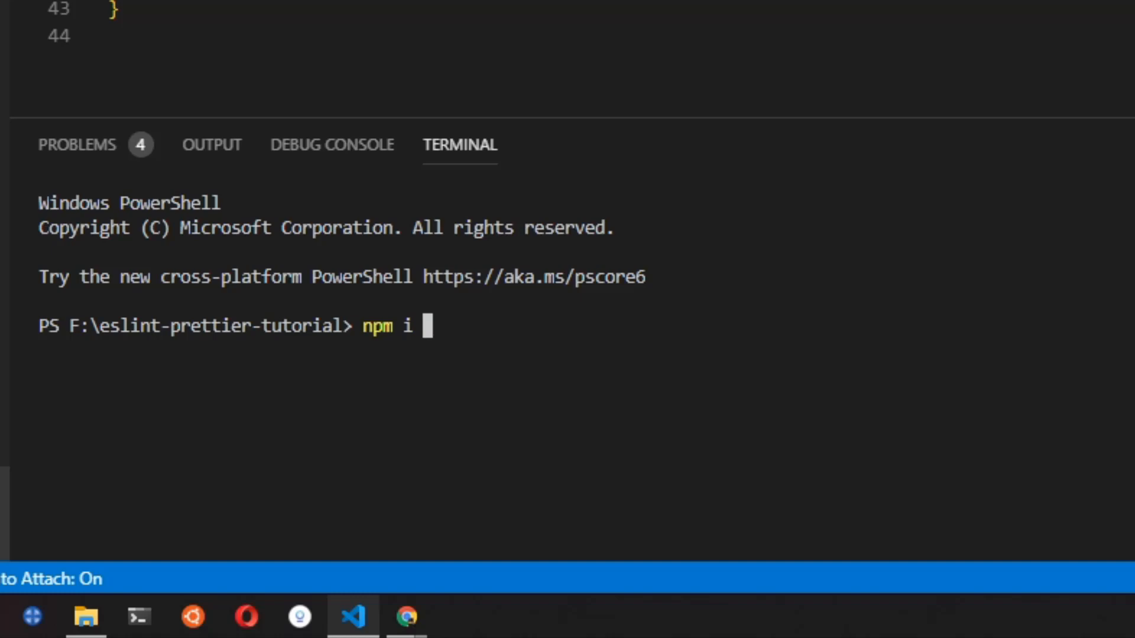
pyautogui.moveTo(555, 338)
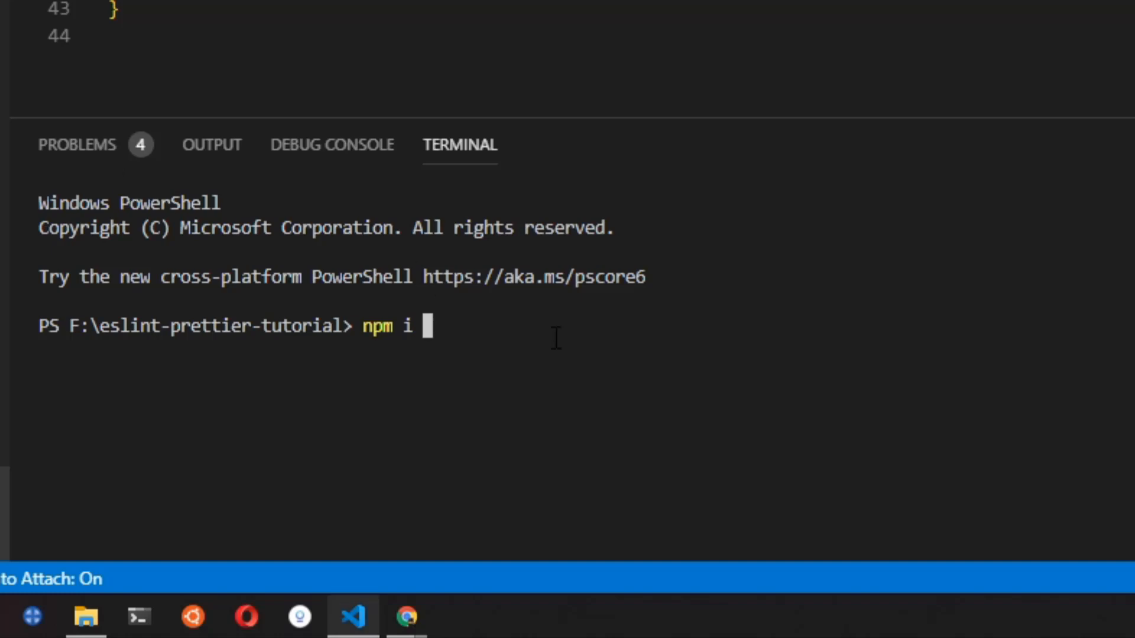
pyautogui.write('-D')
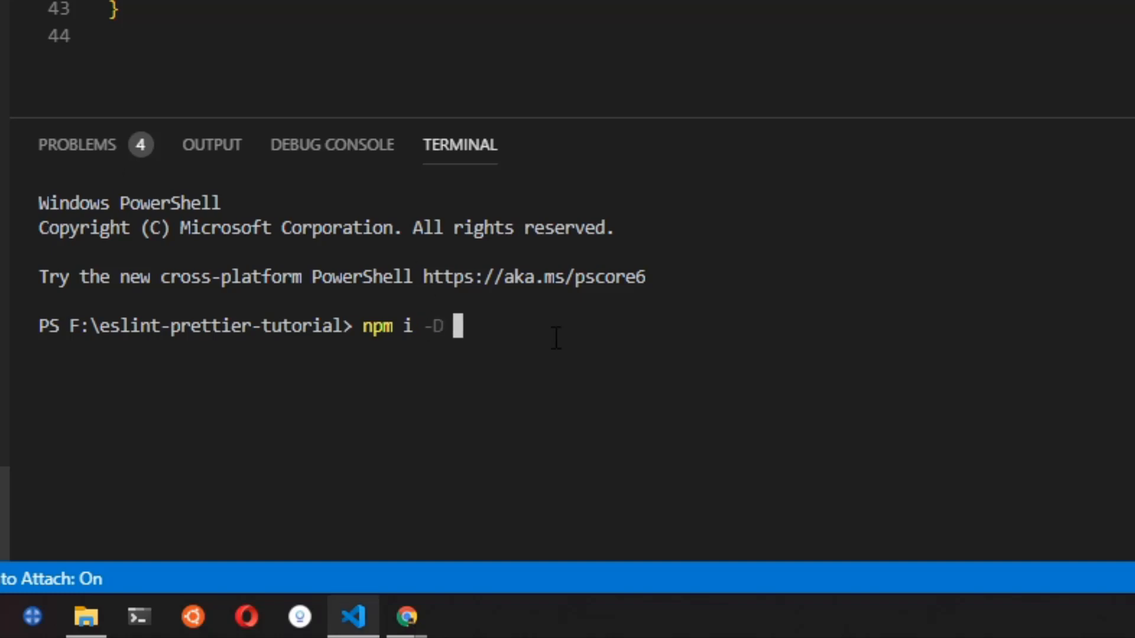
pyautogui.write('eslint-')
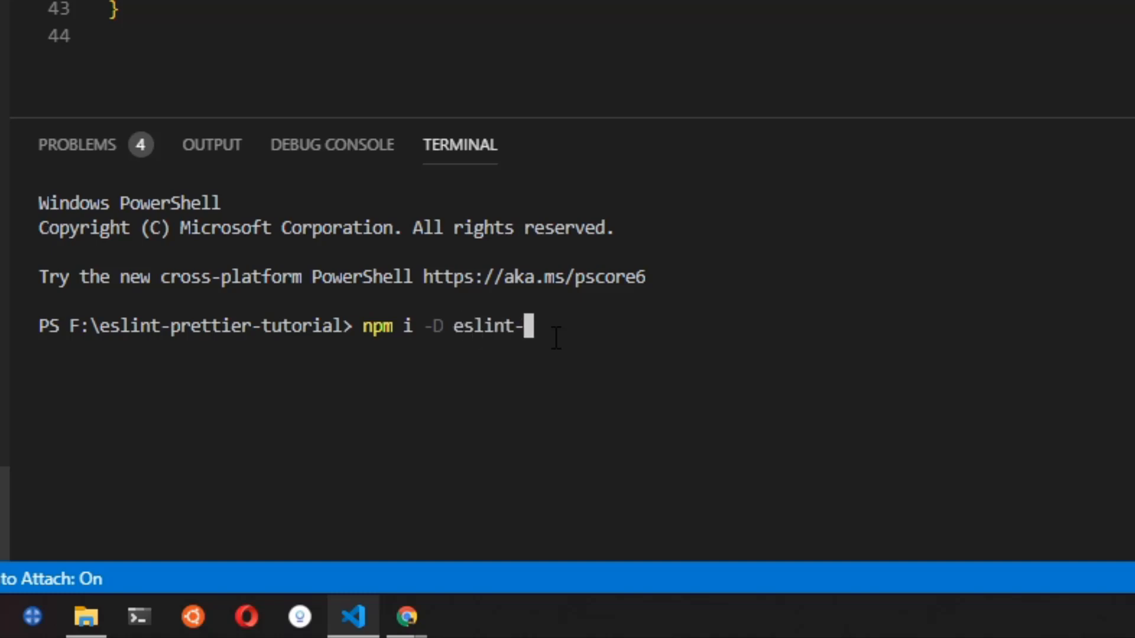
pyautogui.write('con')
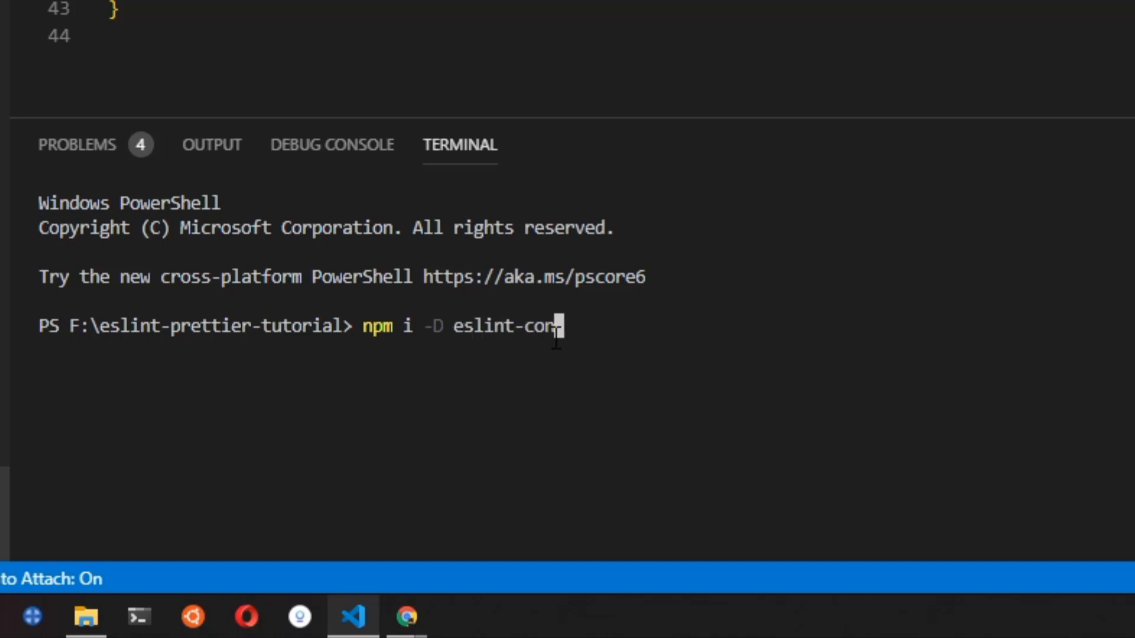
pyautogui.write('fig-p')
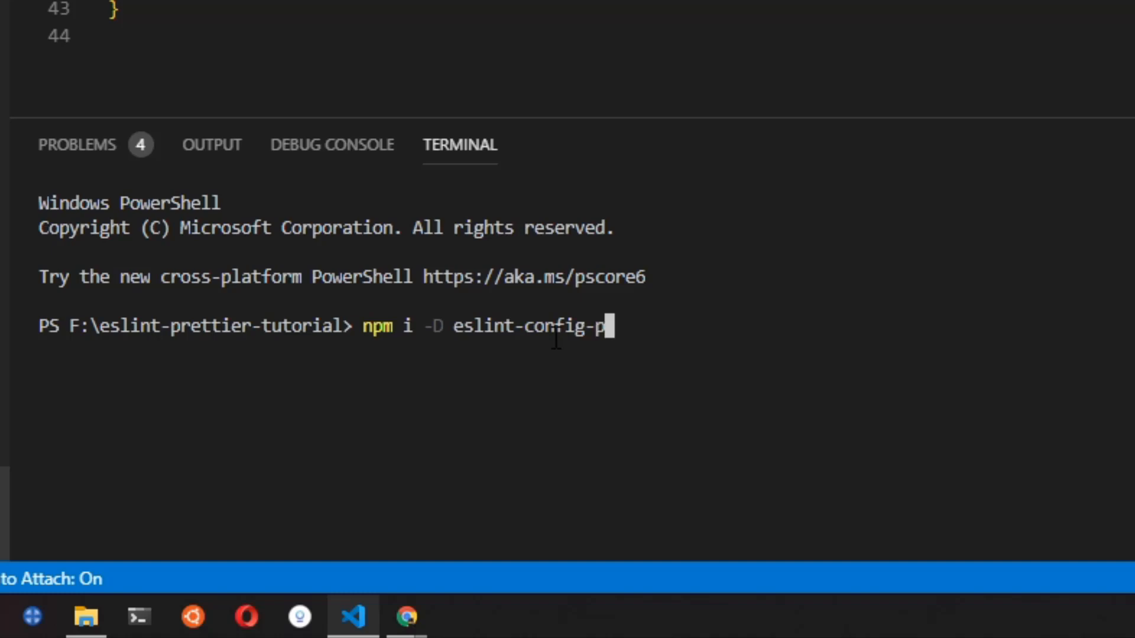
pyautogui.write('rettier es')
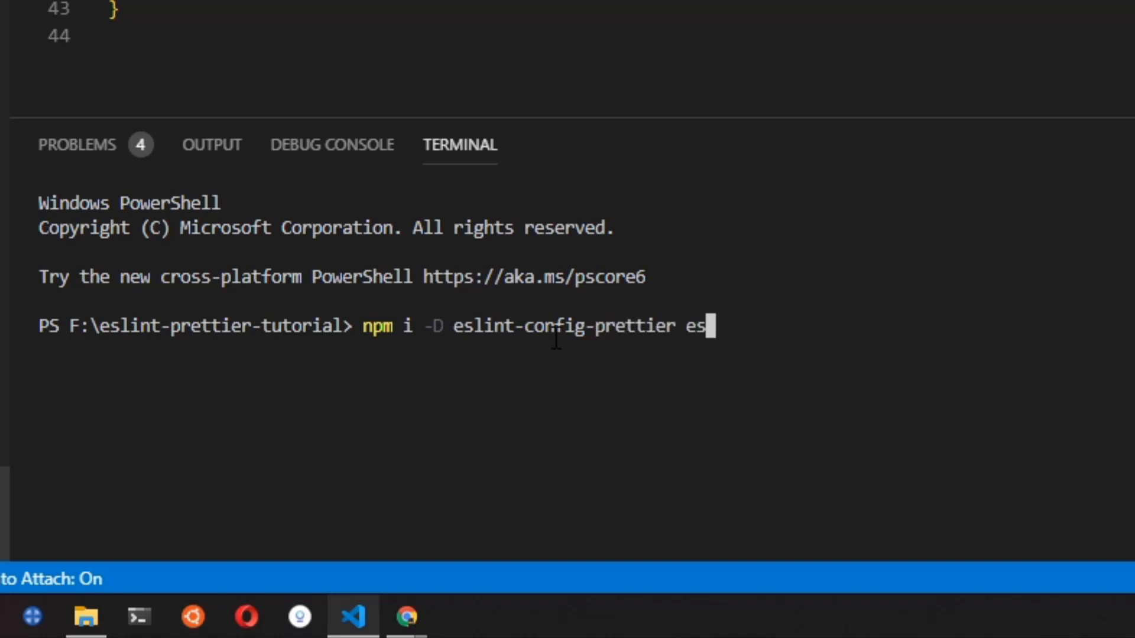
pyautogui.write('lint-plu')
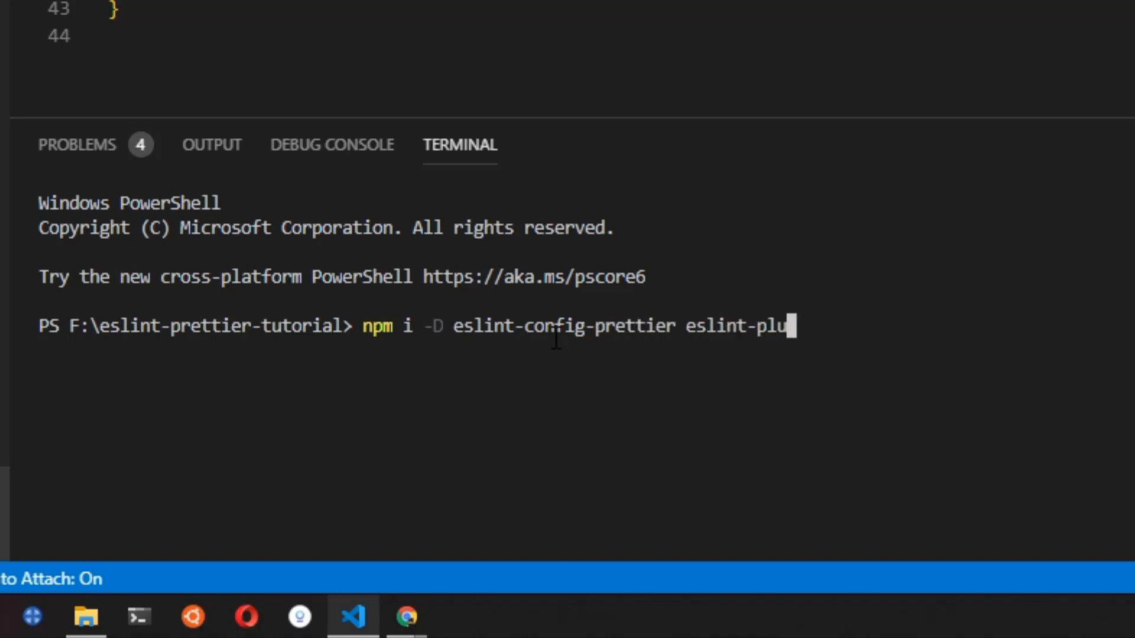
pyautogui.write('gin-pret')
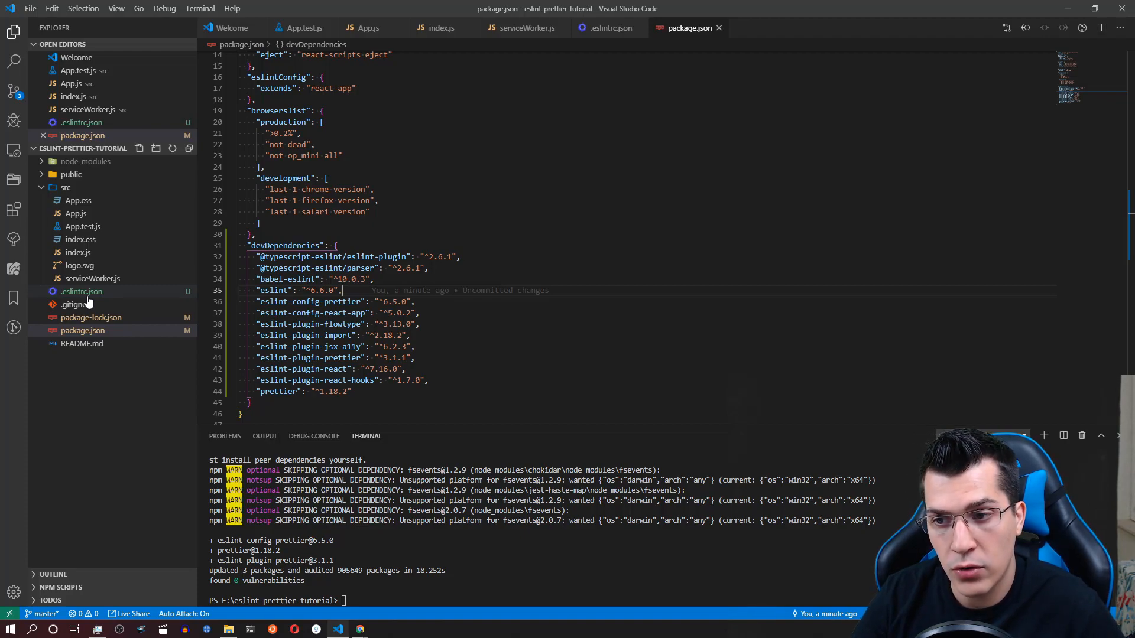
# - In .eslintrc.json, extend react-app and prettier, add prettier to plugins, and start a rules line
pyautogui.click(82, 330)
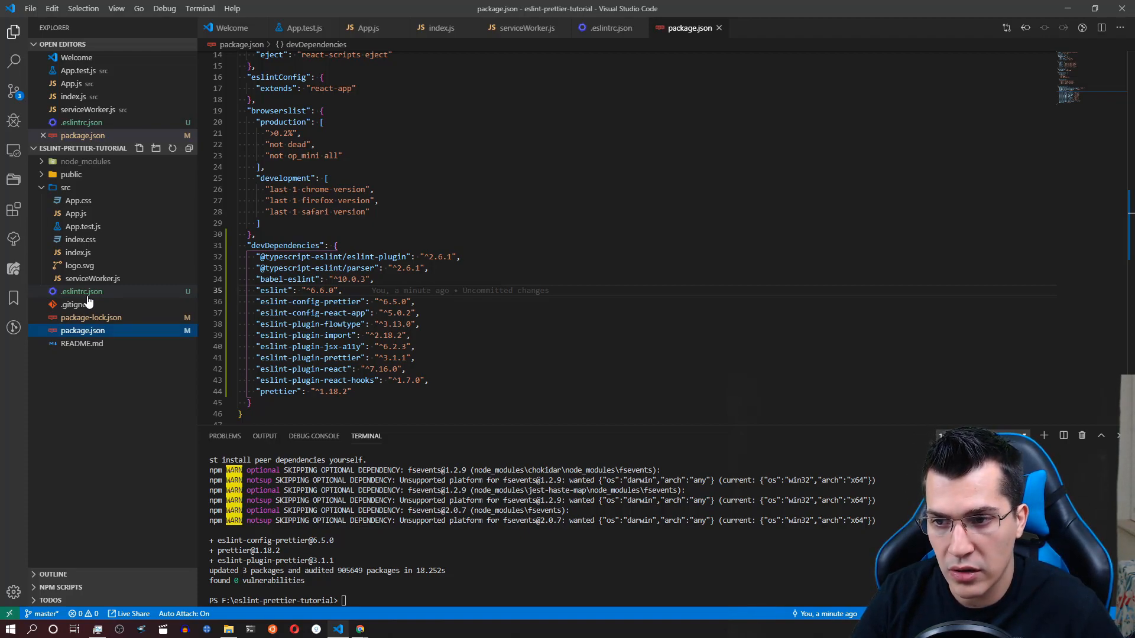
pyautogui.click(81, 290)
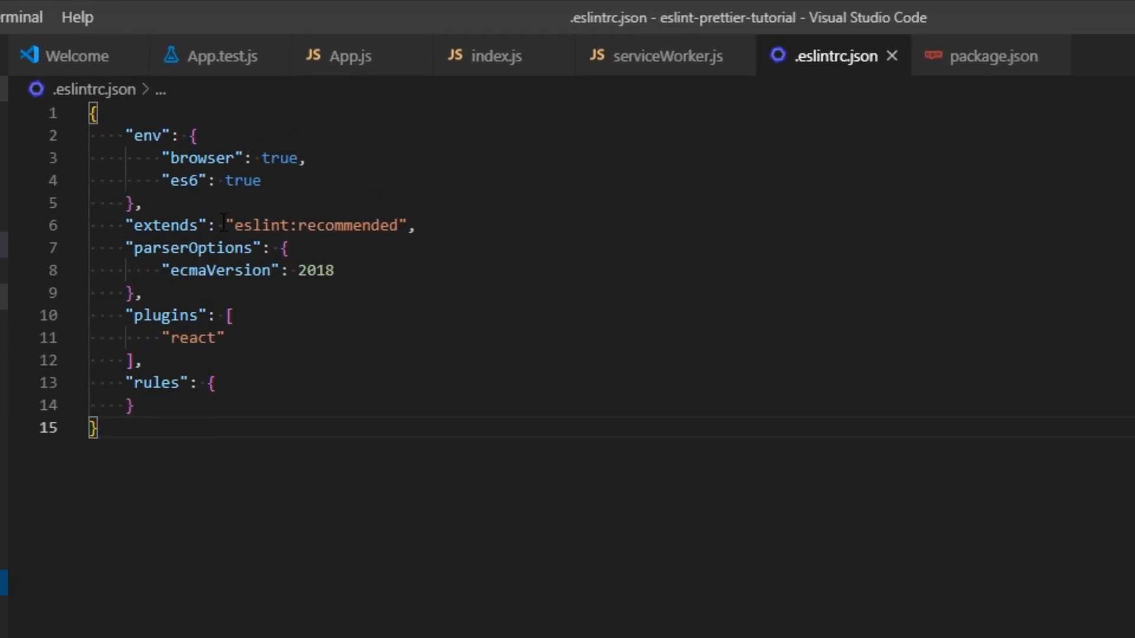
pyautogui.doubleClick(317, 226)
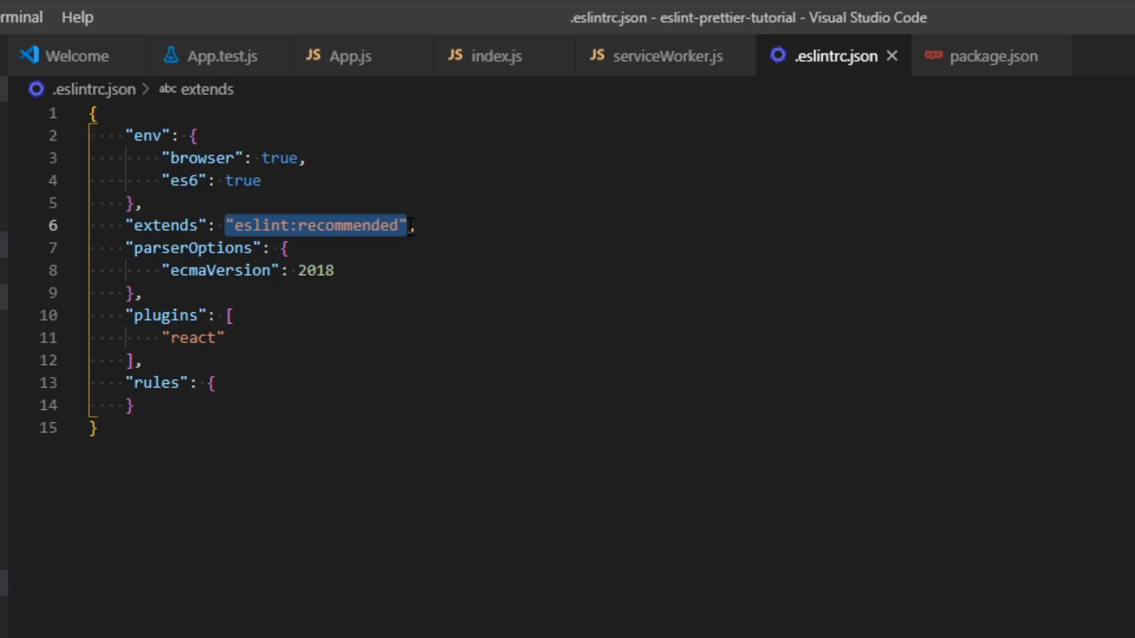
pyautogui.write('[],')
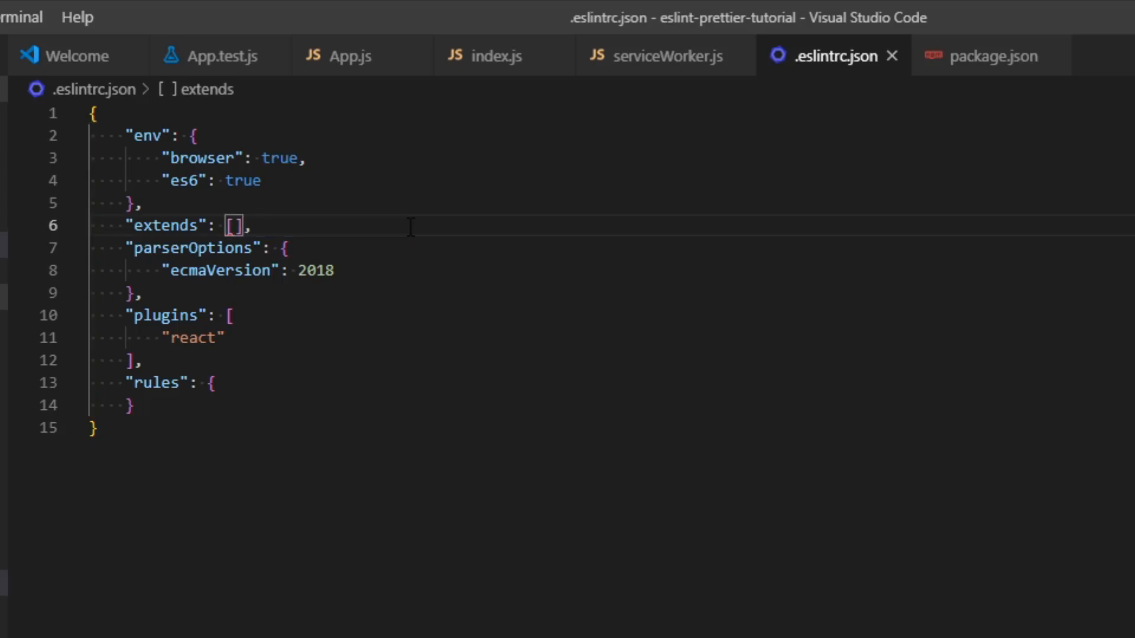
pyautogui.write('""')
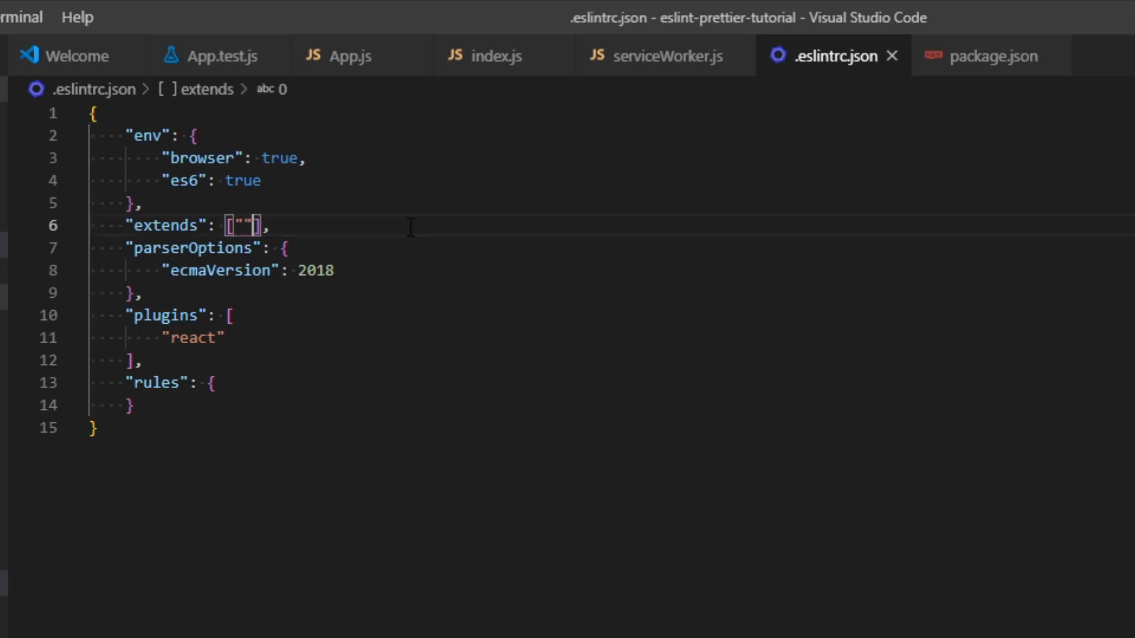
pyautogui.write('reac')
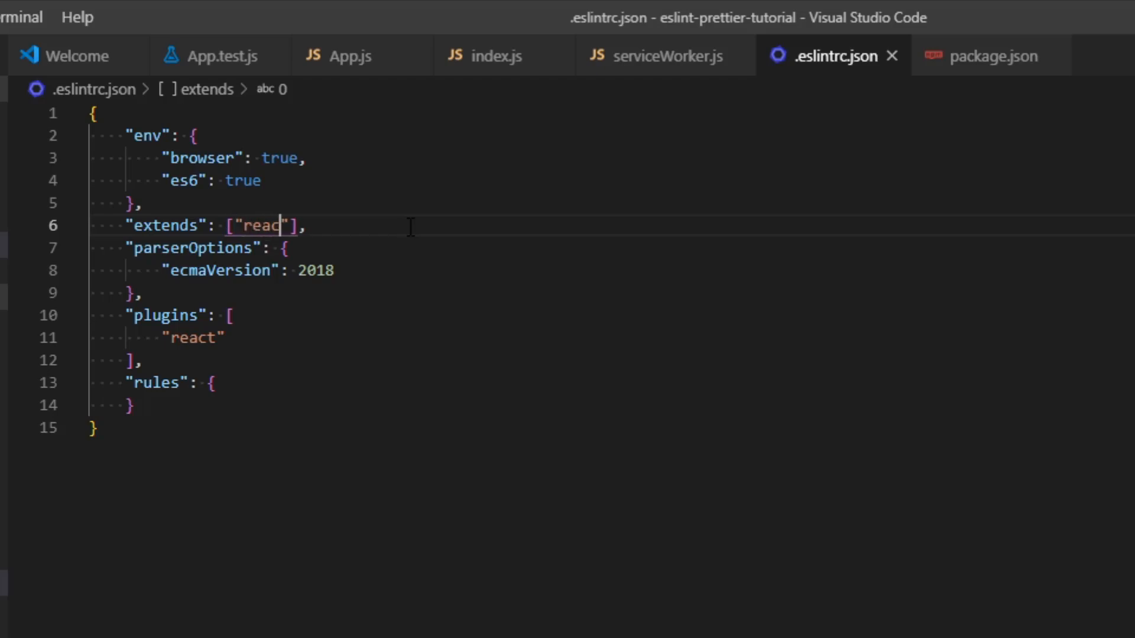
pyautogui.write('-app')
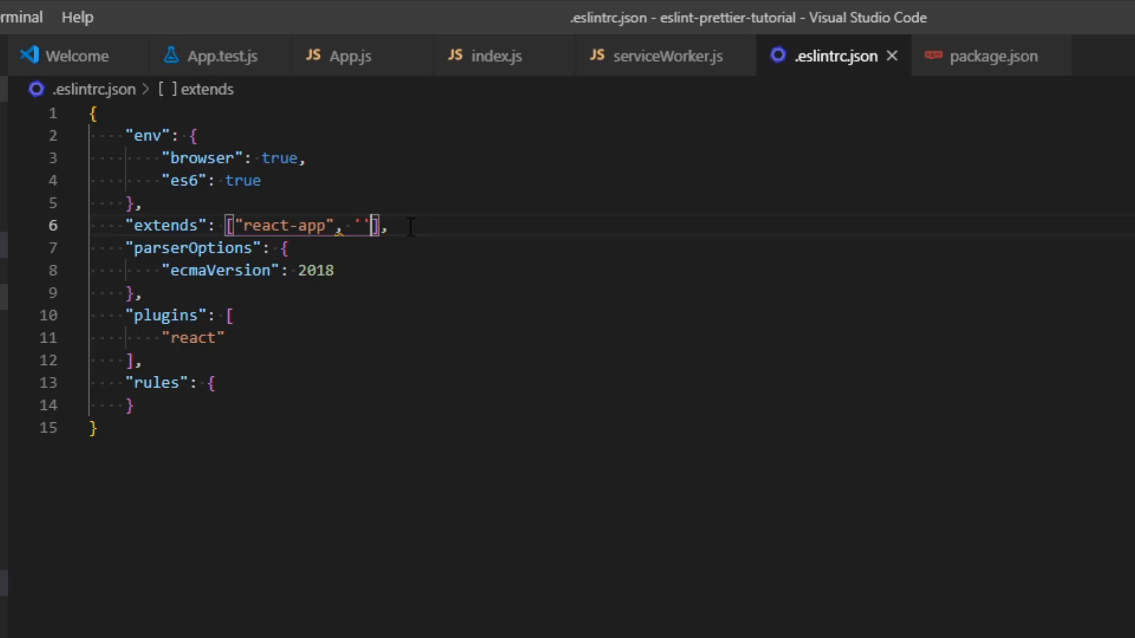
pyautogui.click(369, 225)
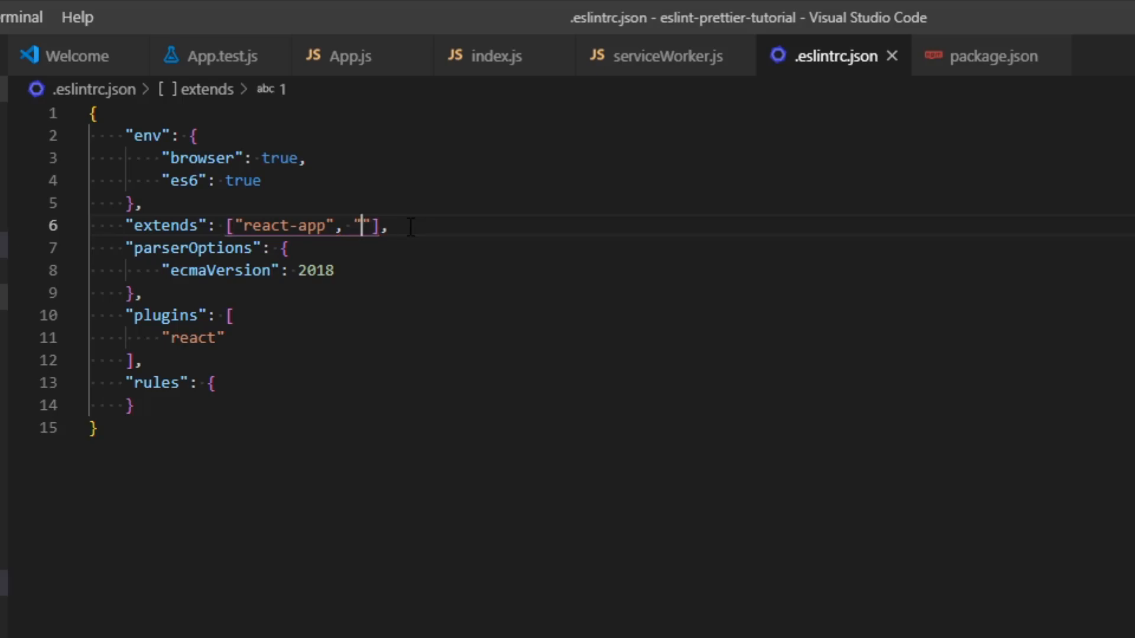
pyautogui.write('prettier')
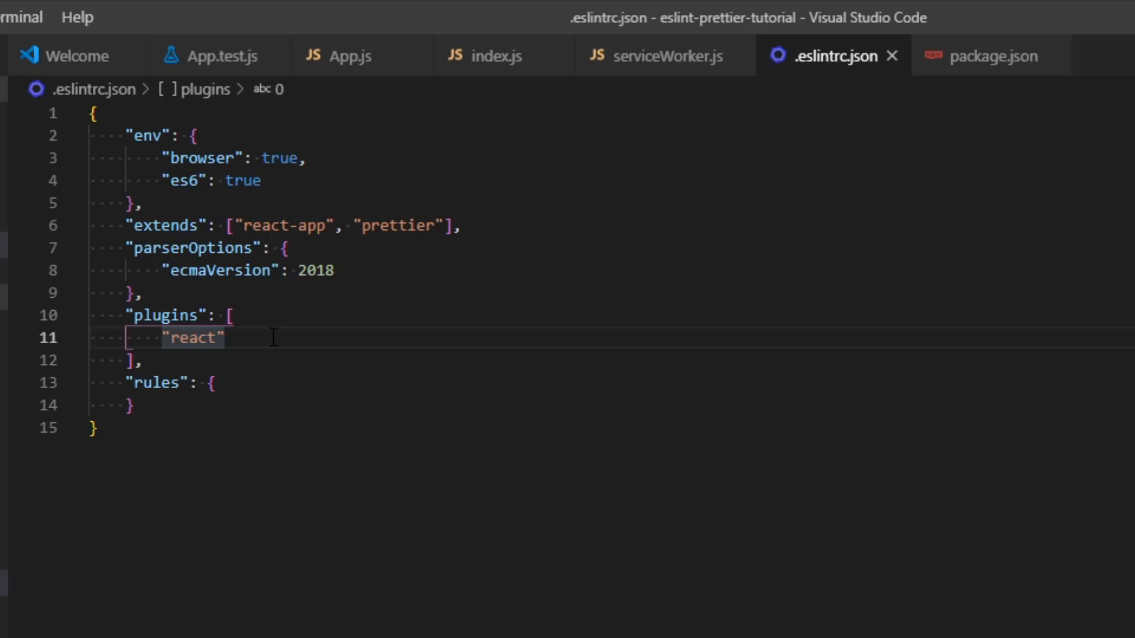
pyautogui.write(', ""')
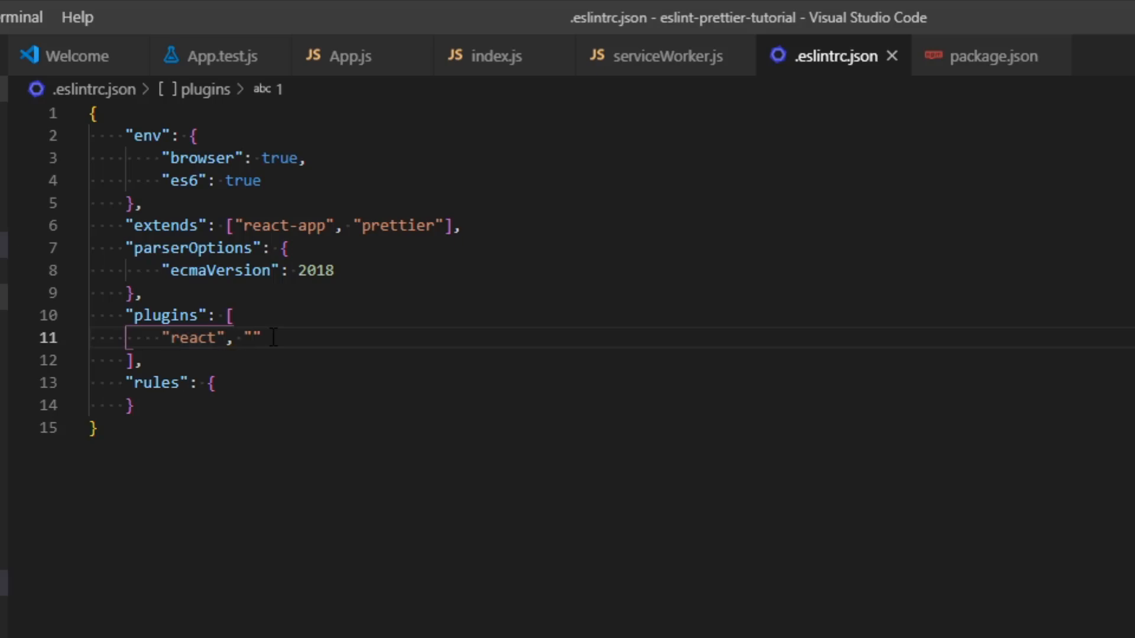
pyautogui.write('prettier')
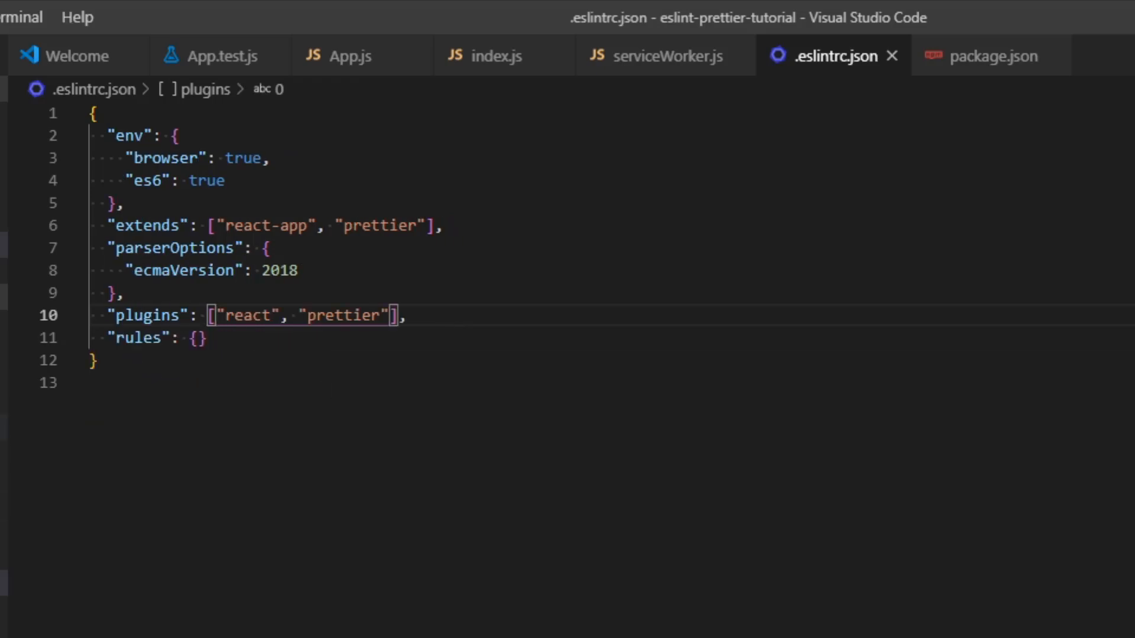
pyautogui.moveTo(306, 436)
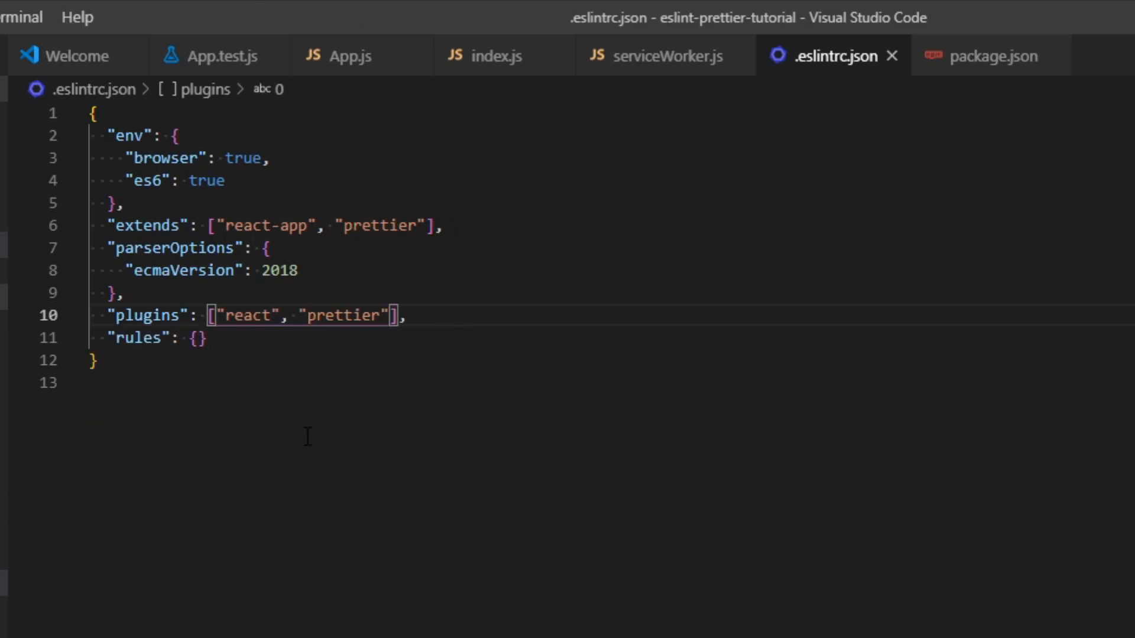
pyautogui.press('Enter')
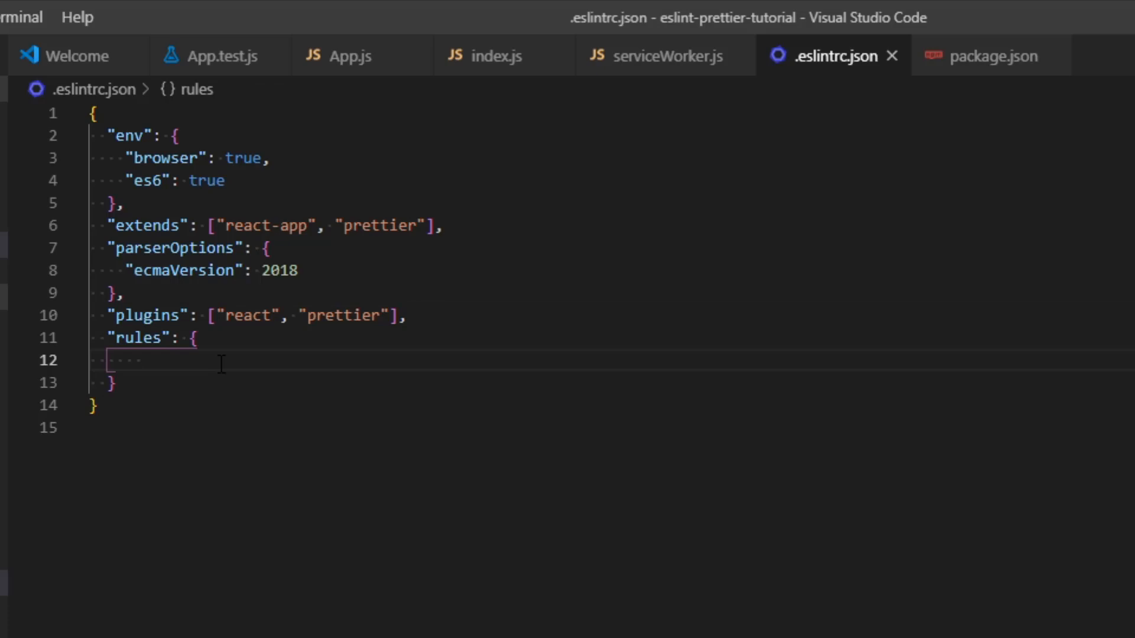
# - Add a "prettier/prettier" rule set to "error" and begin its options object
pyautogui.write('""')
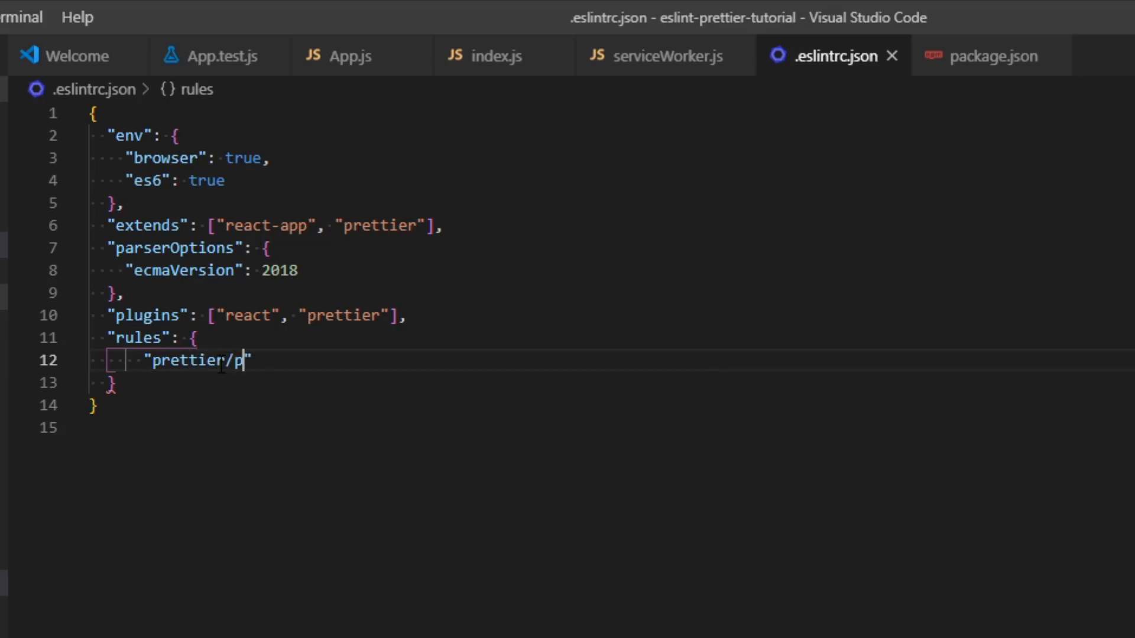
pyautogui.write('rettier')
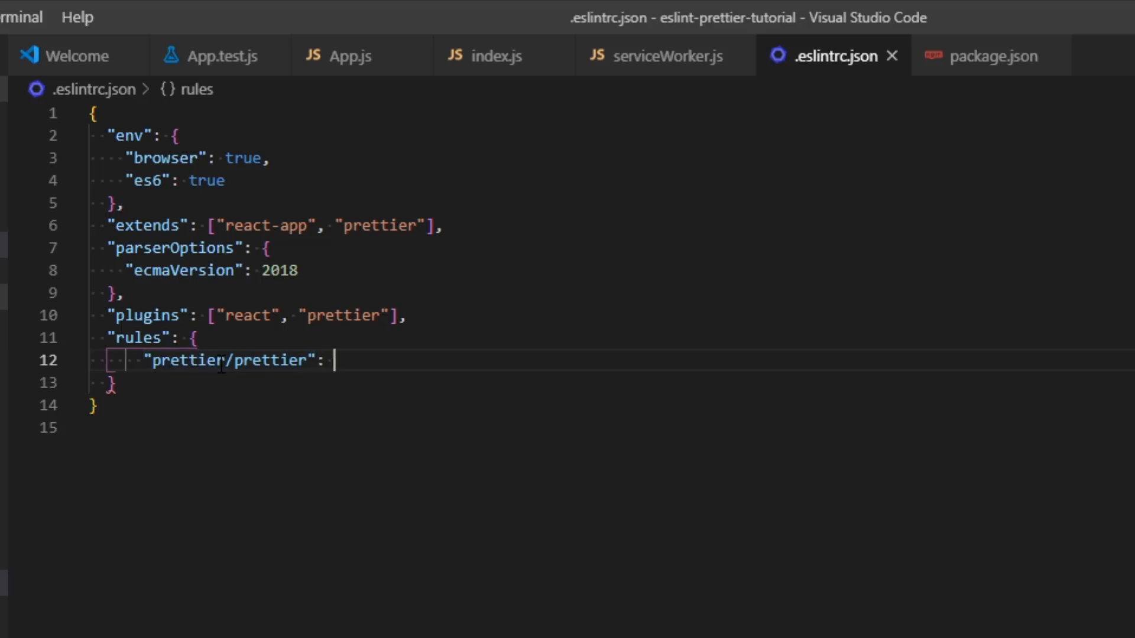
pyautogui.write('[')
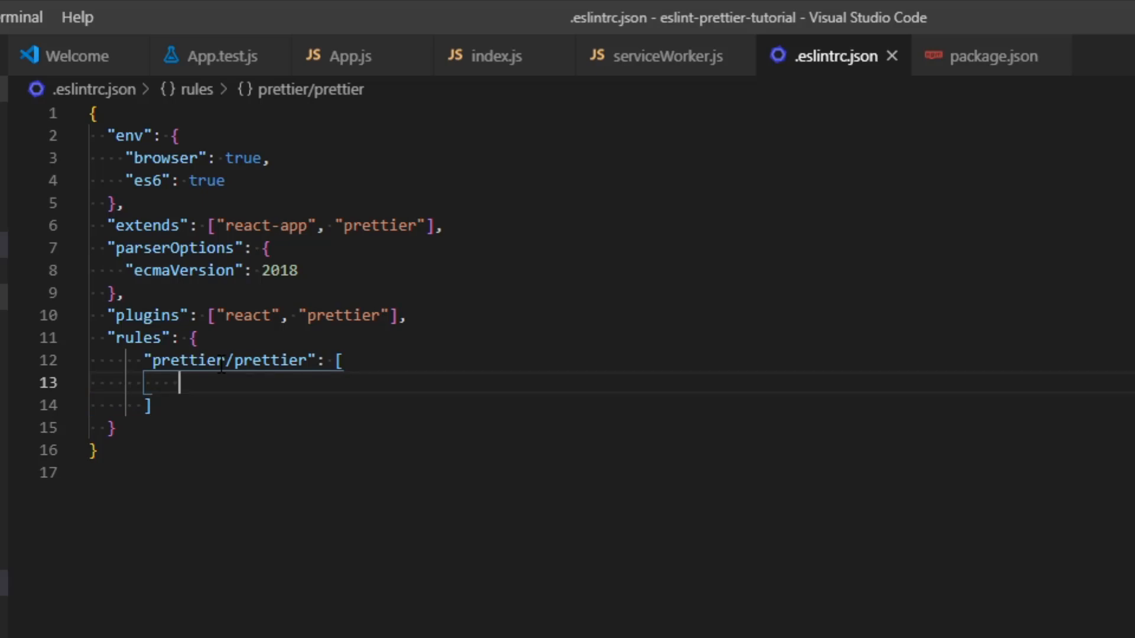
pyautogui.write('"errir"')
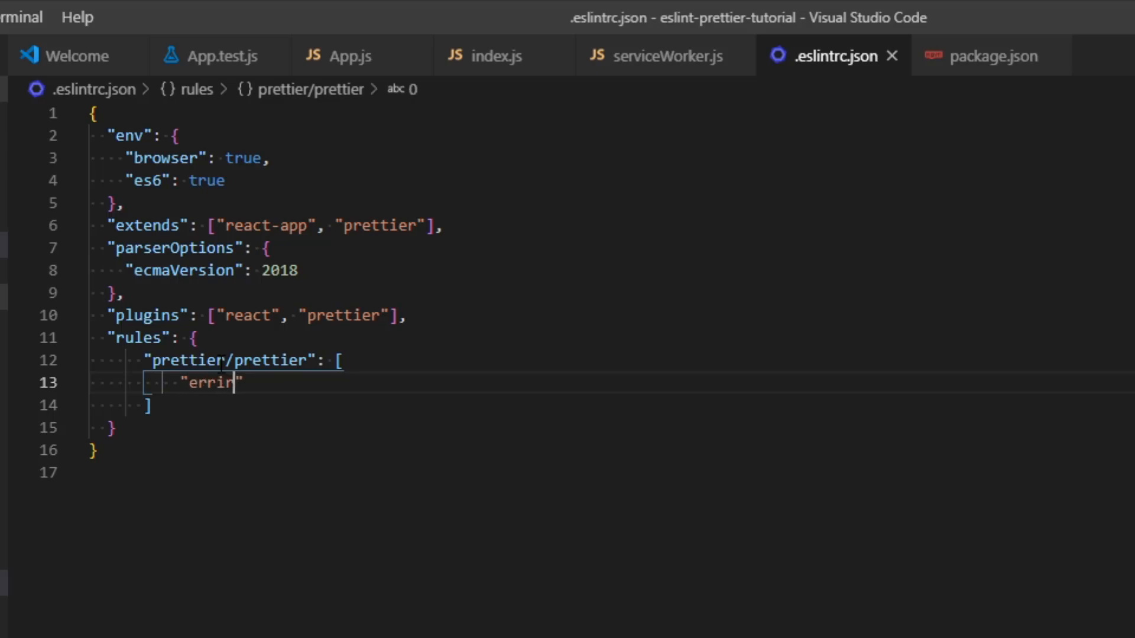
pyautogui.write('or')
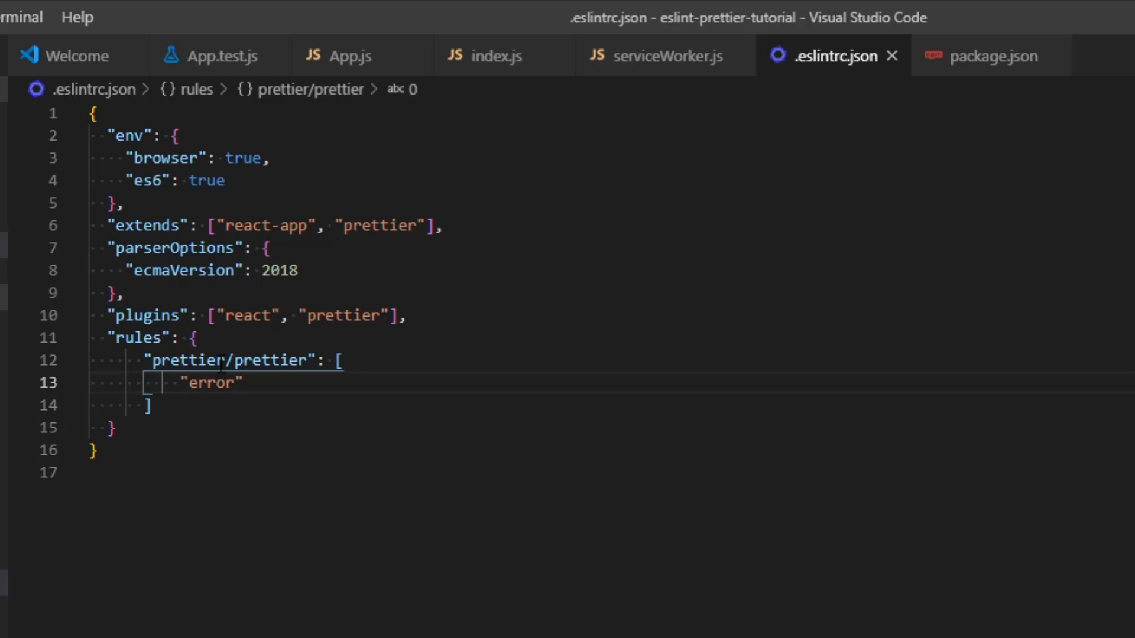
pyautogui.write('wa"')
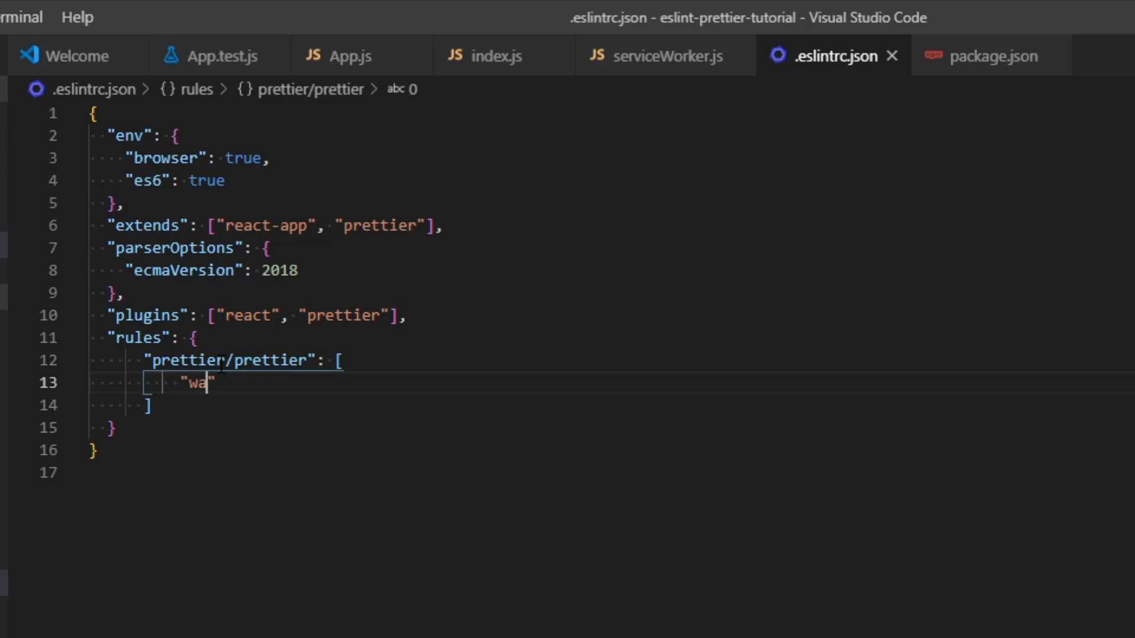
pyautogui.write('eerror')
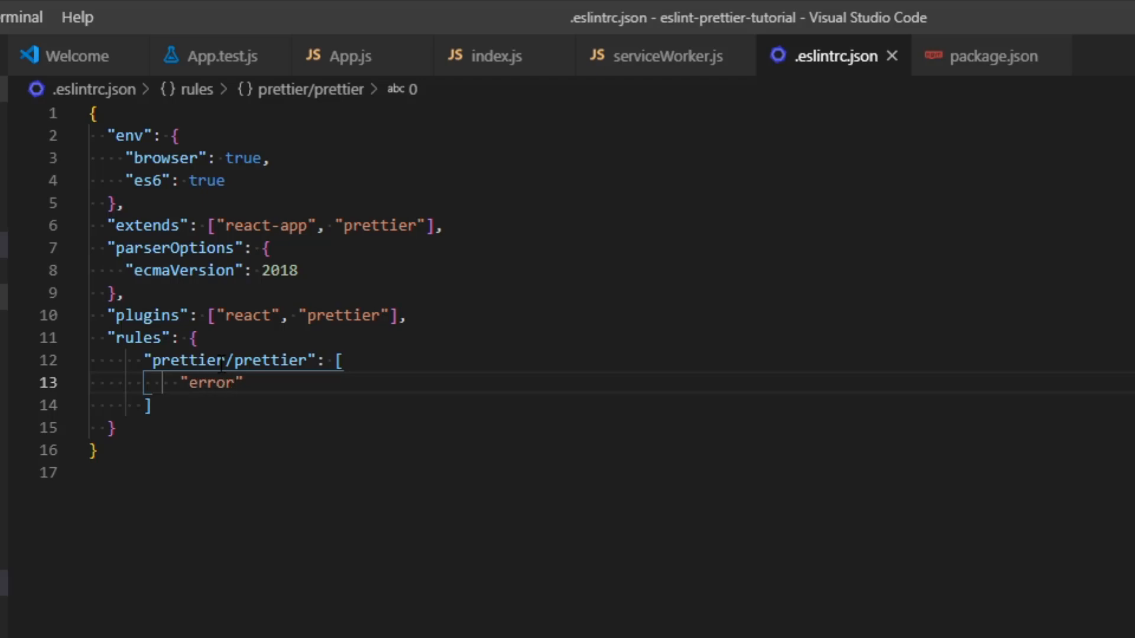
pyautogui.write(',')
pyautogui.write('{}')
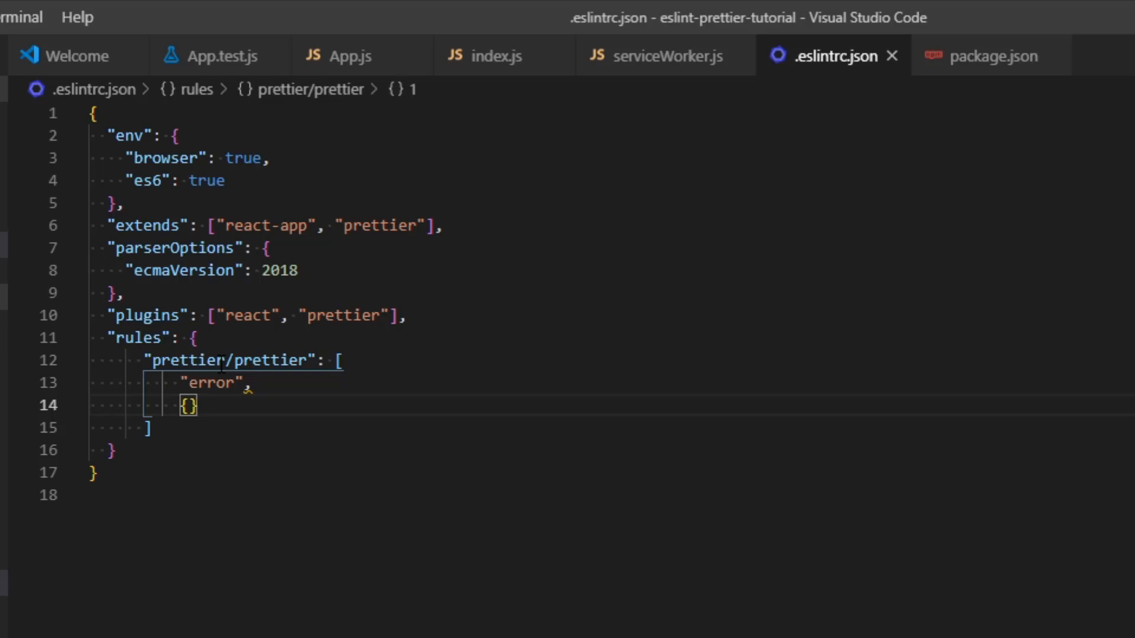
pyautogui.press('Enter')
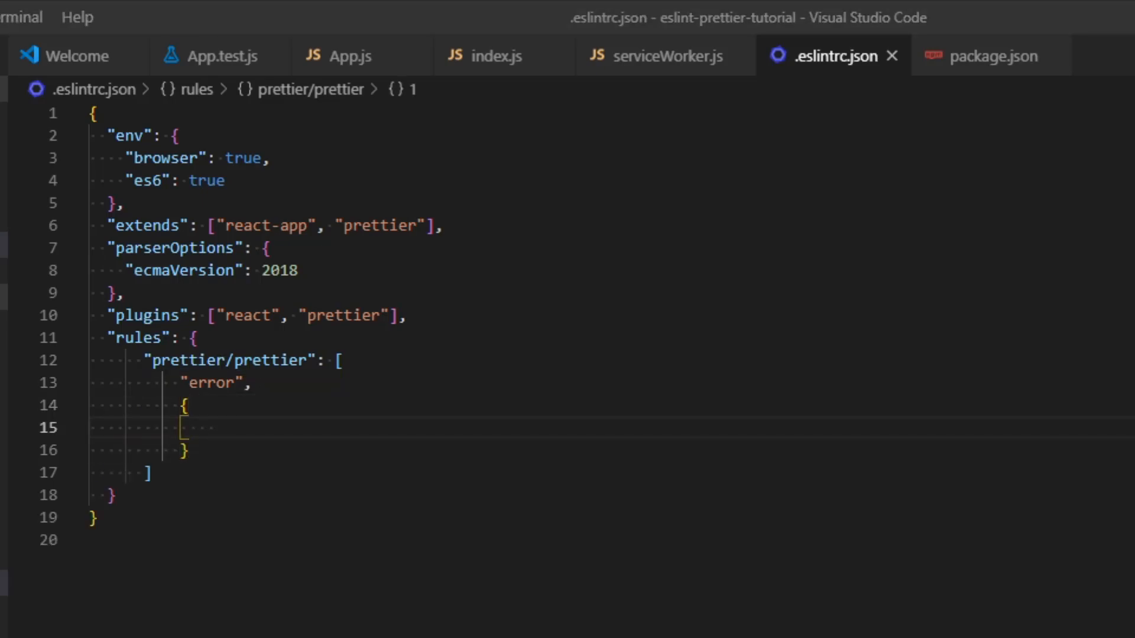
pyautogui.moveTo(242, 423)
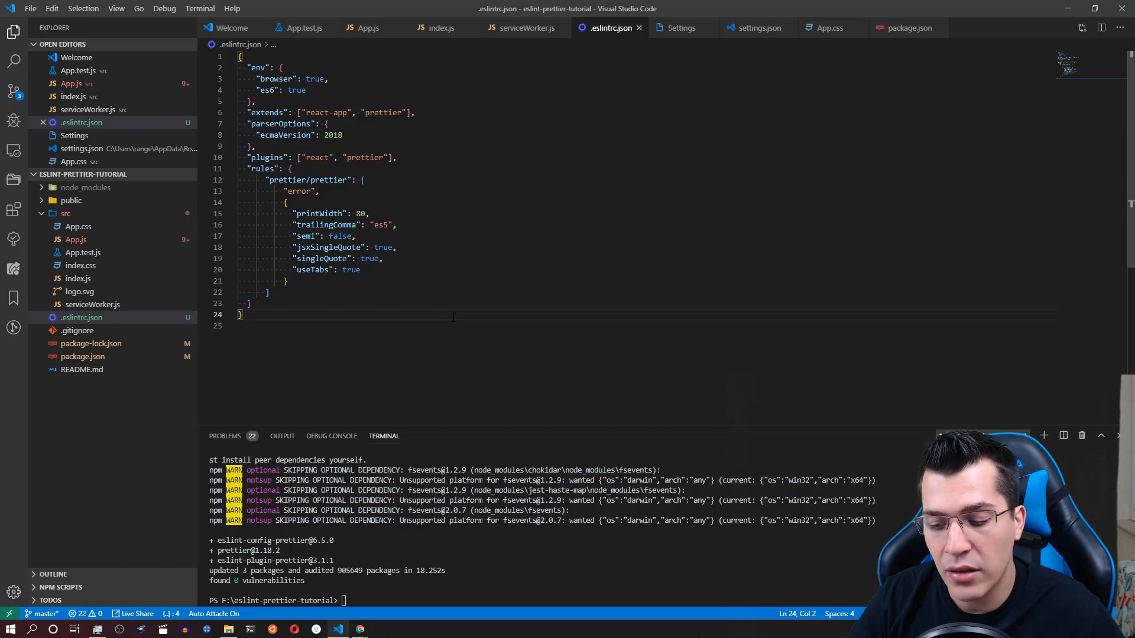
pyautogui.write('se')
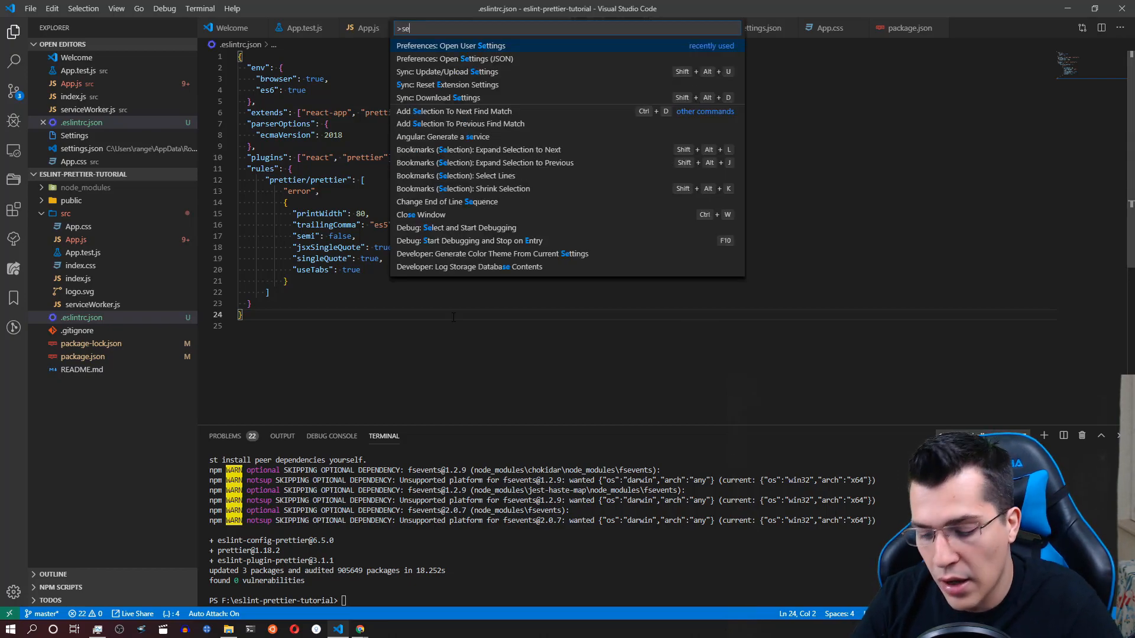
pyautogui.write('tting')
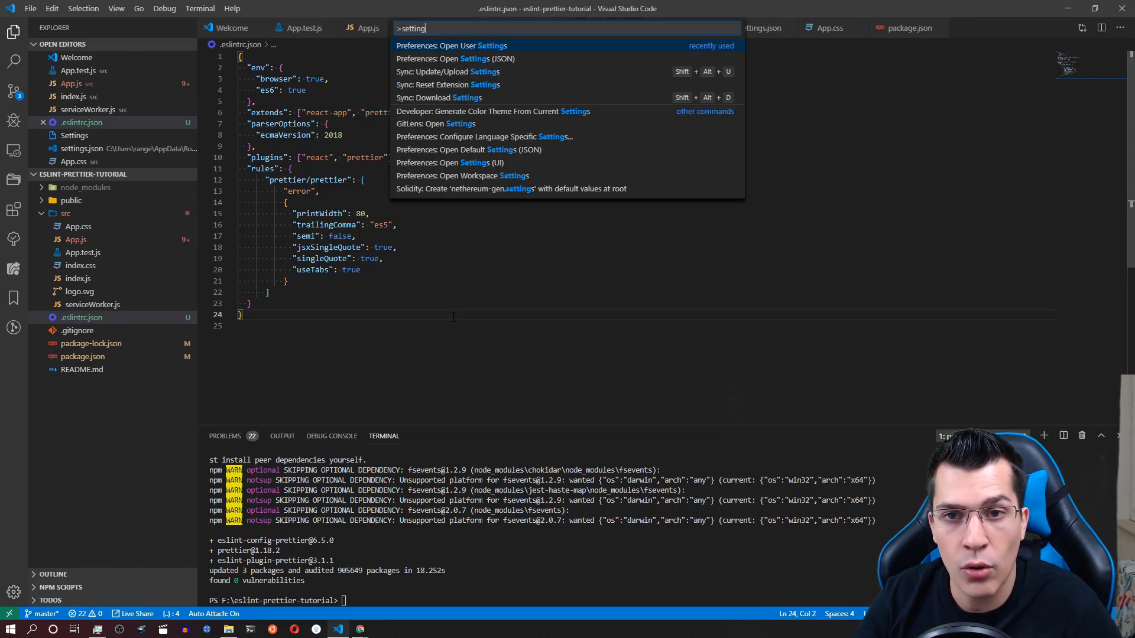
pyautogui.click(451, 45)
pyautogui.write('eslint')
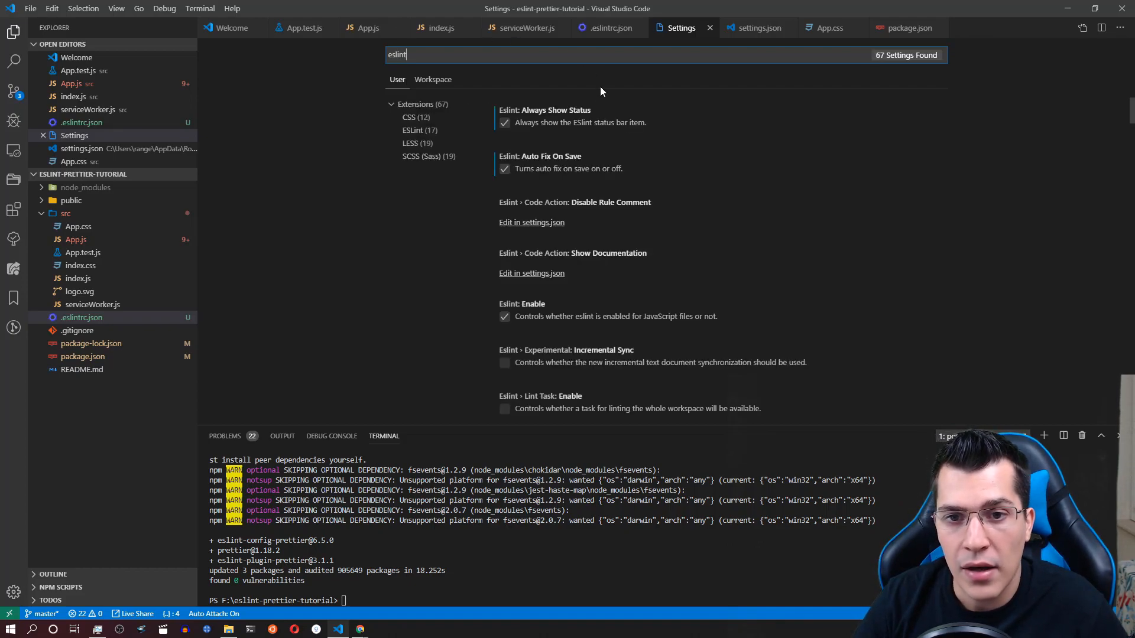
pyautogui.moveTo(539, 162)
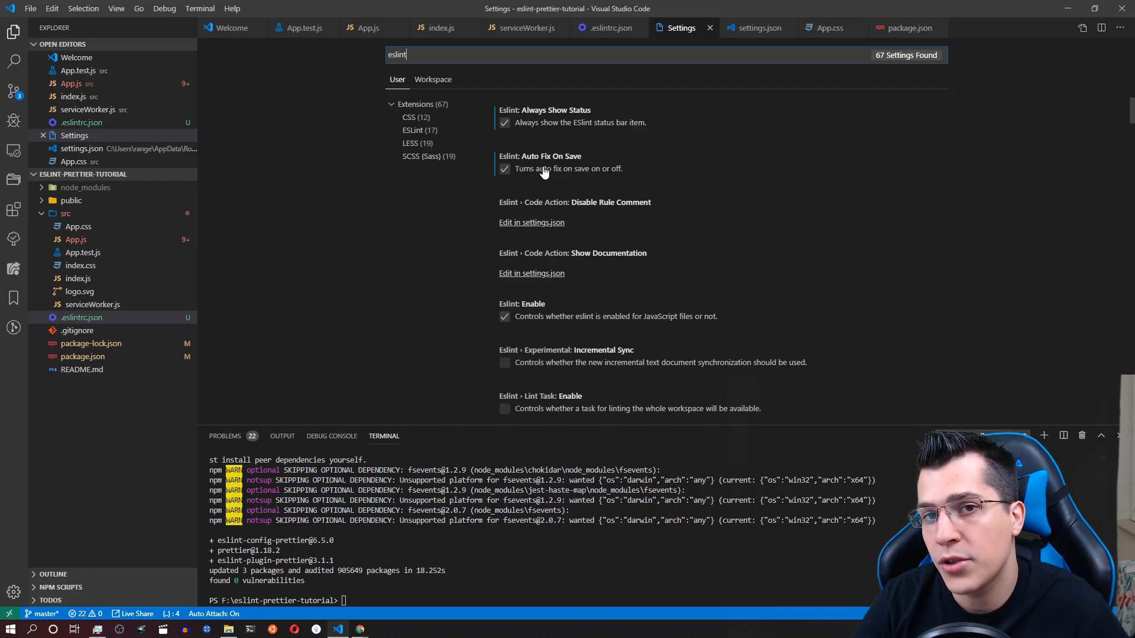
pyautogui.click(365, 28)
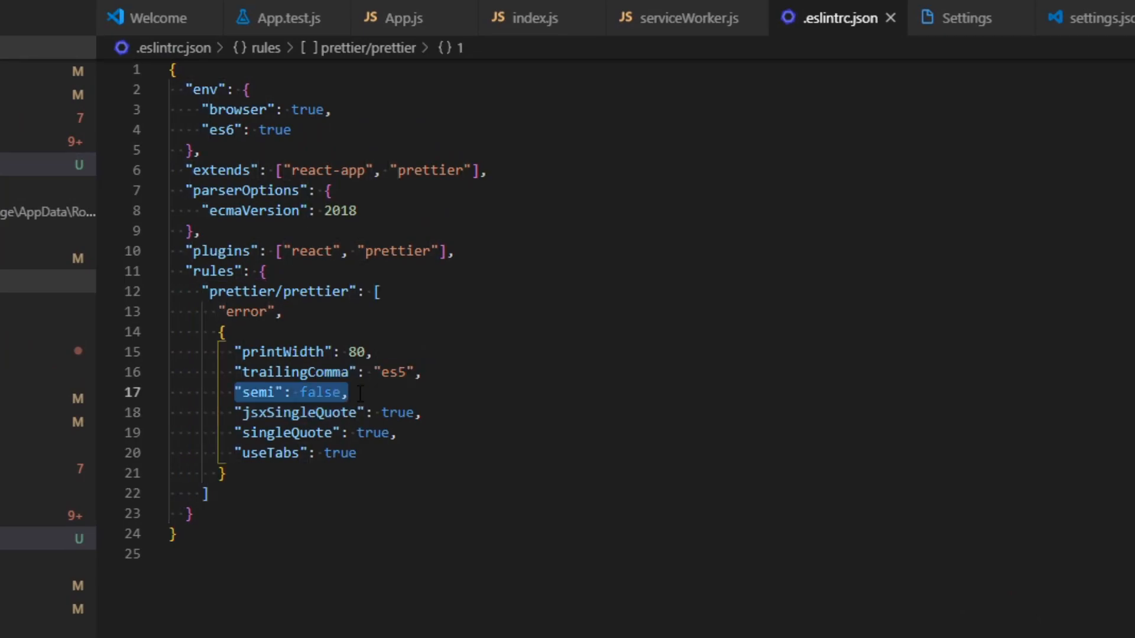
# - Add "semi": "error" as the first entry of the .eslintrc.json rules block
pyautogui.click(258, 270)
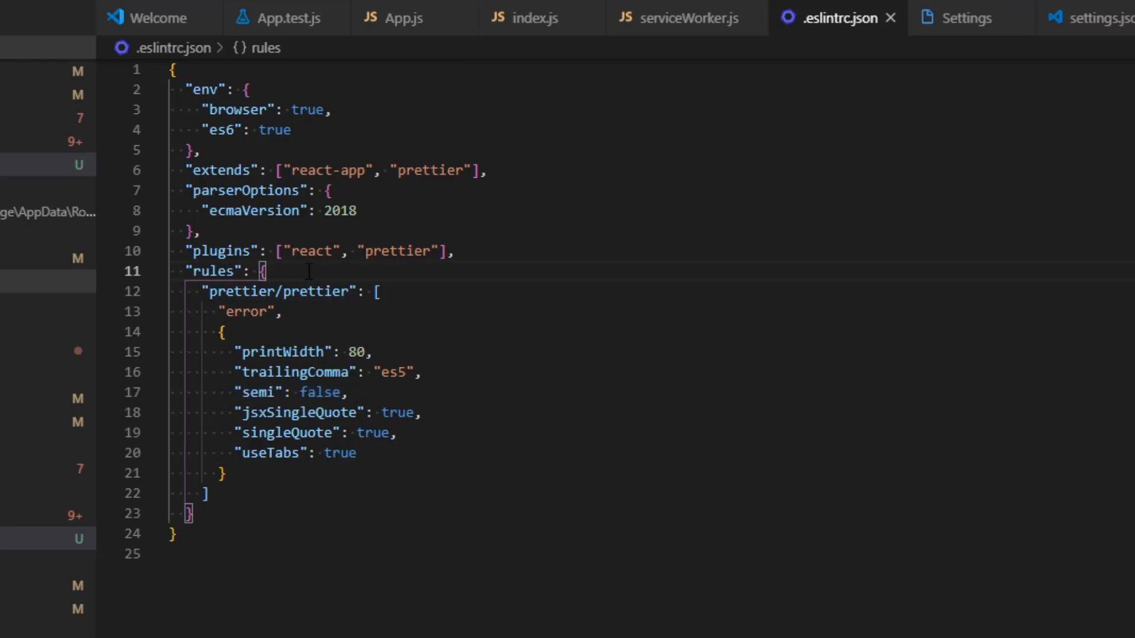
pyautogui.press('enter')
pyautogui.write('"semi')
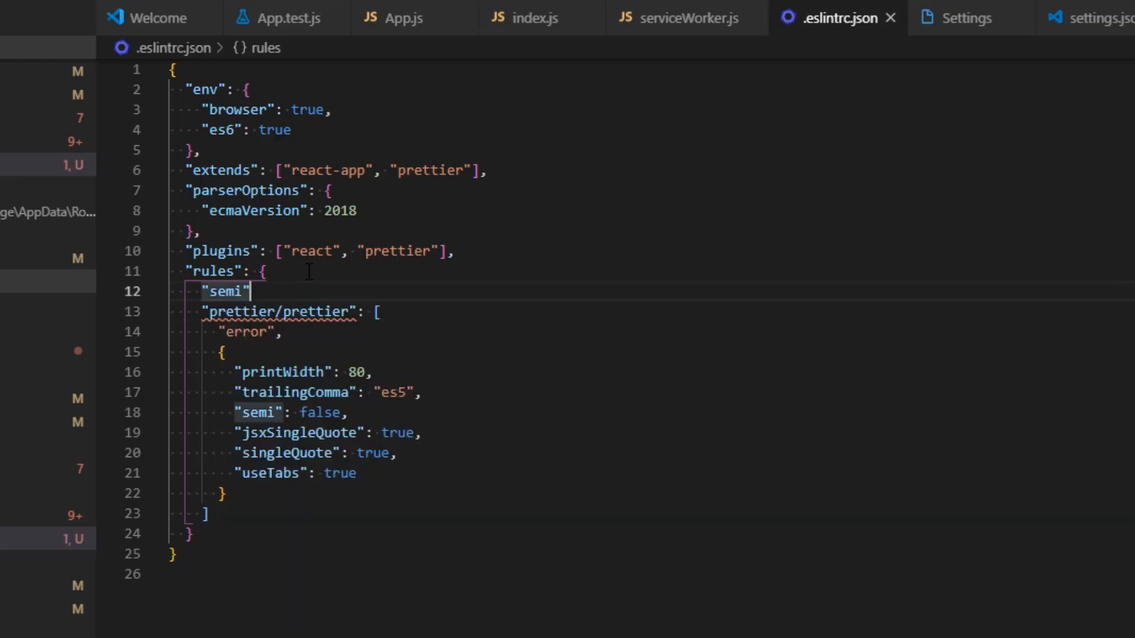
pyautogui.write('": "')
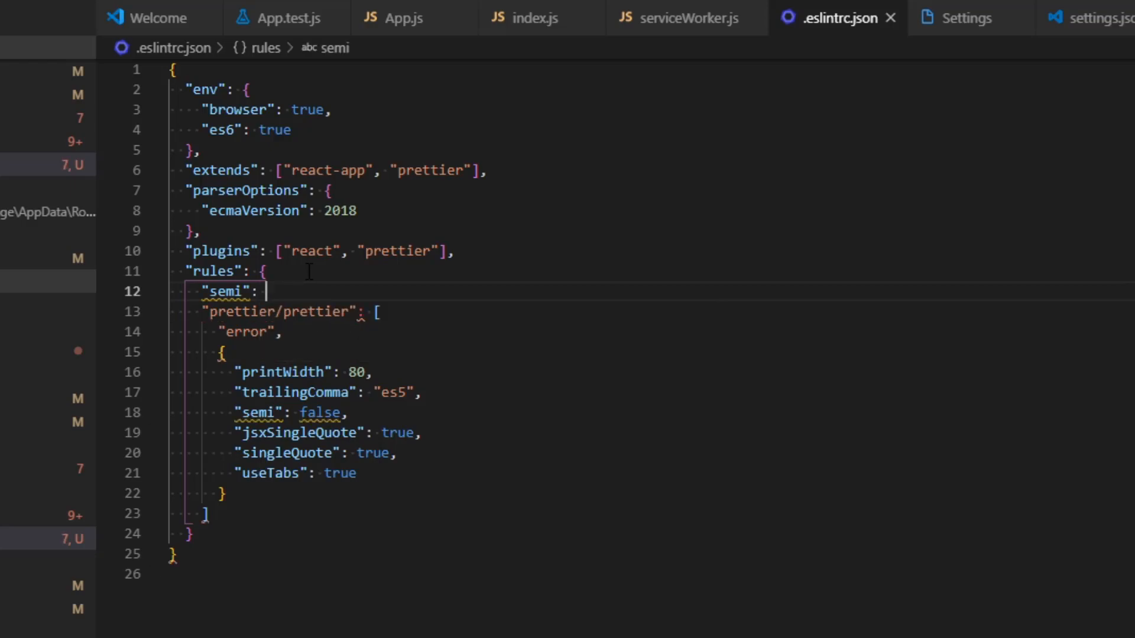
pyautogui.write('"error",')
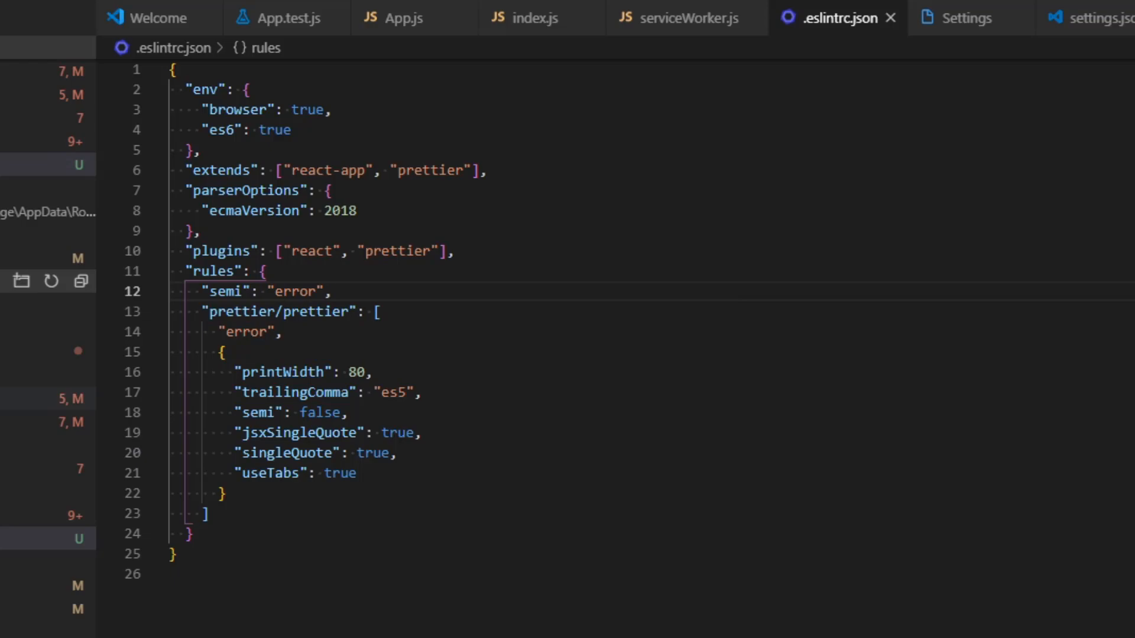
pyautogui.click(402, 17)
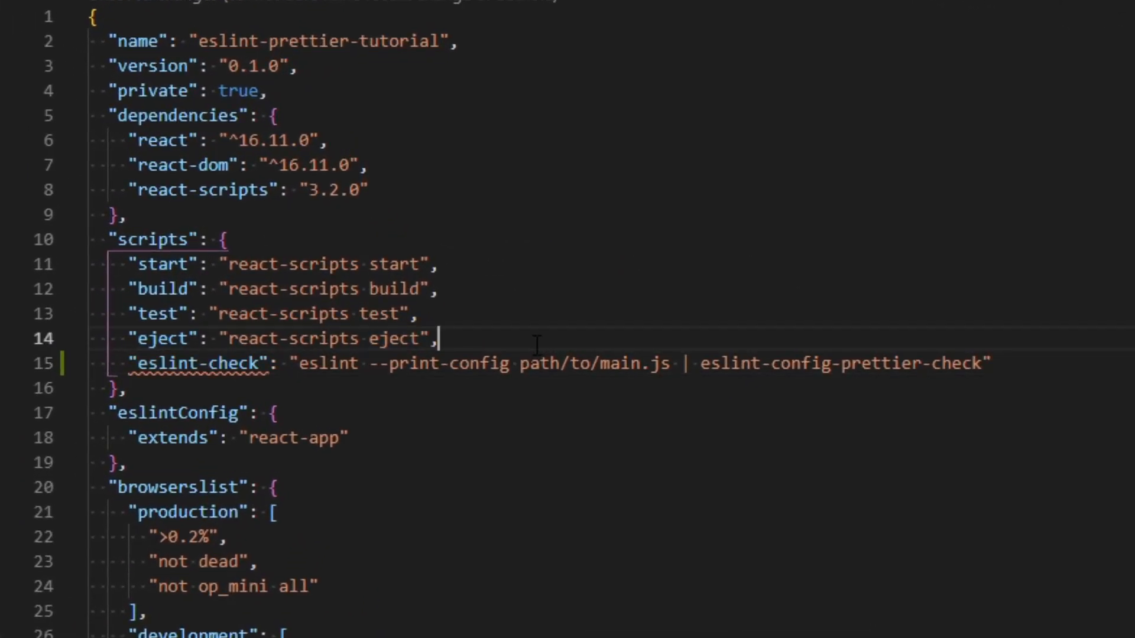
# - Replace path/to/main.js with src/App.js in the eslint-check script, then reopen .eslintrc.json
pyautogui.doubleClick(326, 362)
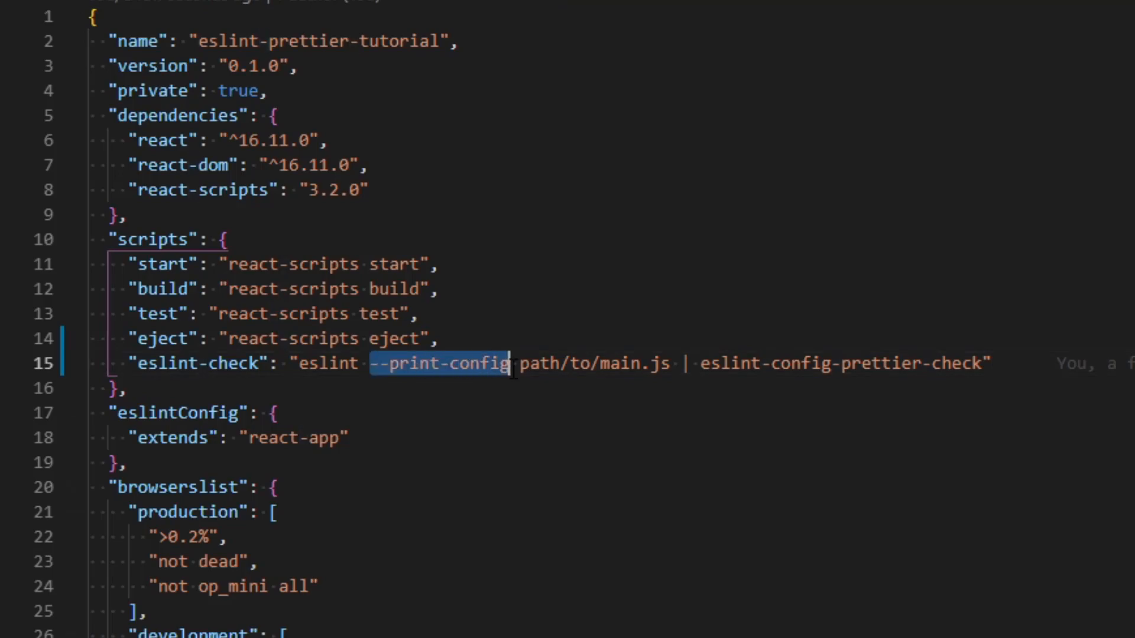
pyautogui.doubleClick(587, 362)
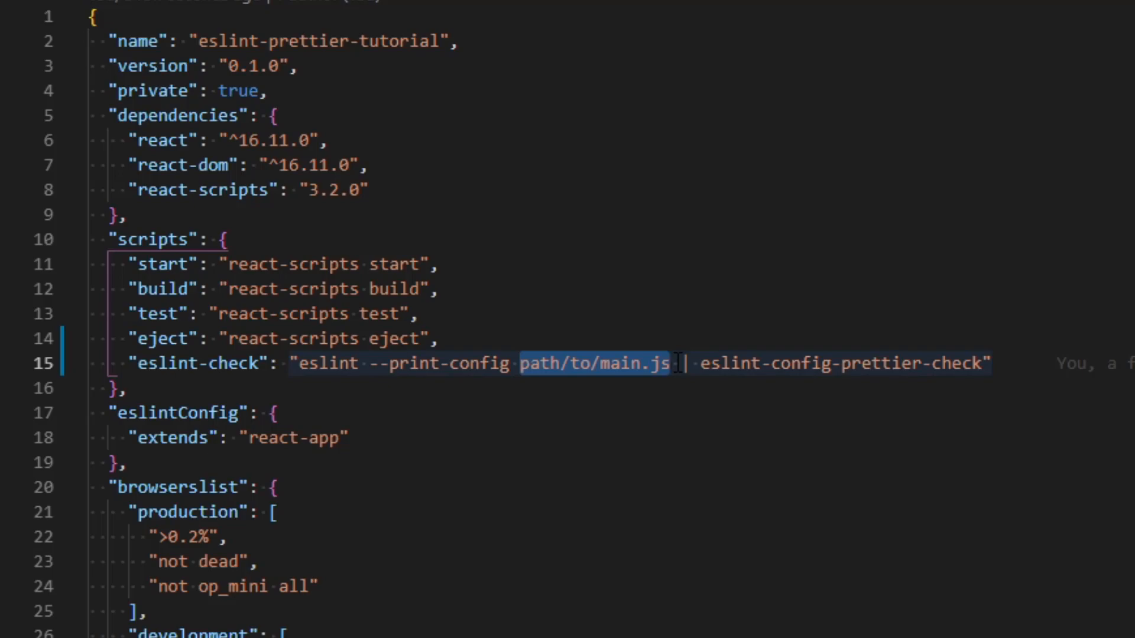
pyautogui.write('src')
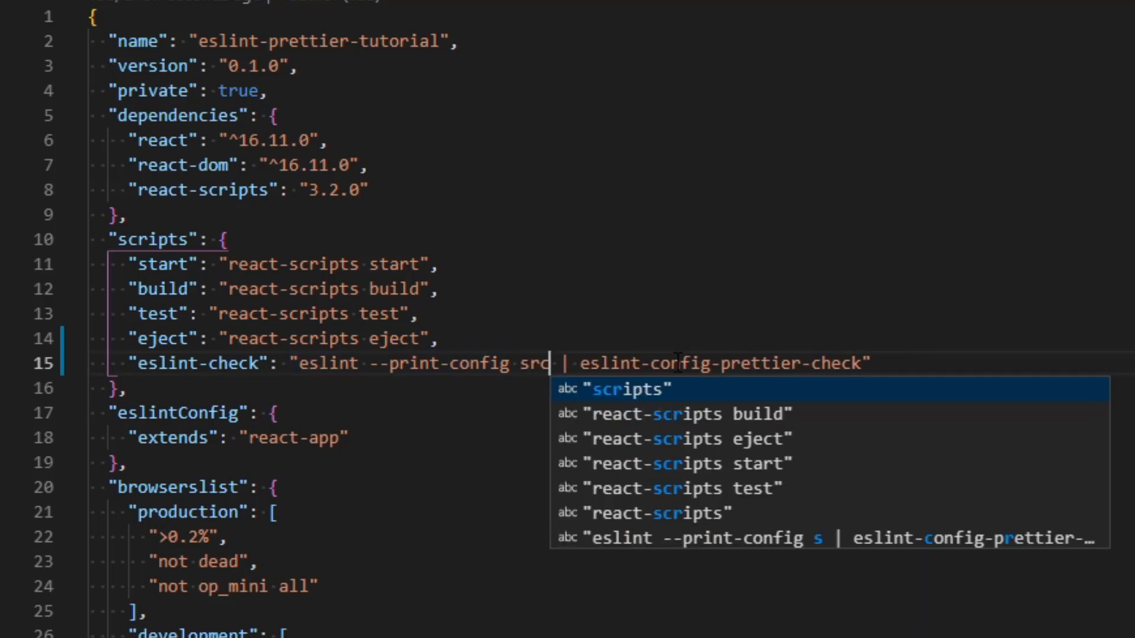
pyautogui.write('/App.js')
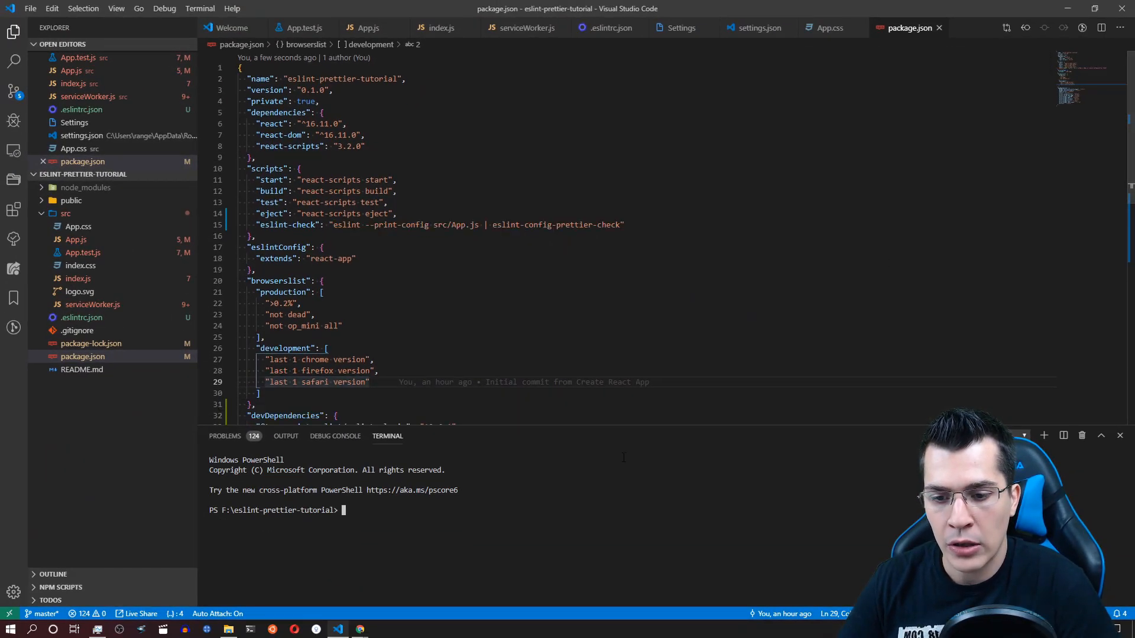
pyautogui.moveTo(130, 319)
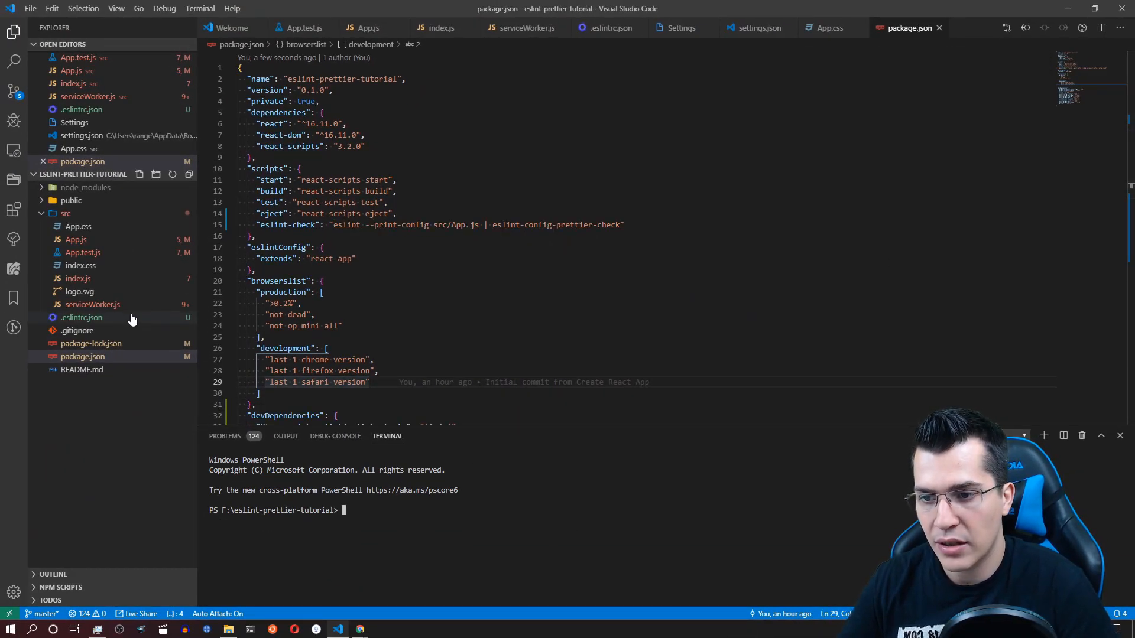
pyautogui.click(81, 317)
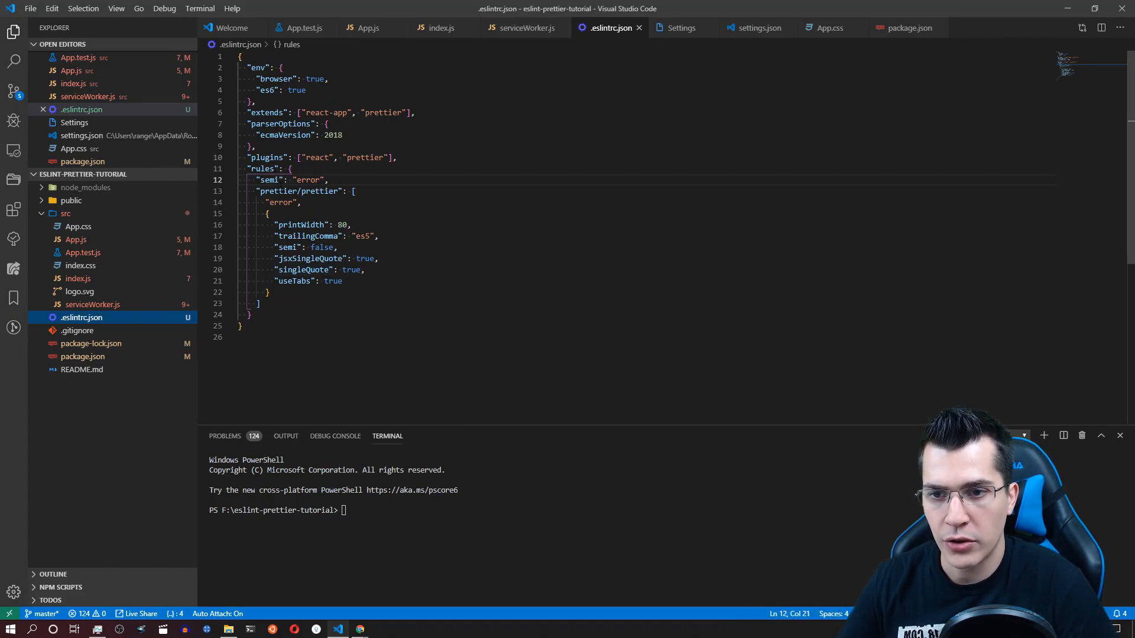
# - Run npm run eslint-check and select the reported conflicting '- semi' rule
pyautogui.write('npm')
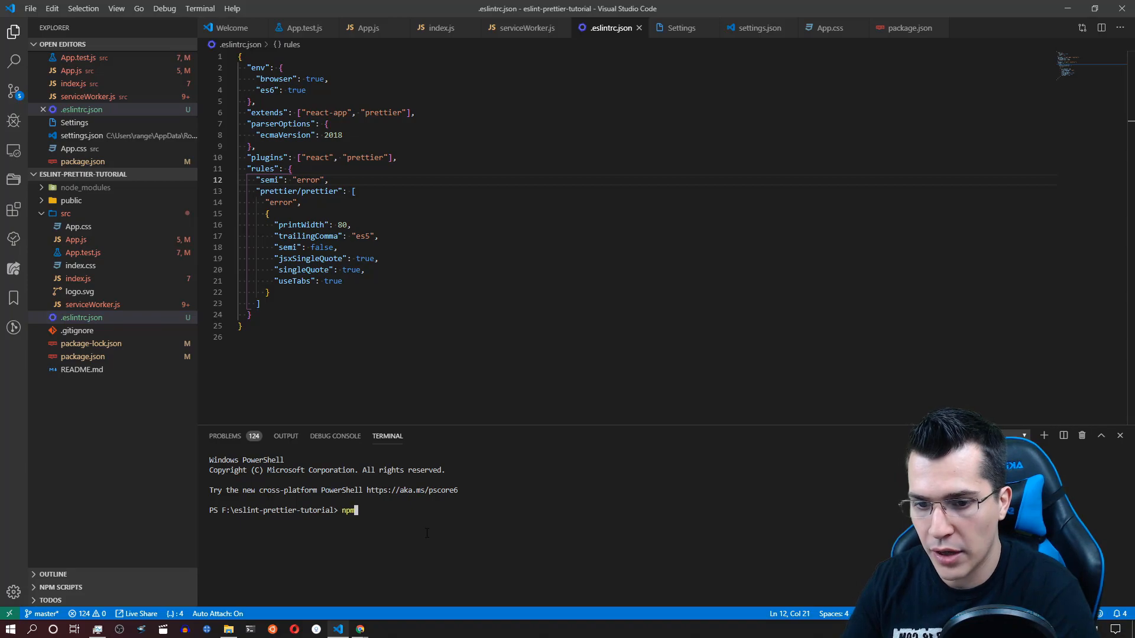
pyautogui.write('run')
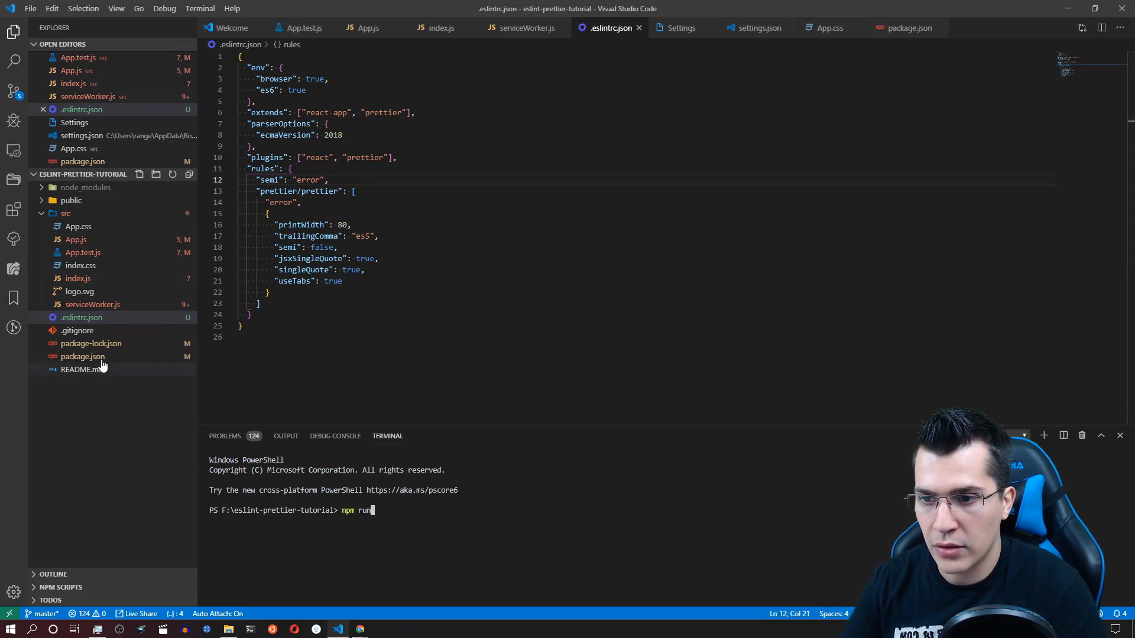
pyautogui.click(82, 355)
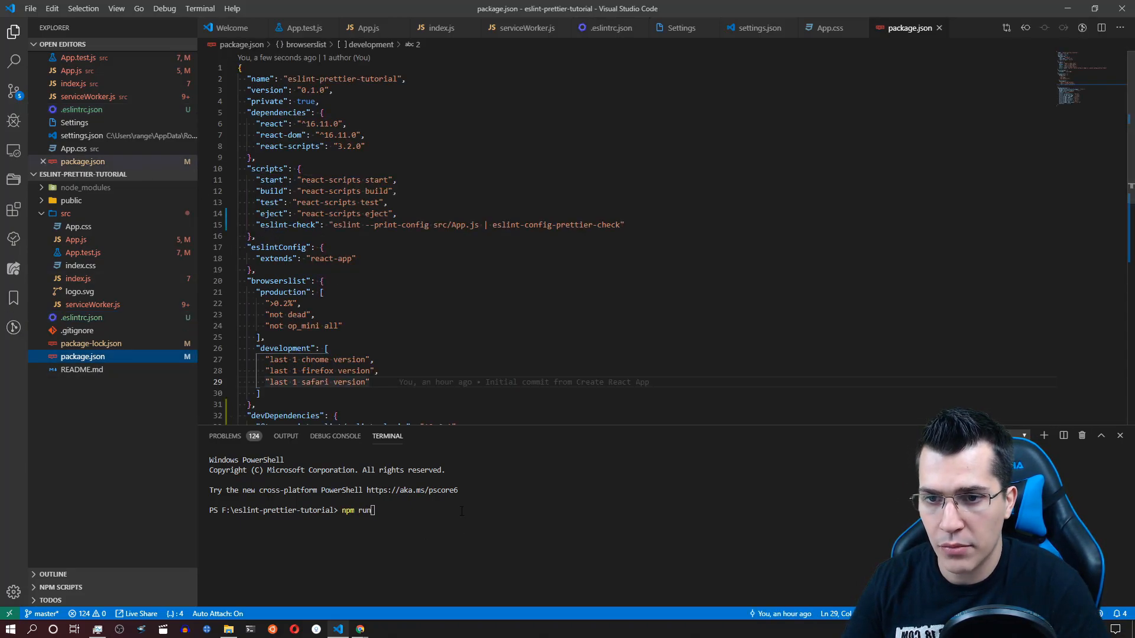
pyautogui.write('eslint-check')
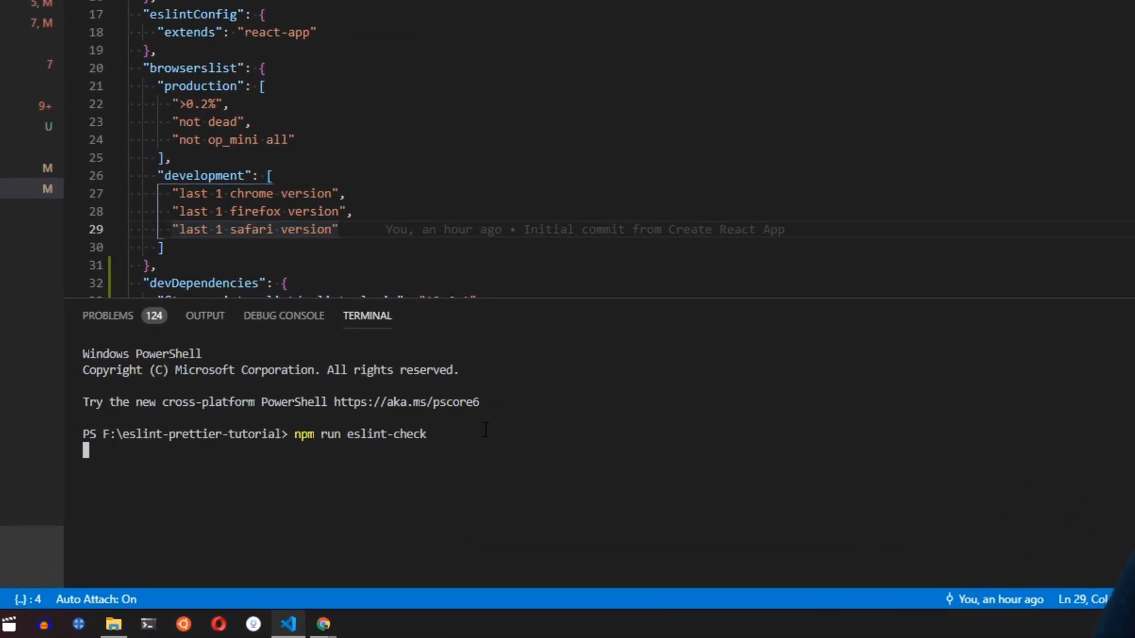
pyautogui.press('Return')
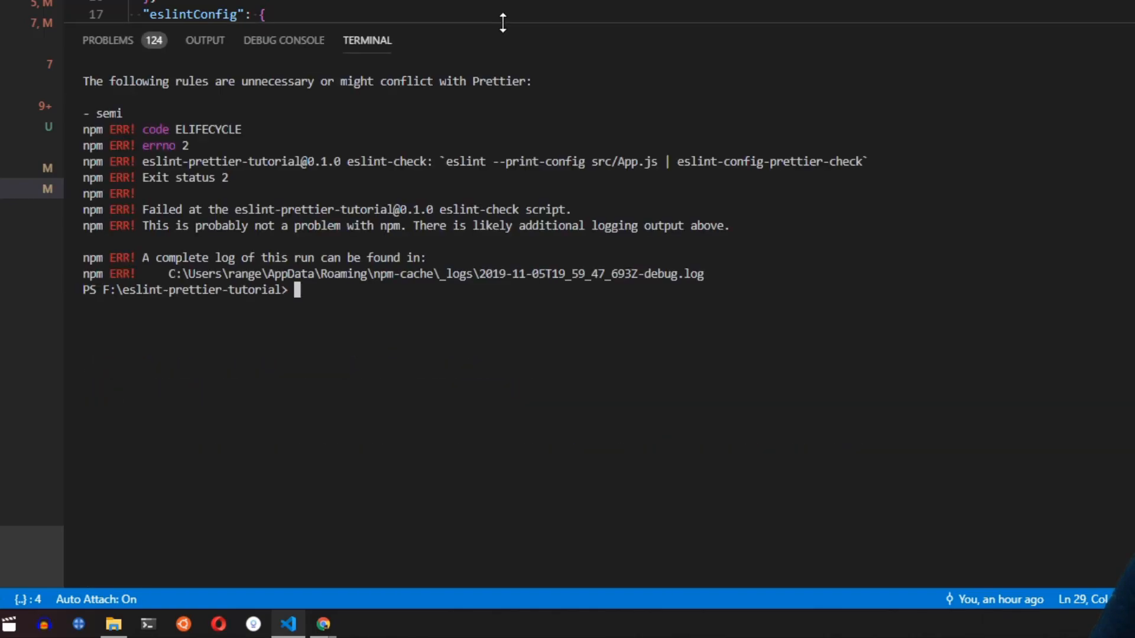
pyautogui.doubleClick(109, 113)
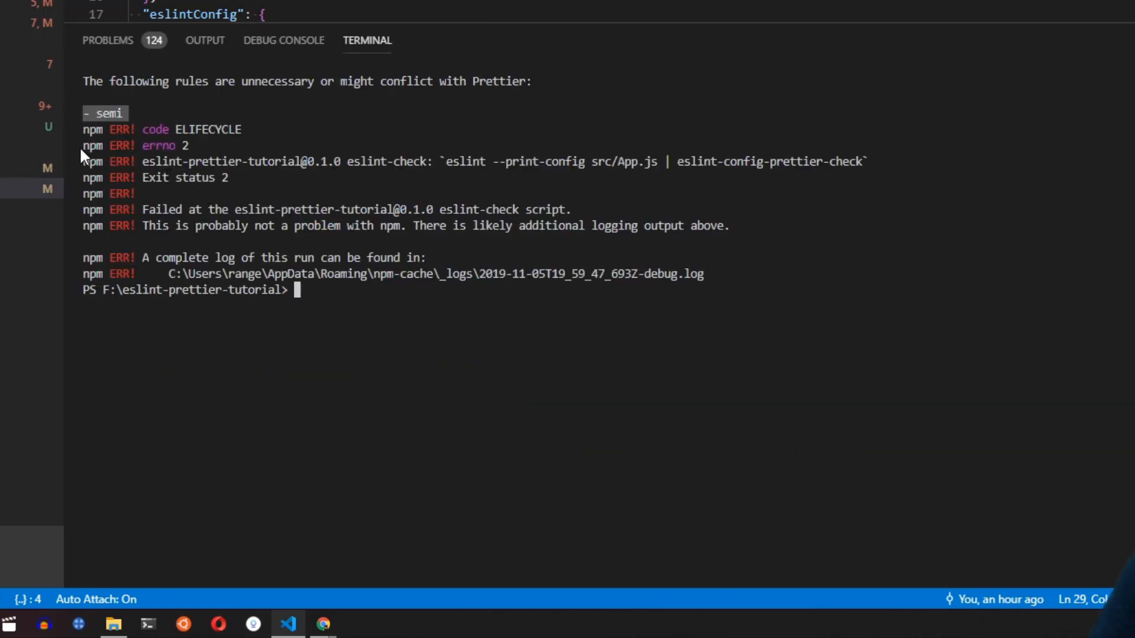